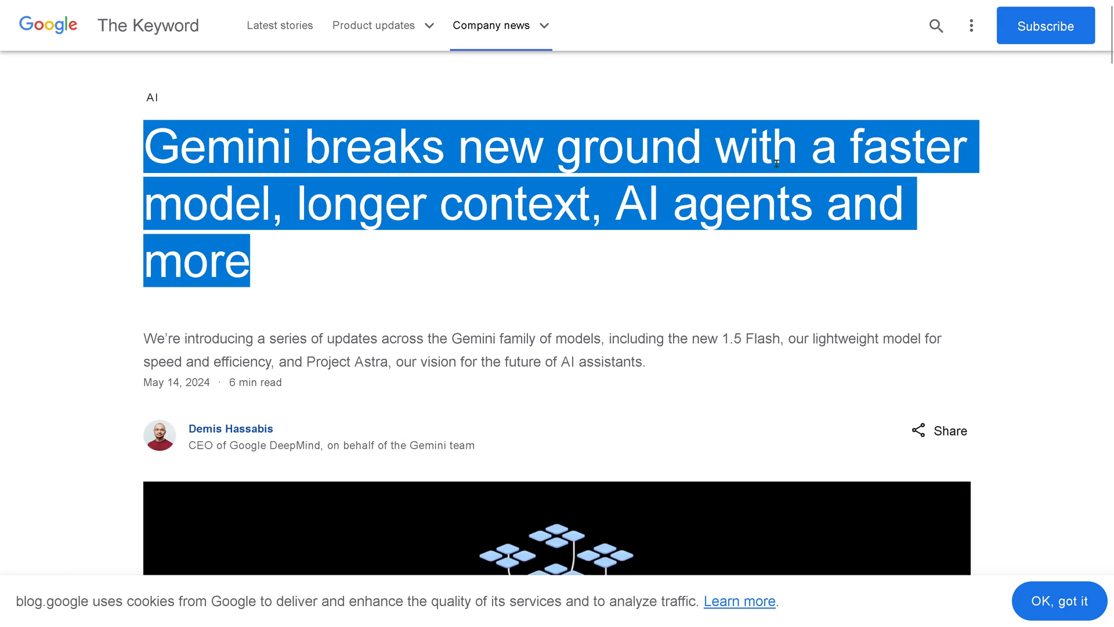
mouse_move(532, 212)
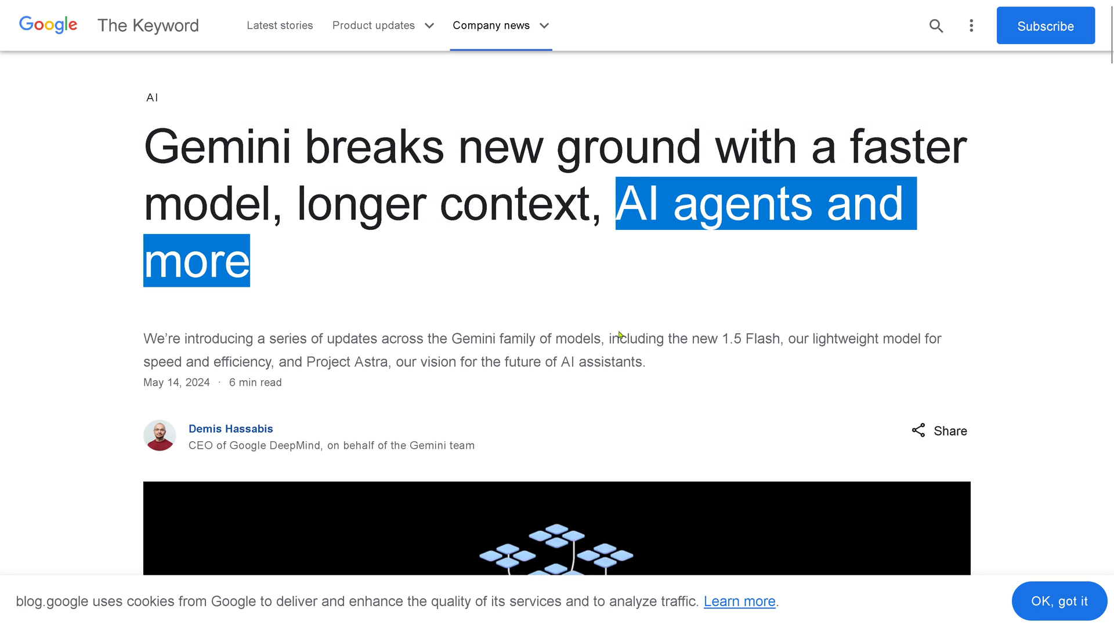
- Switch from the Gemini blog post to the finetune_paligemma.ipynb Colab notebook
click(224, 13)
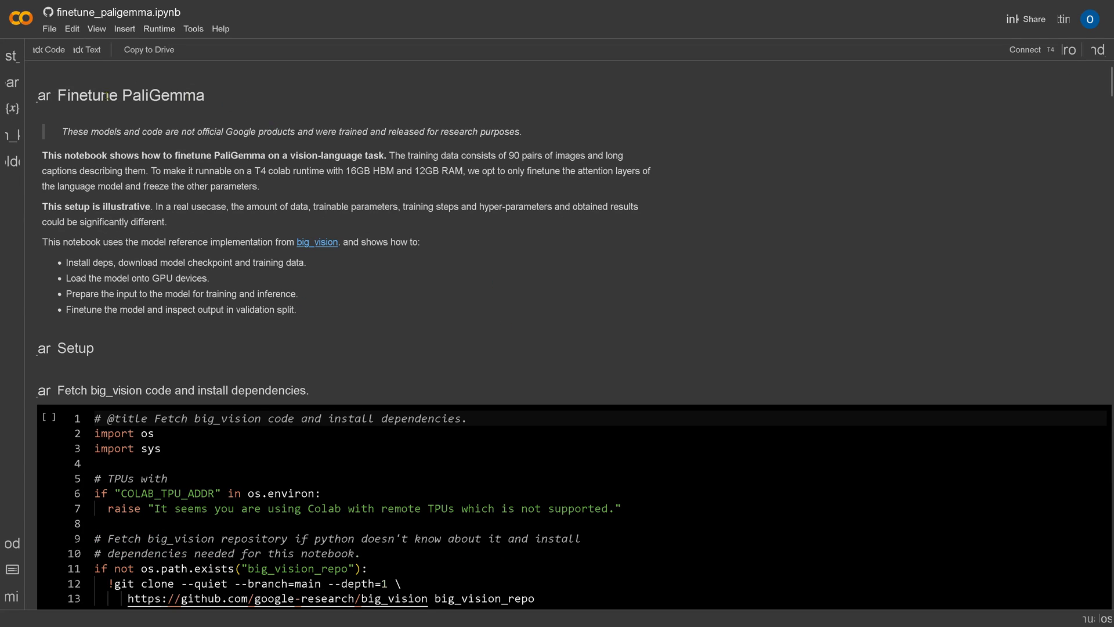
double_click(163, 94)
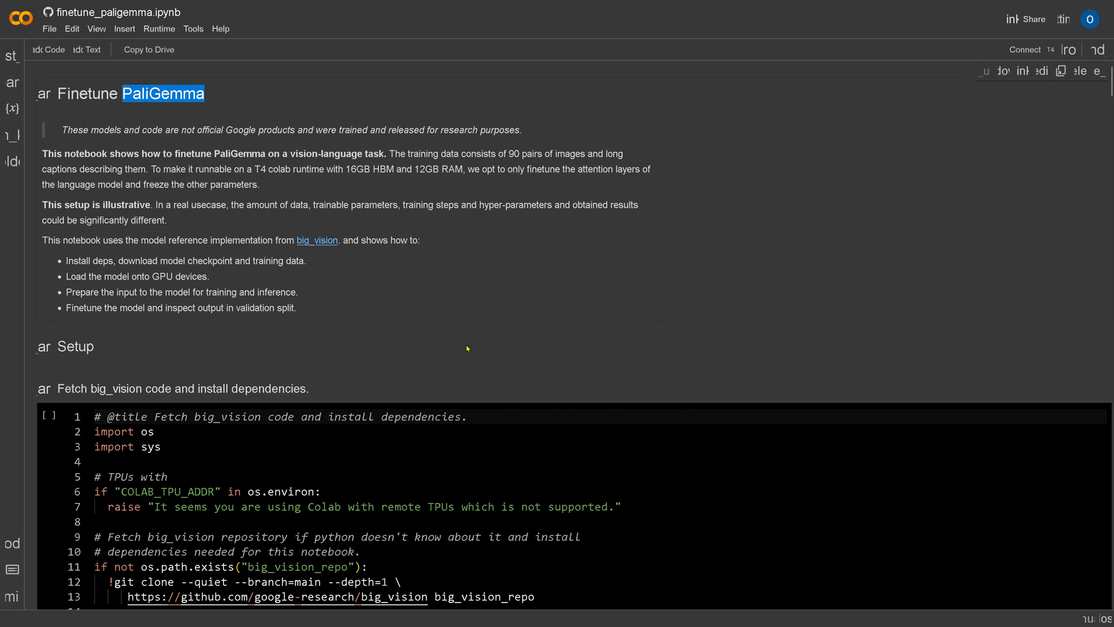
scroll(down, 3)
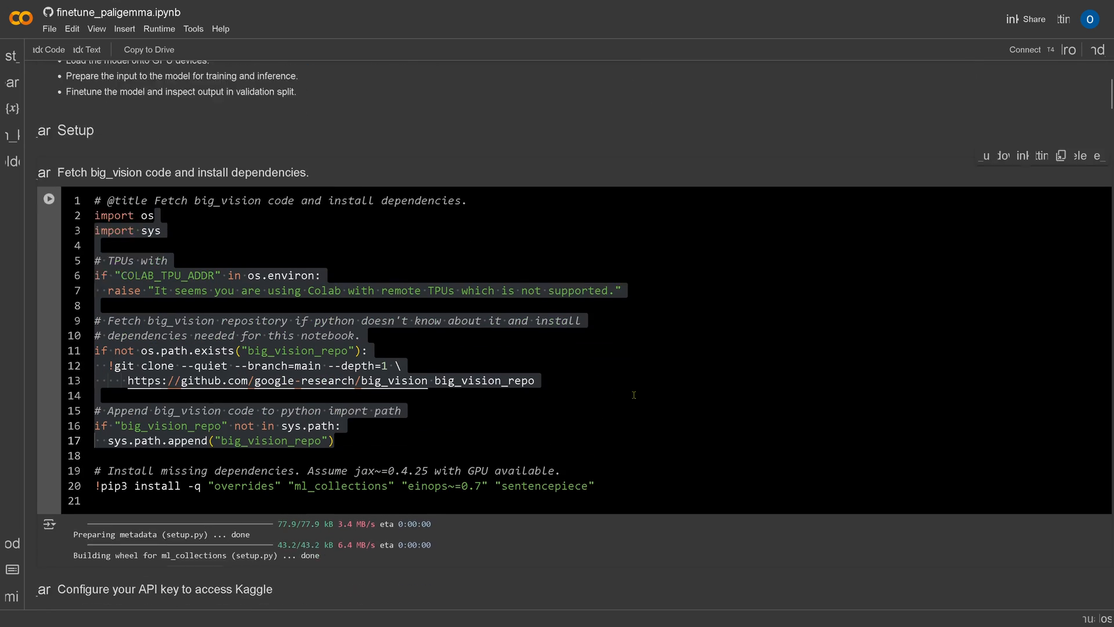
scroll(down, 3)
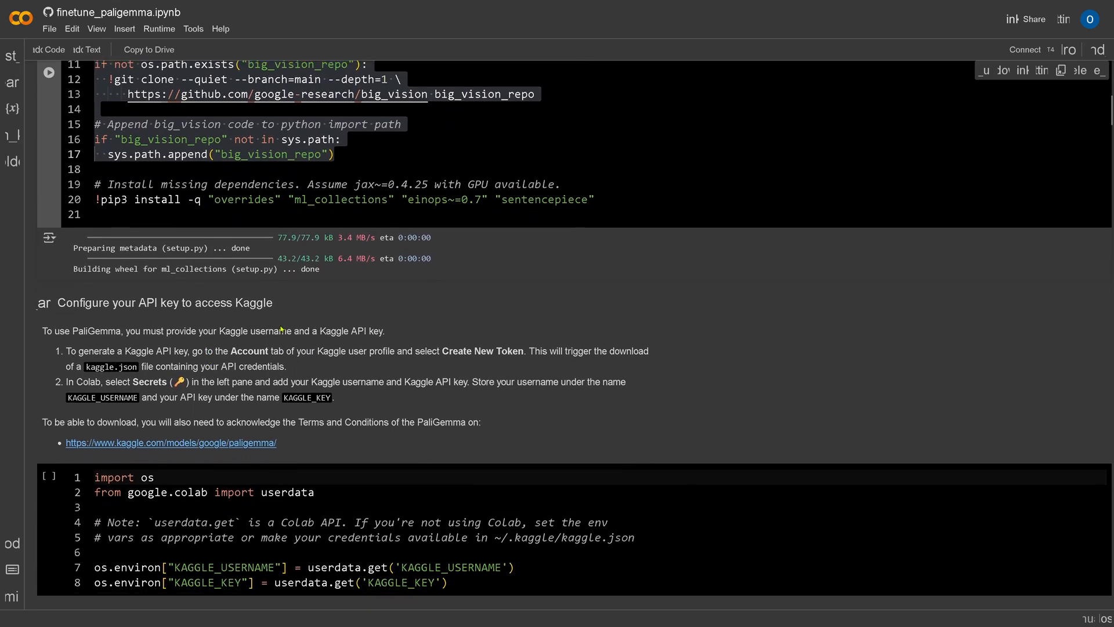
scroll(down, 3)
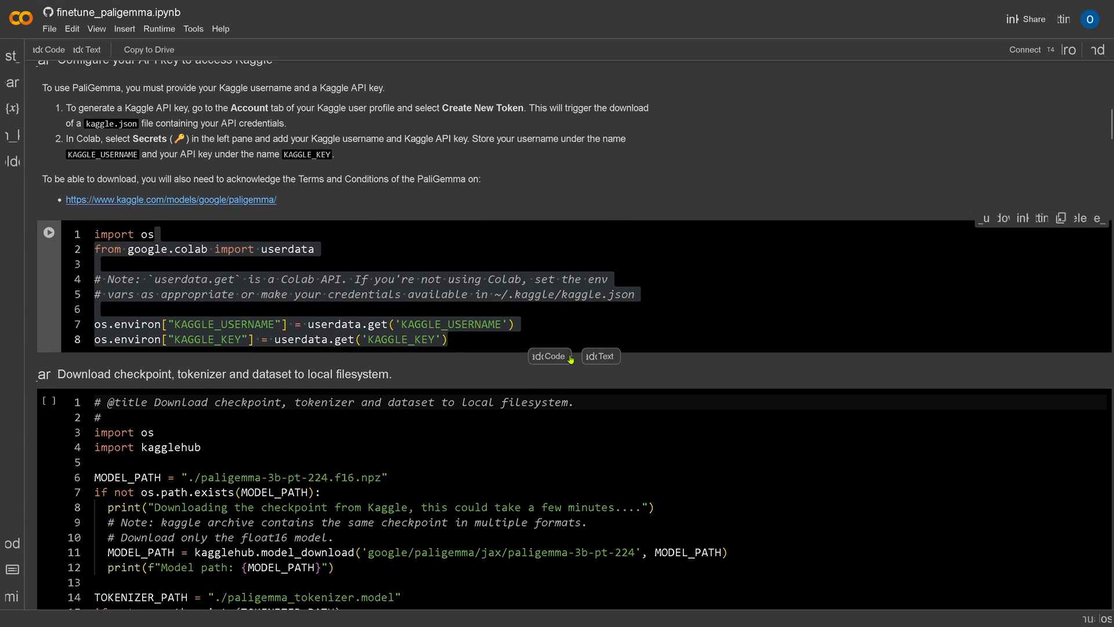
scroll(down, 3)
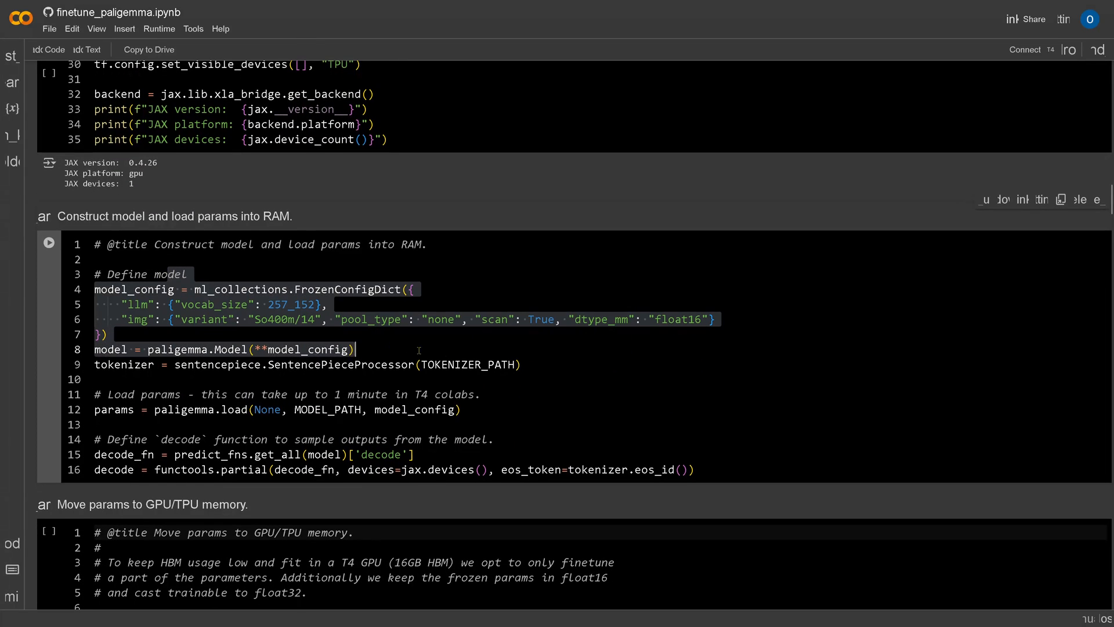
scroll(down, 3)
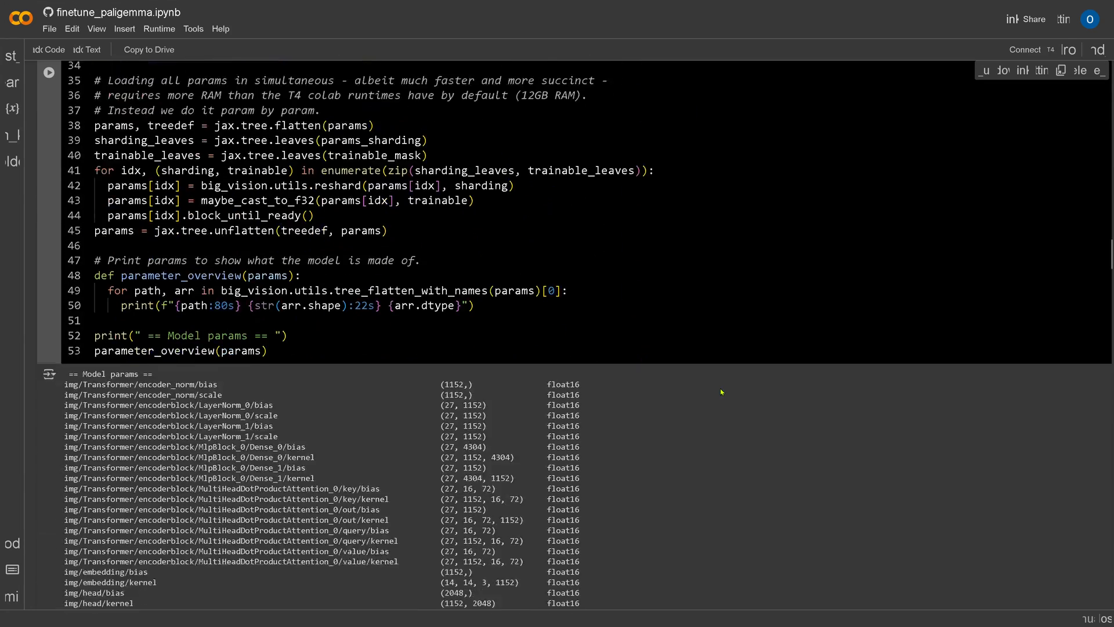
scroll(down, 3)
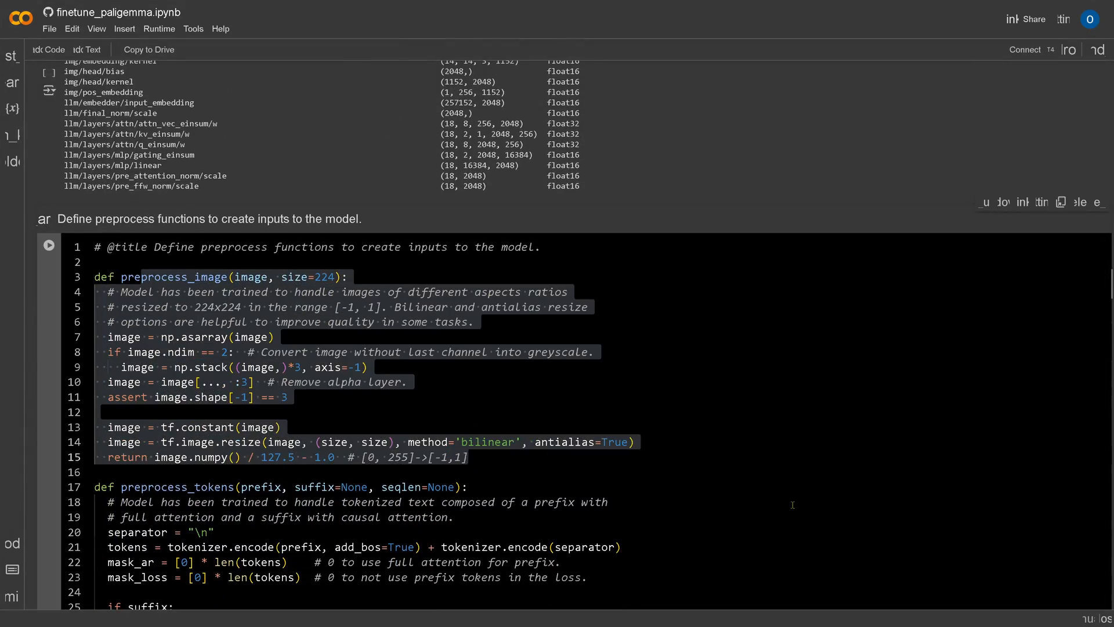
scroll(down, 3)
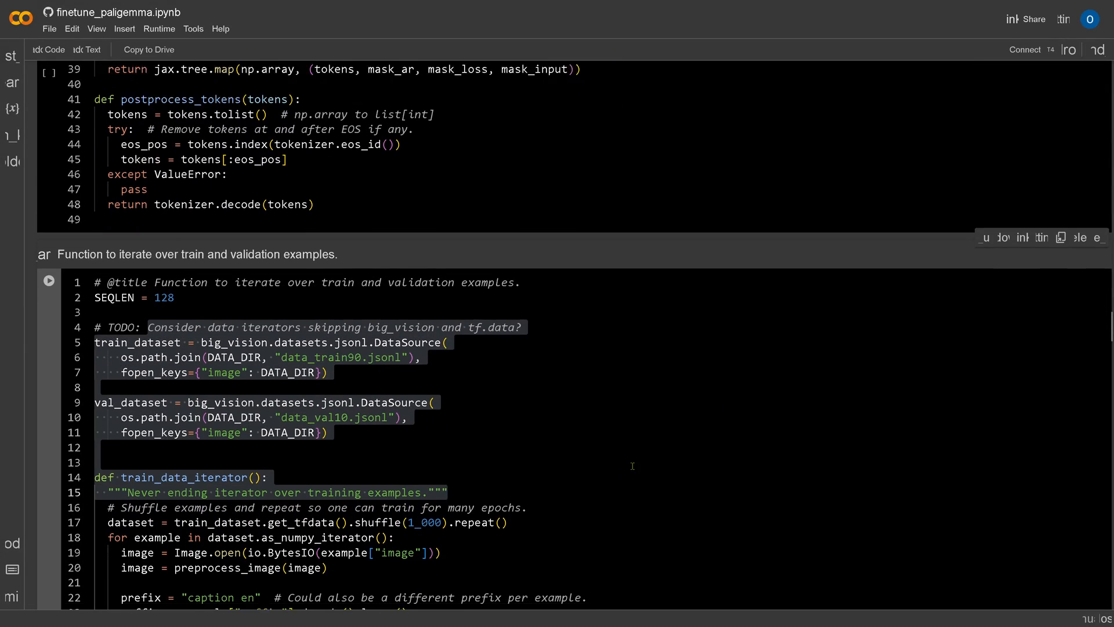
scroll(down, 3)
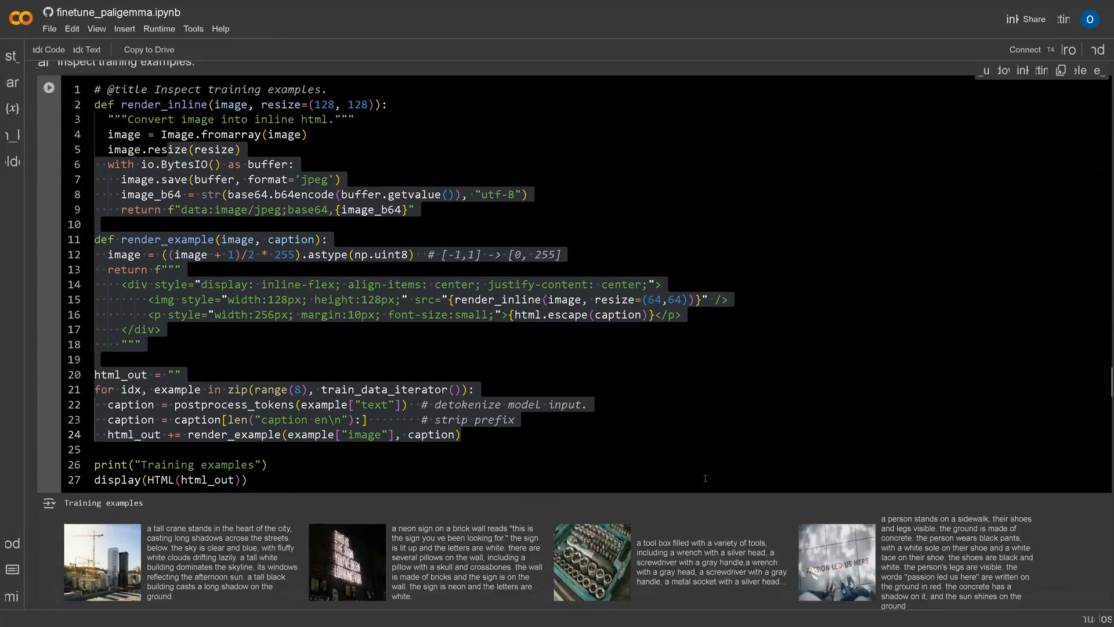
scroll(down, 3)
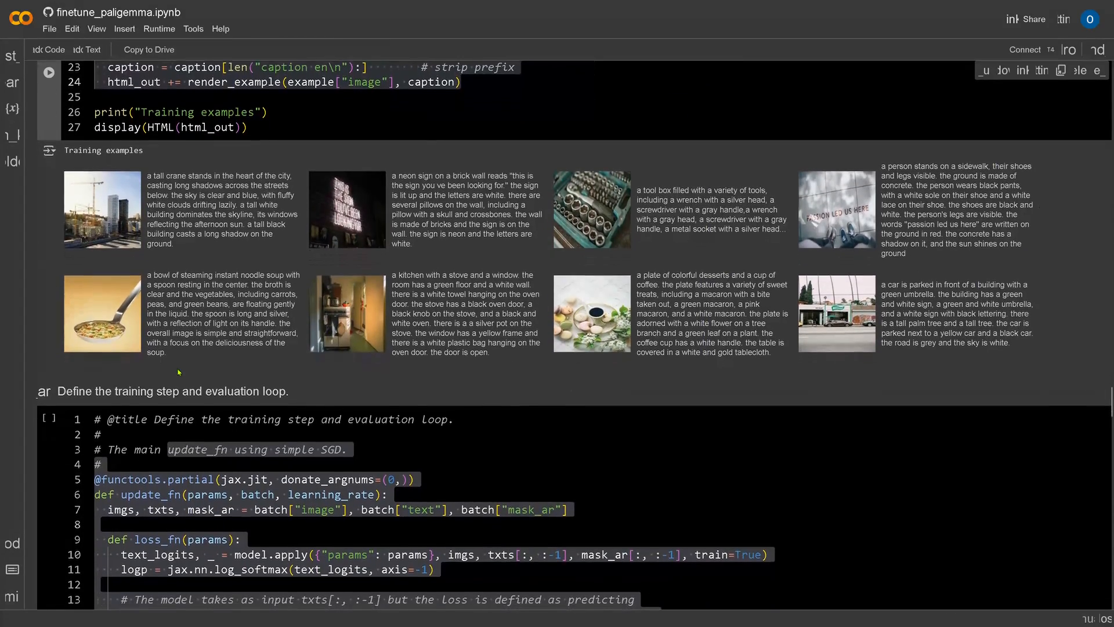
scroll(down, 3)
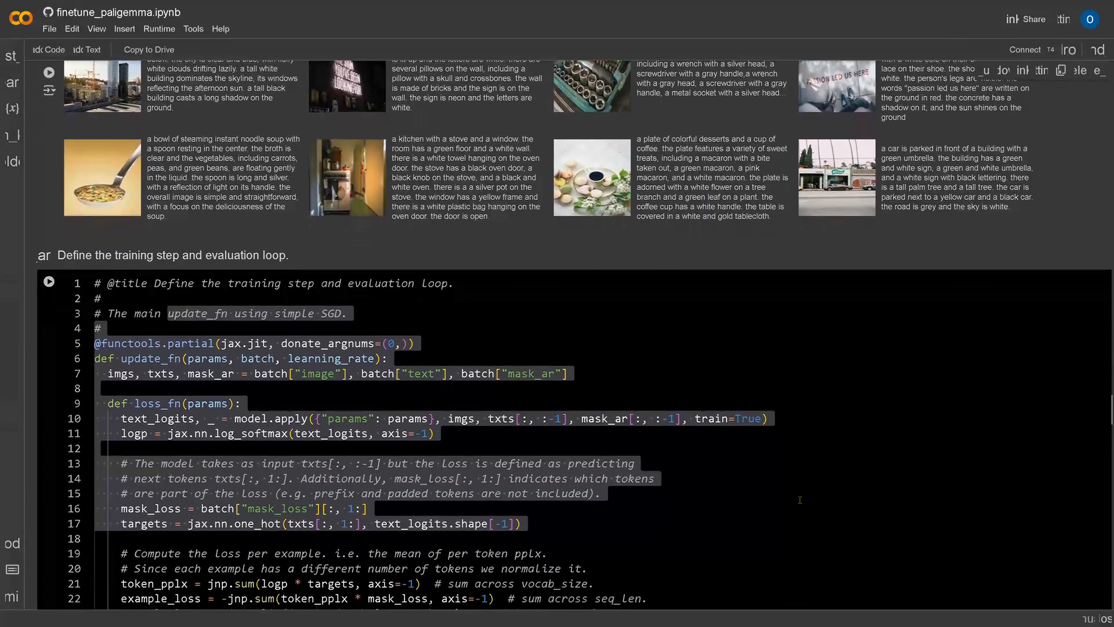
scroll(down, 3)
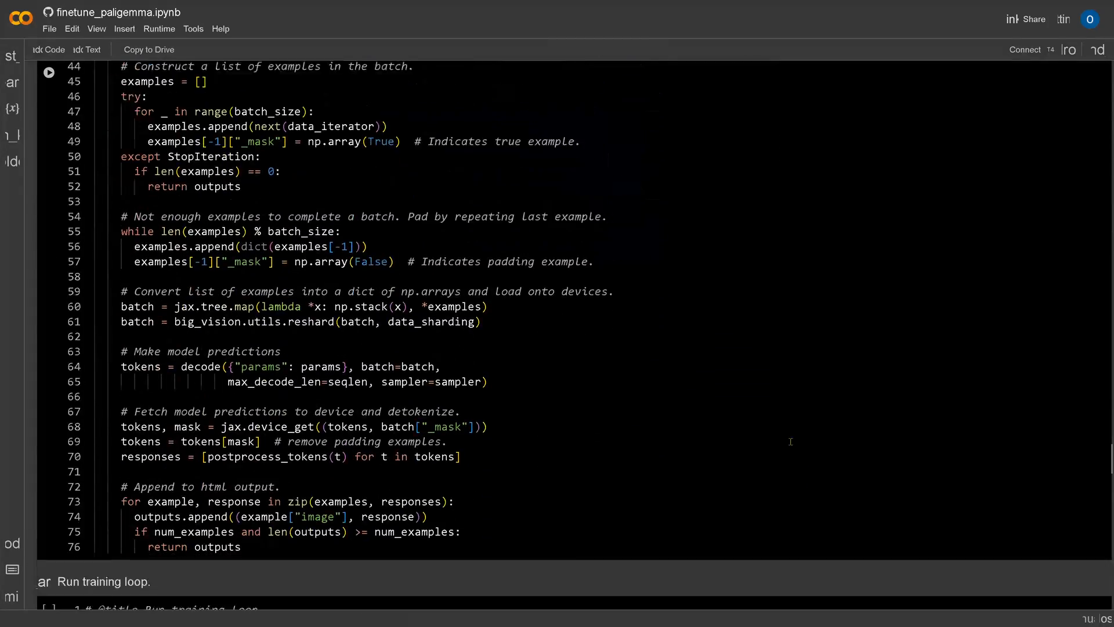
scroll(down, 3)
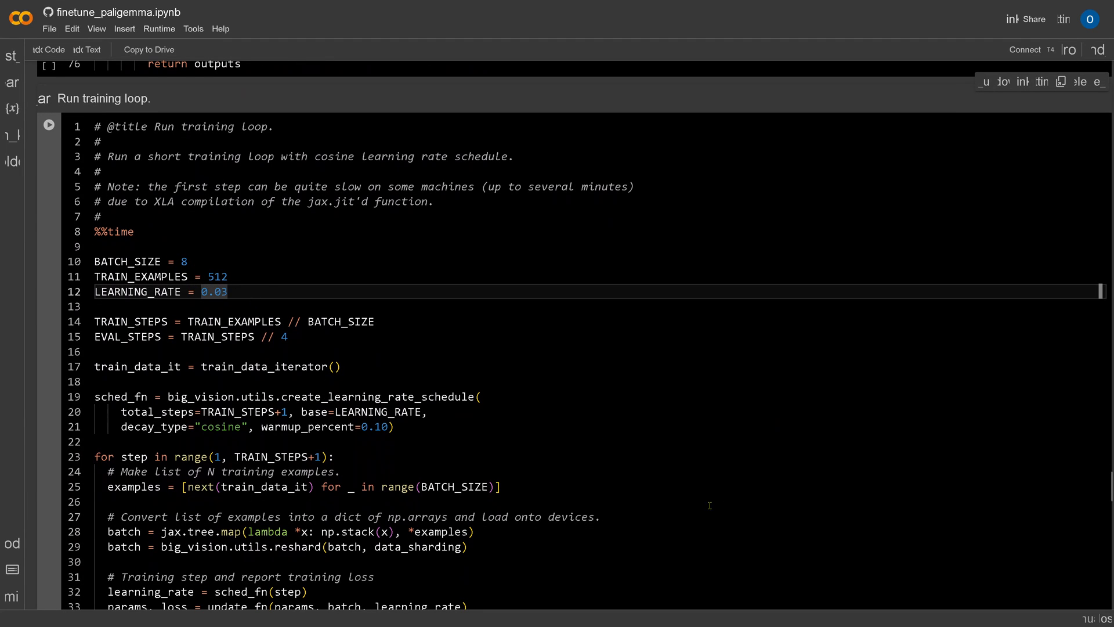
click(49, 124)
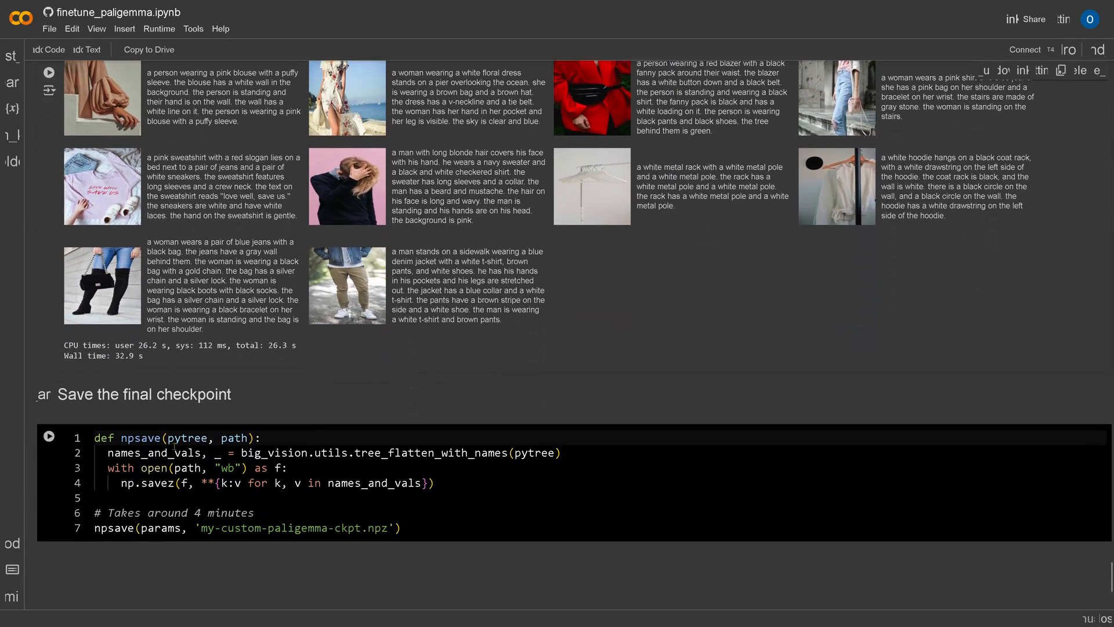
scroll(down, 3)
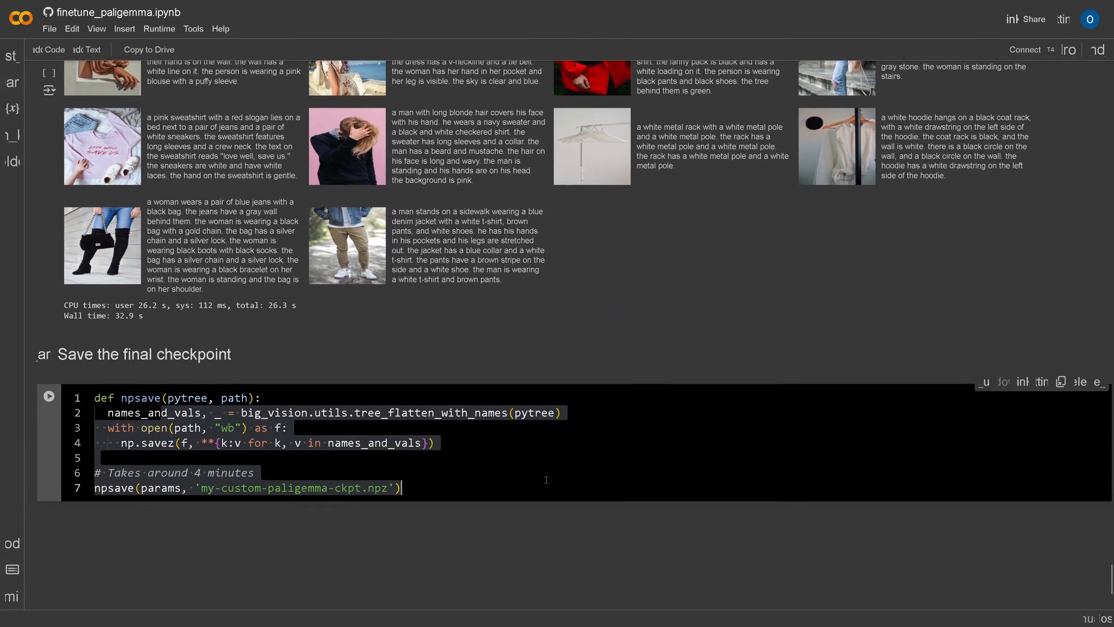
mouse_move(570, 343)
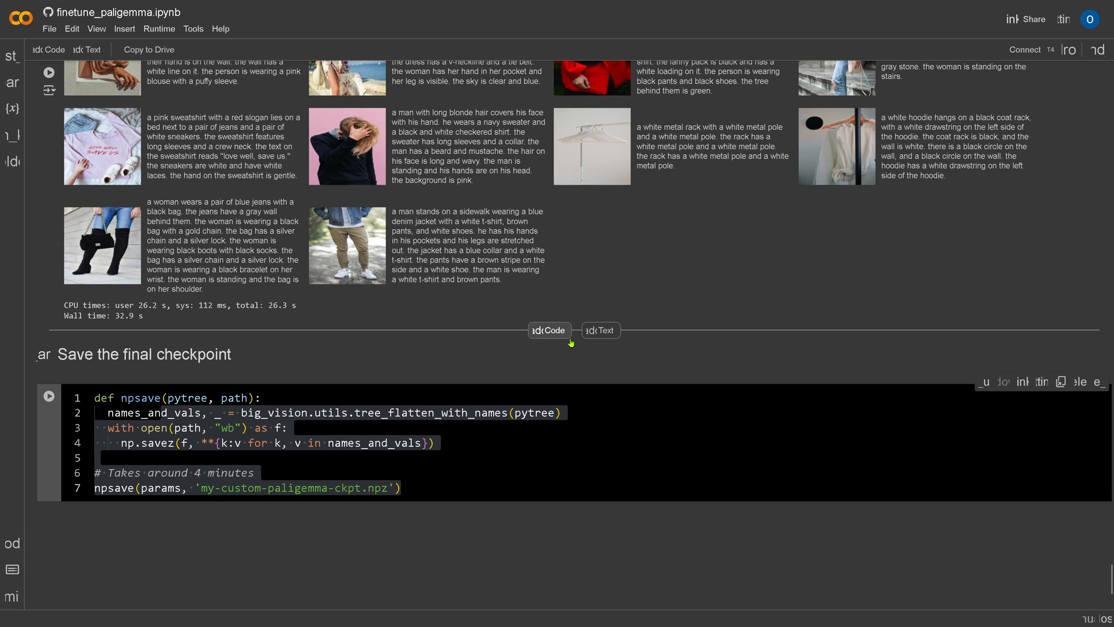
mouse_move(479, 318)
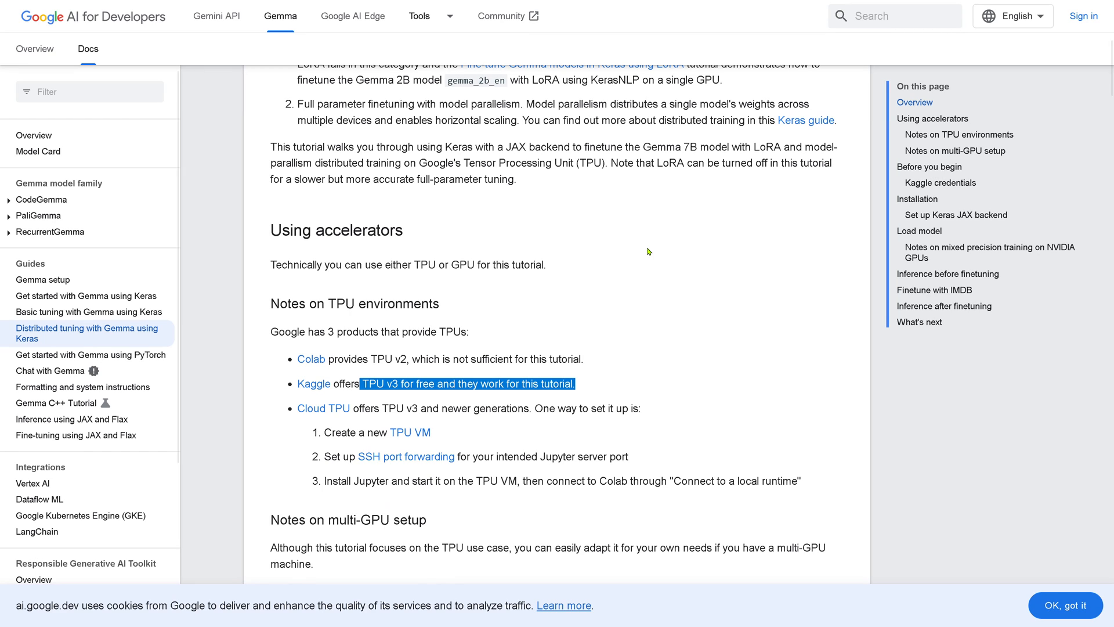
mouse_move(633, 240)
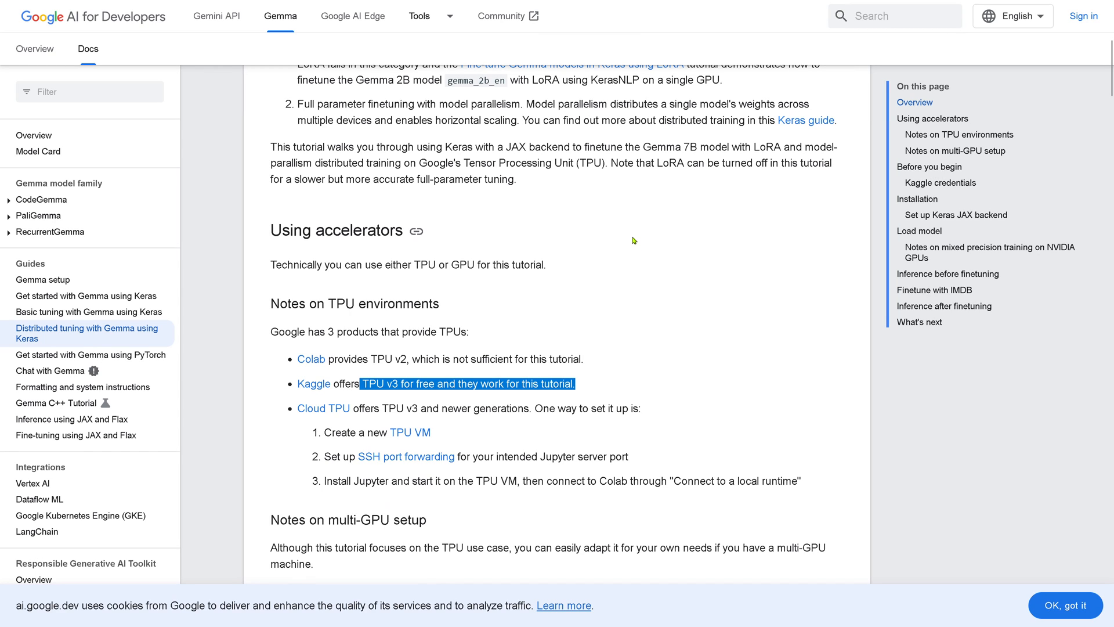
mouse_move(331, 363)
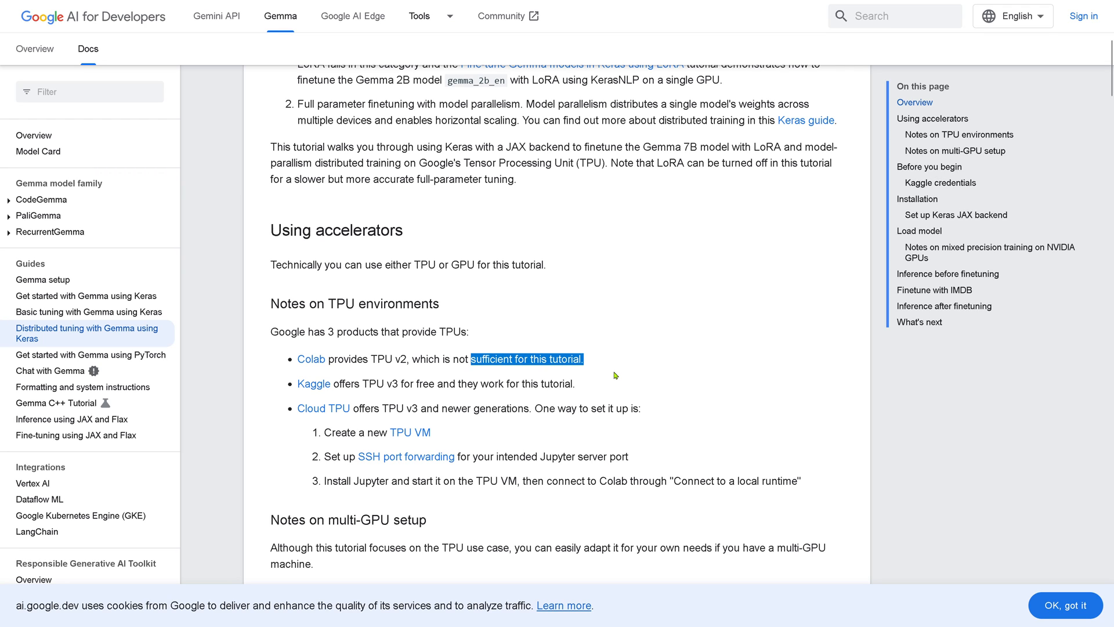
mouse_move(329, 390)
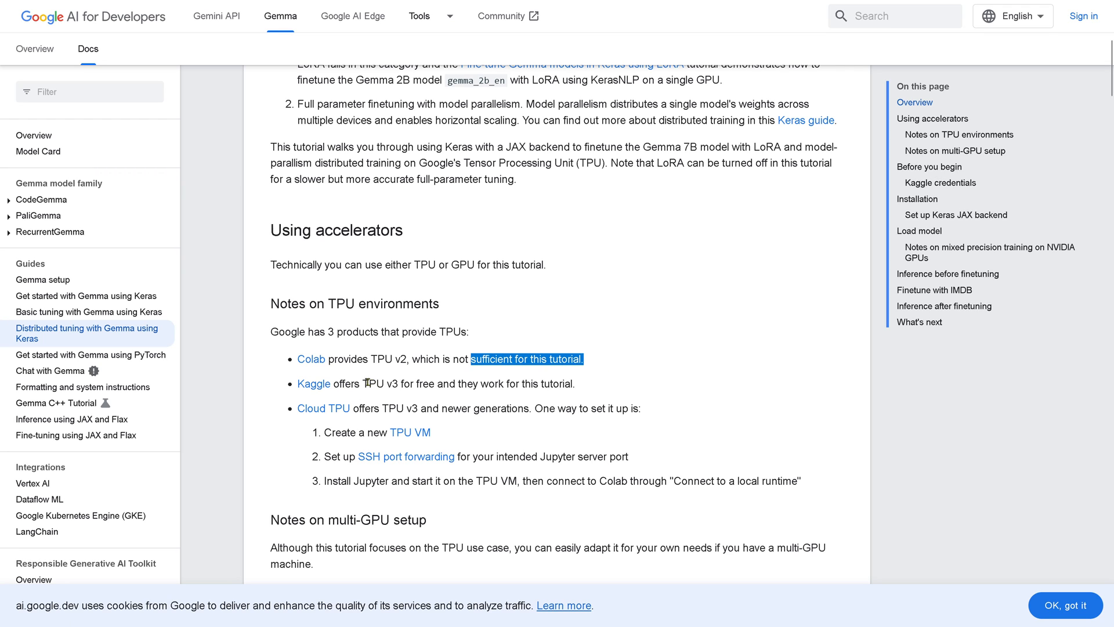
drag(365, 384, 438, 385)
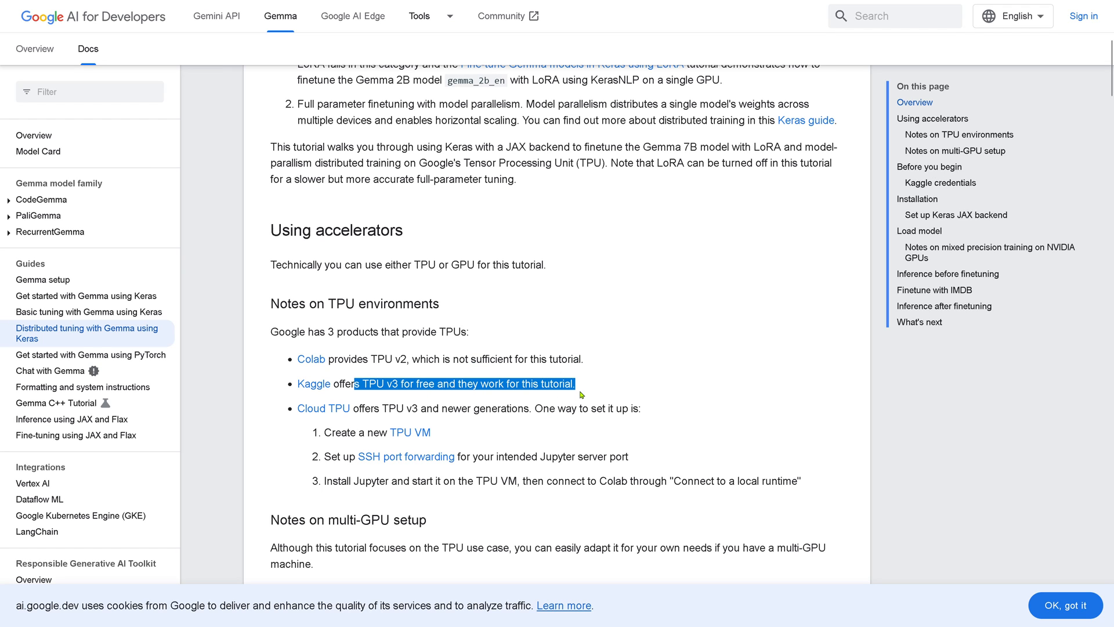
mouse_move(475, 433)
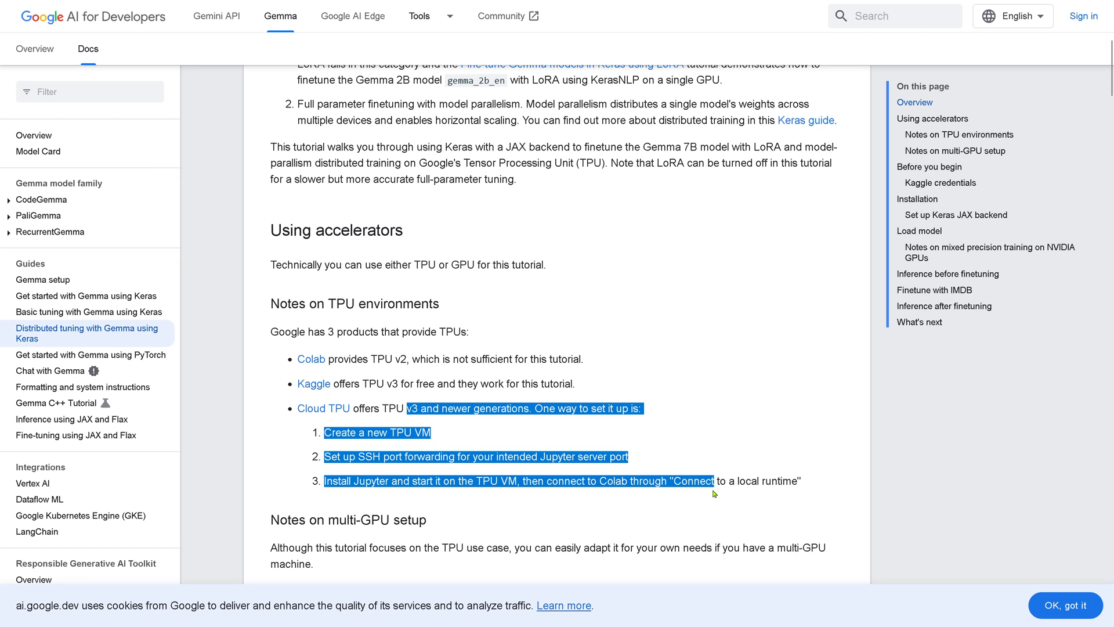
mouse_move(685, 422)
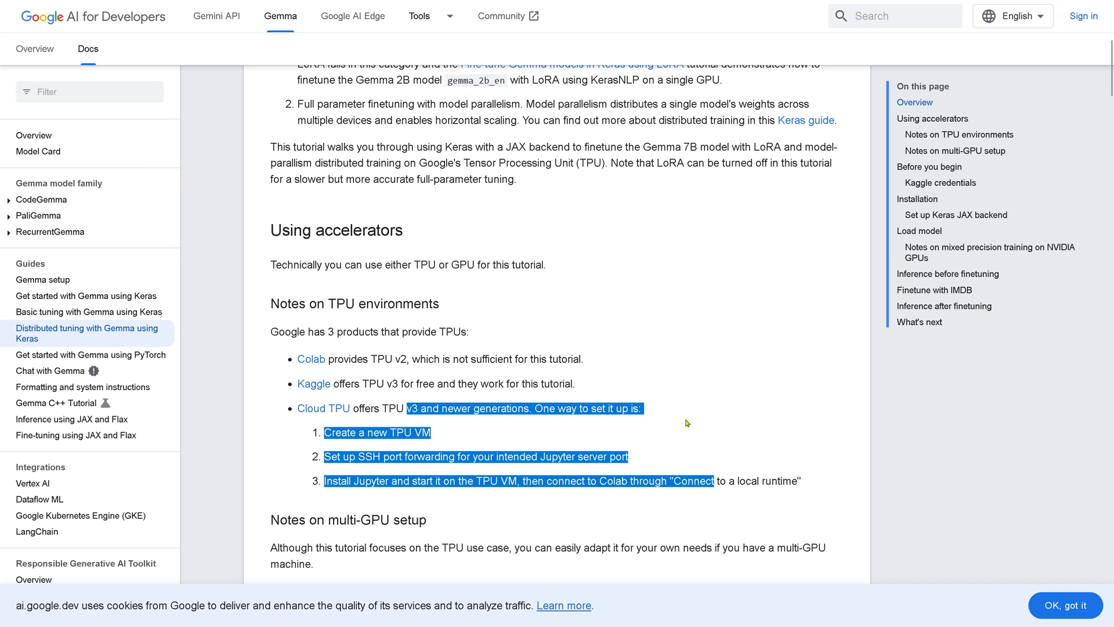
- Reach the Kaggle credentials section under Before you begin and highlight its setup instructions
scroll(down, 3)
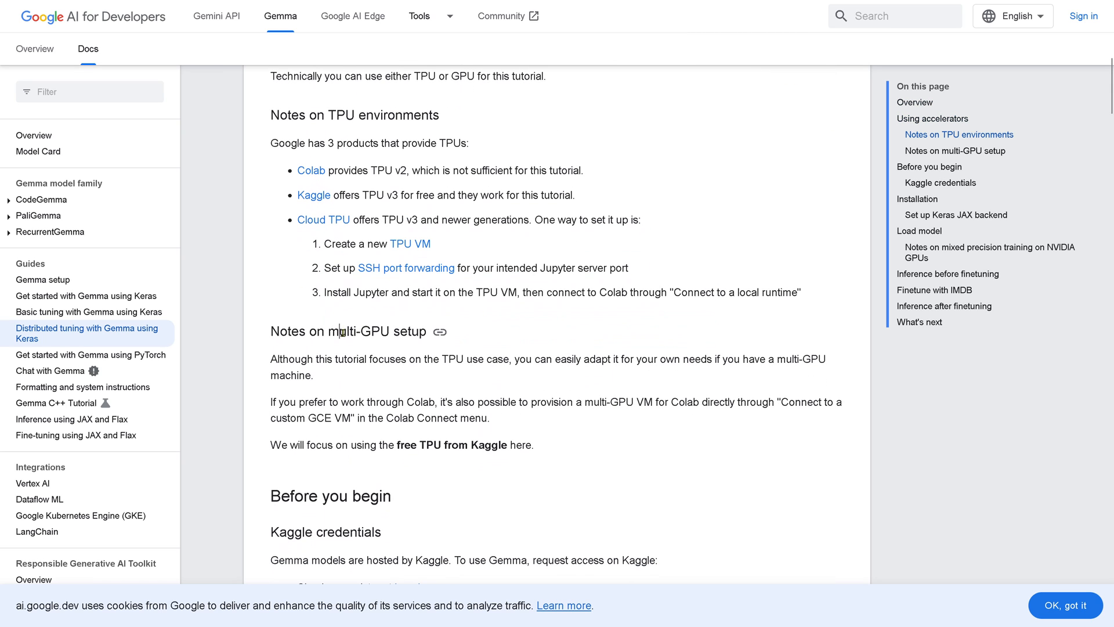
scroll(down, 3)
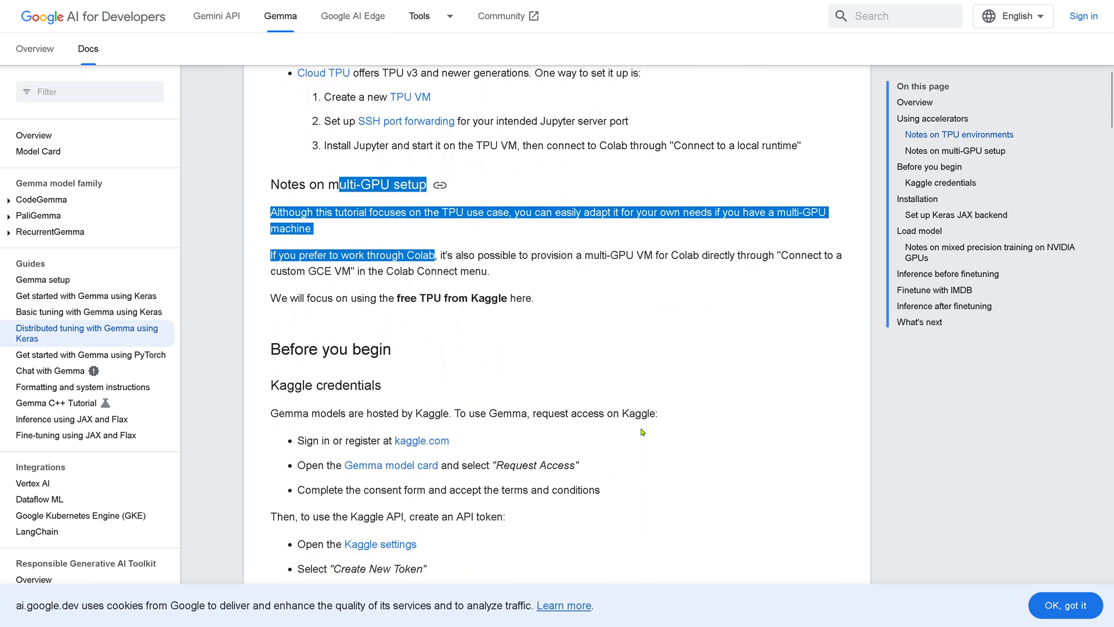
scroll(down, 3)
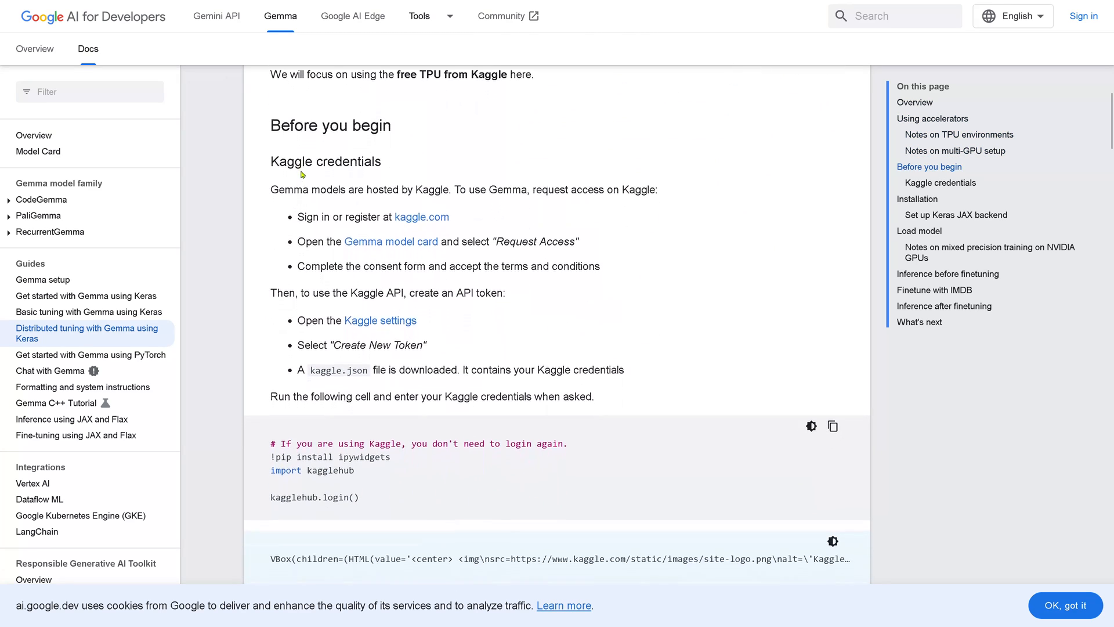
drag(301, 157, 449, 211)
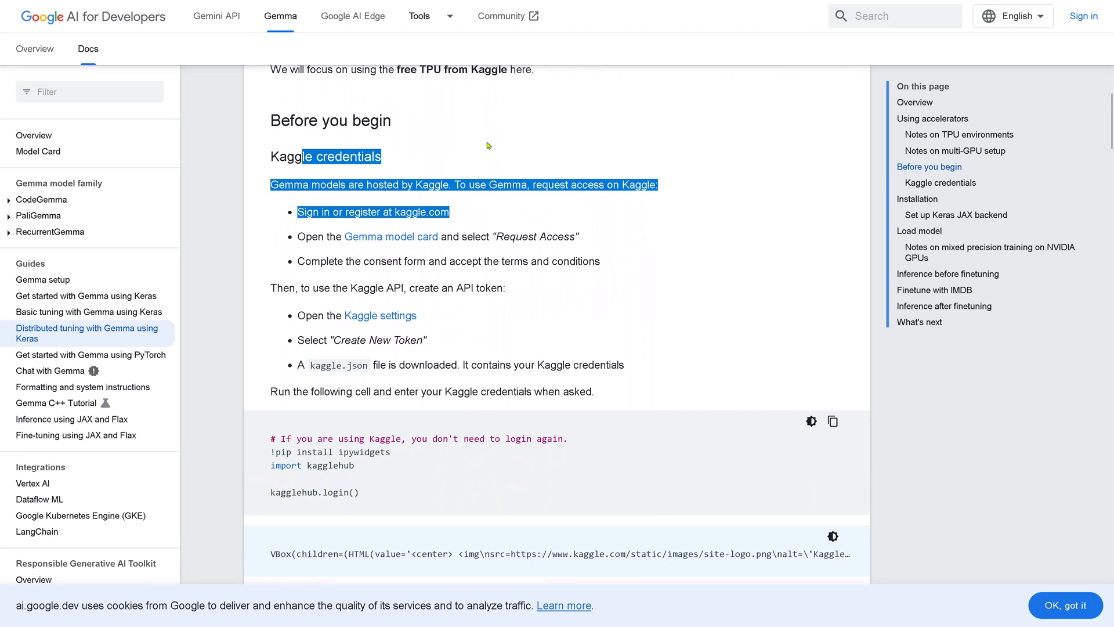
mouse_move(452, 218)
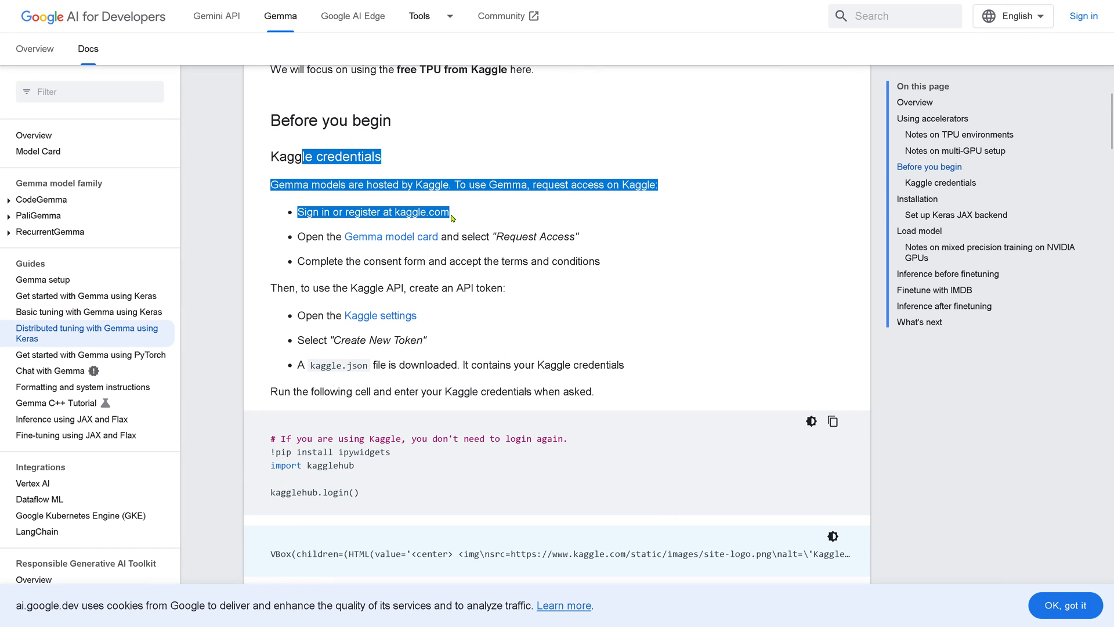
mouse_move(384, 251)
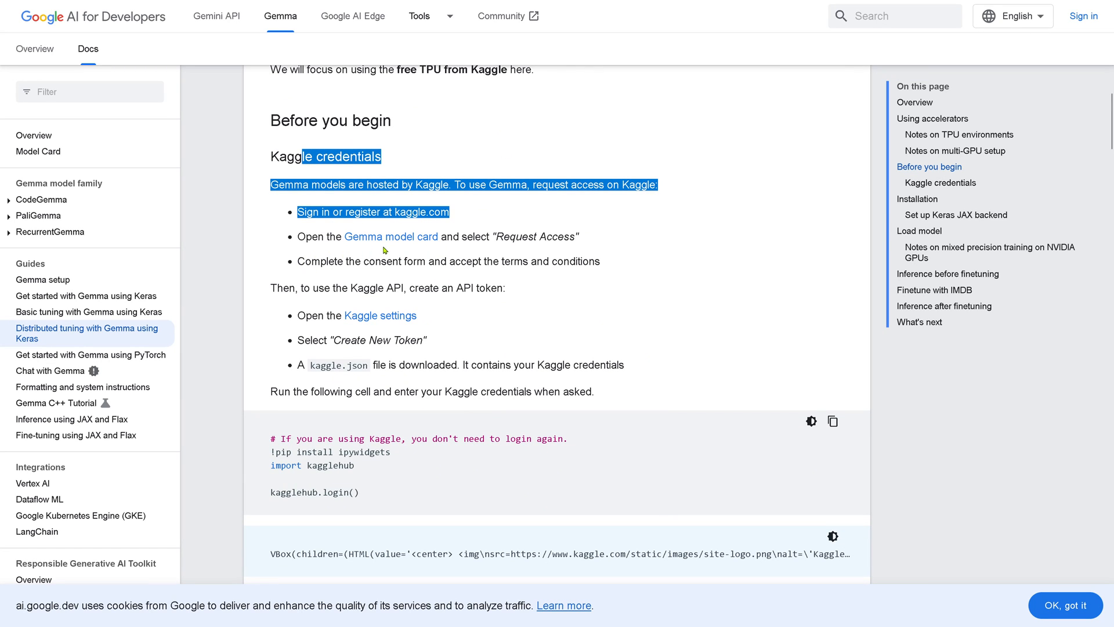
mouse_move(371, 271)
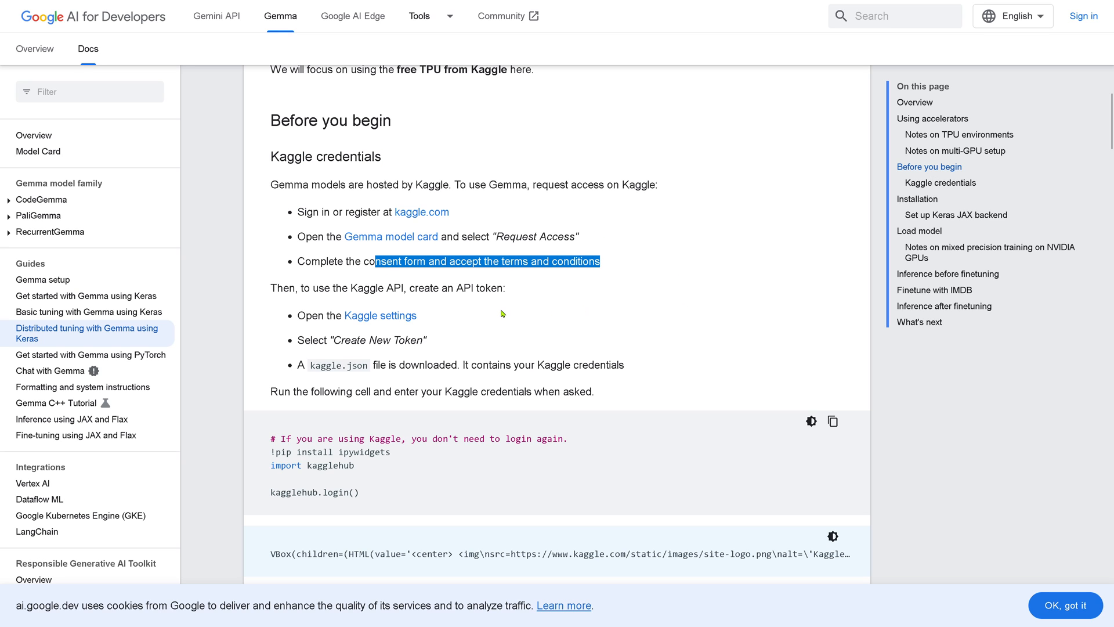
scroll(down, 3)
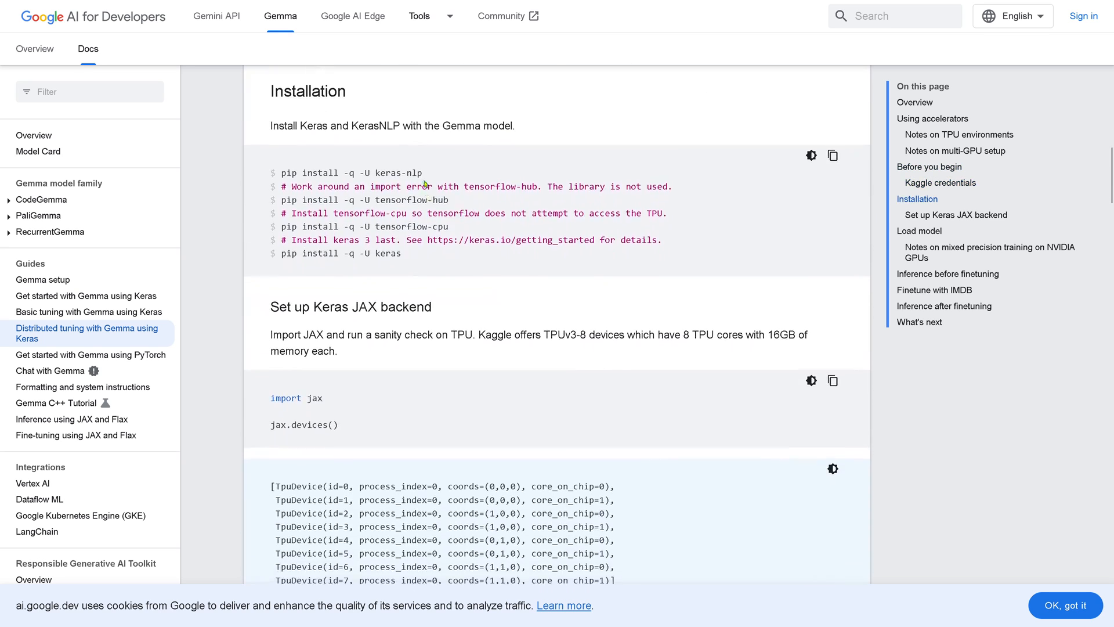
drag(420, 185, 402, 255)
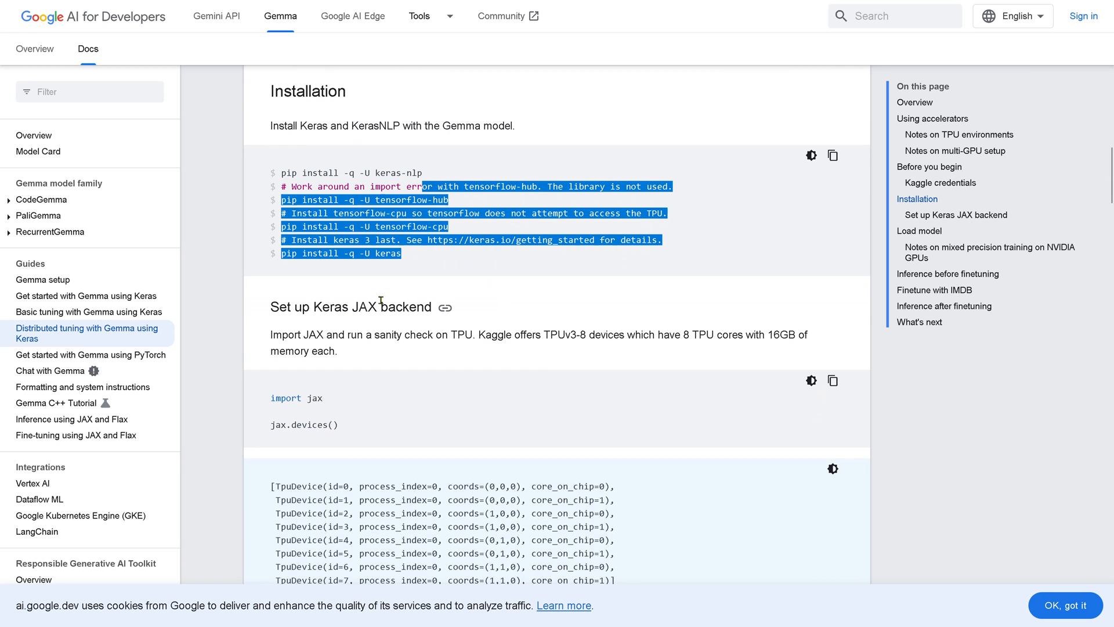
double_click(330, 306)
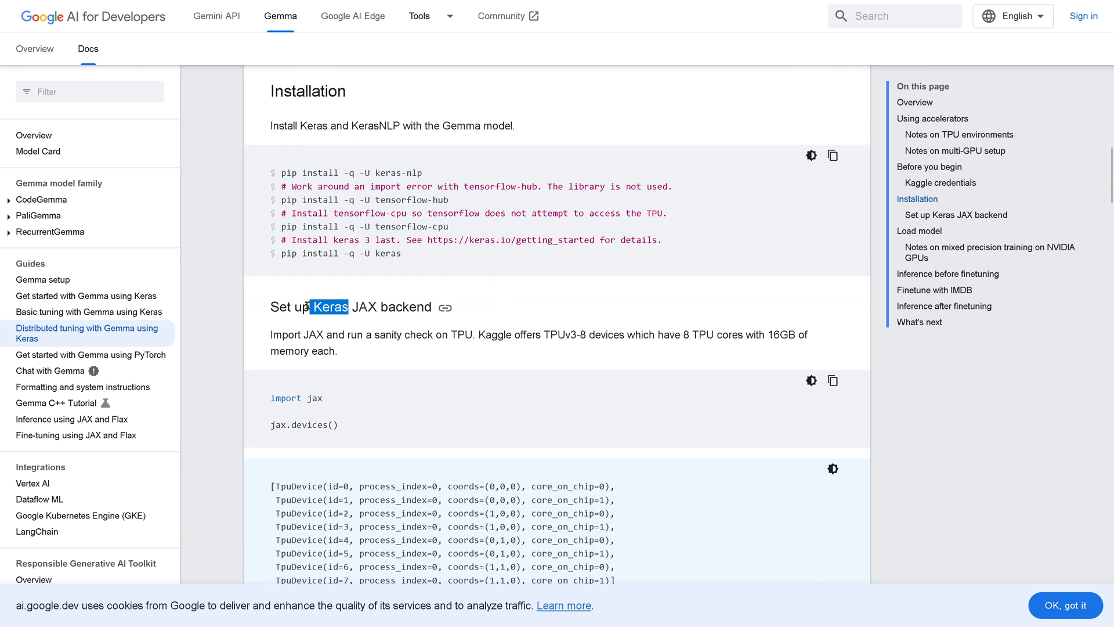
scroll(down, 3)
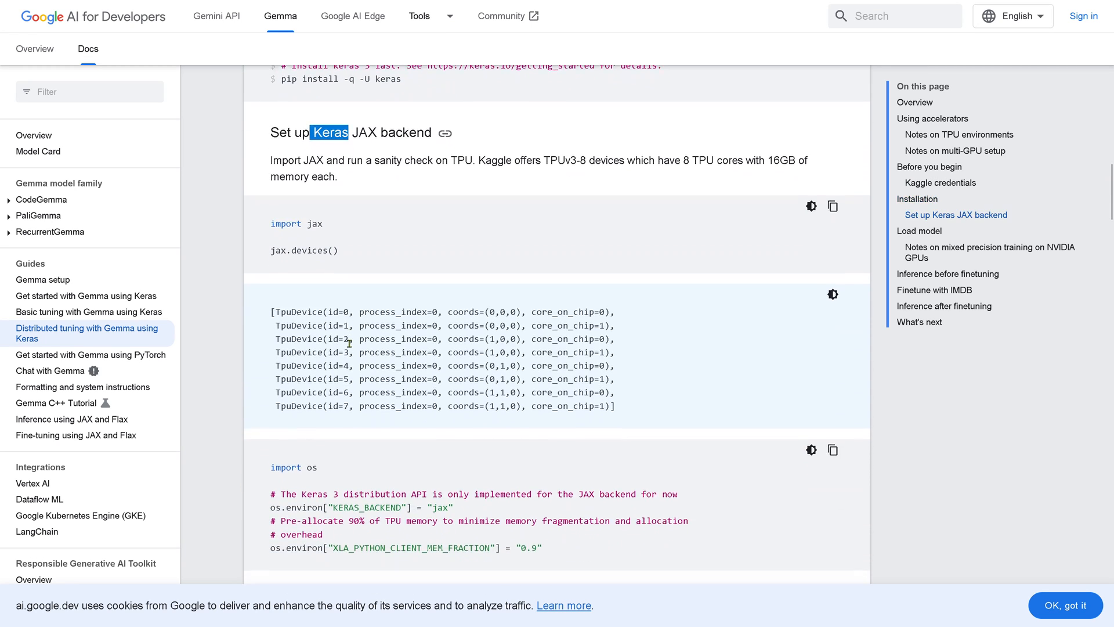
scroll(down, 3)
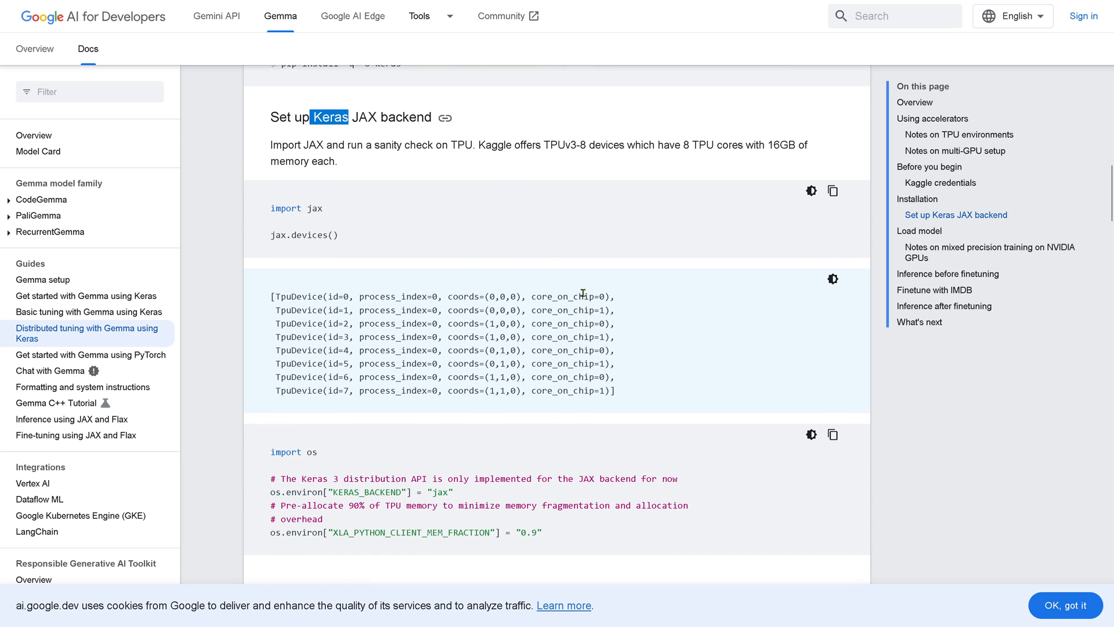
scroll(down, 3)
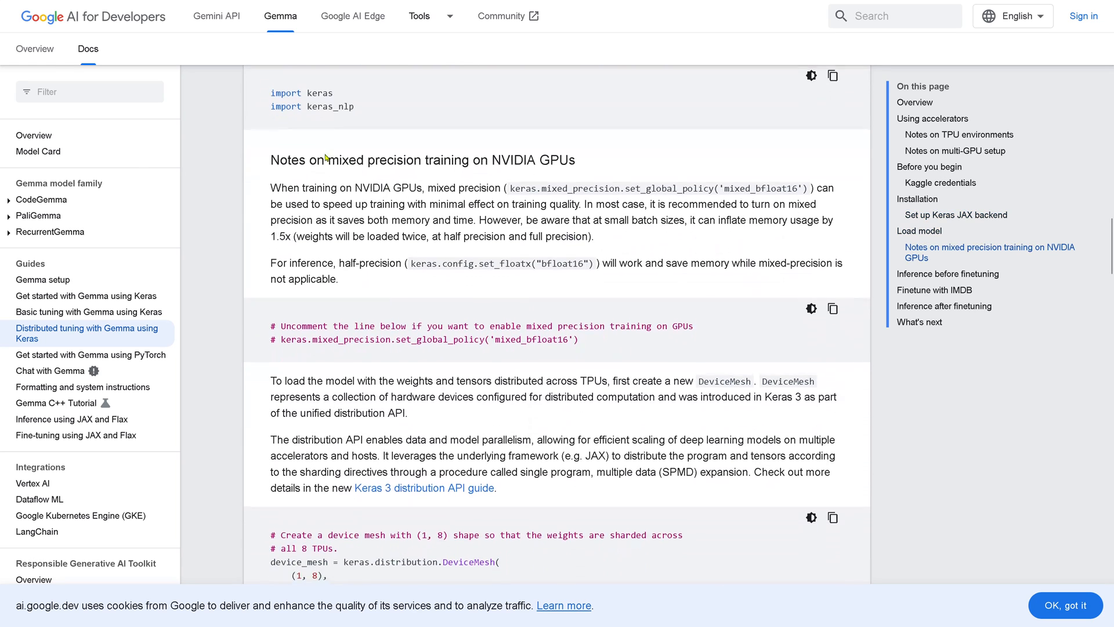
scroll(down, 3)
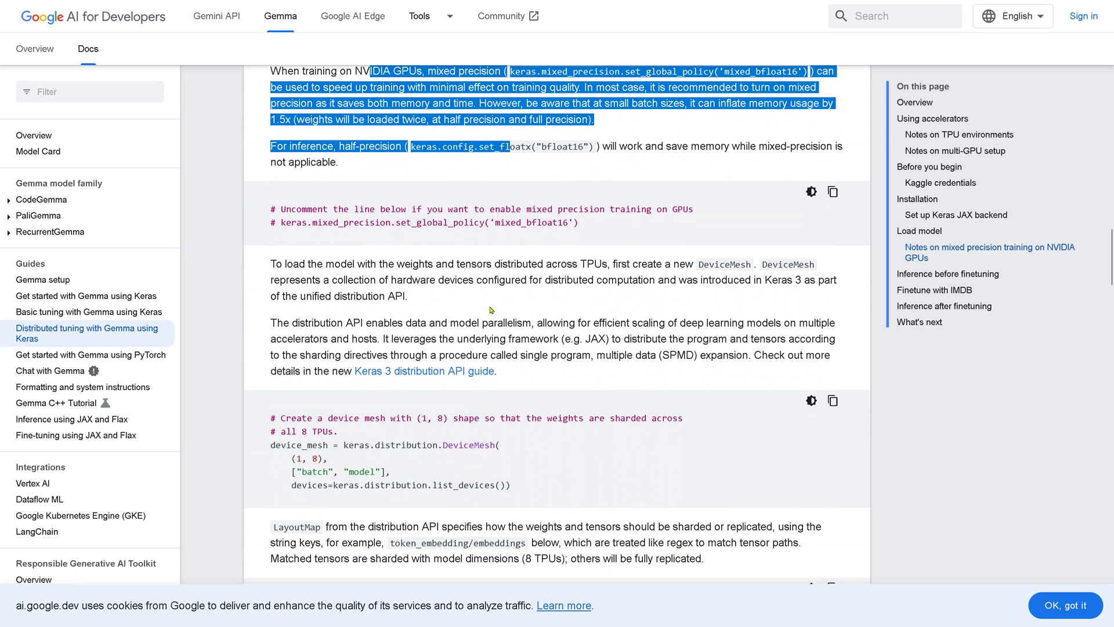
scroll(down, 3)
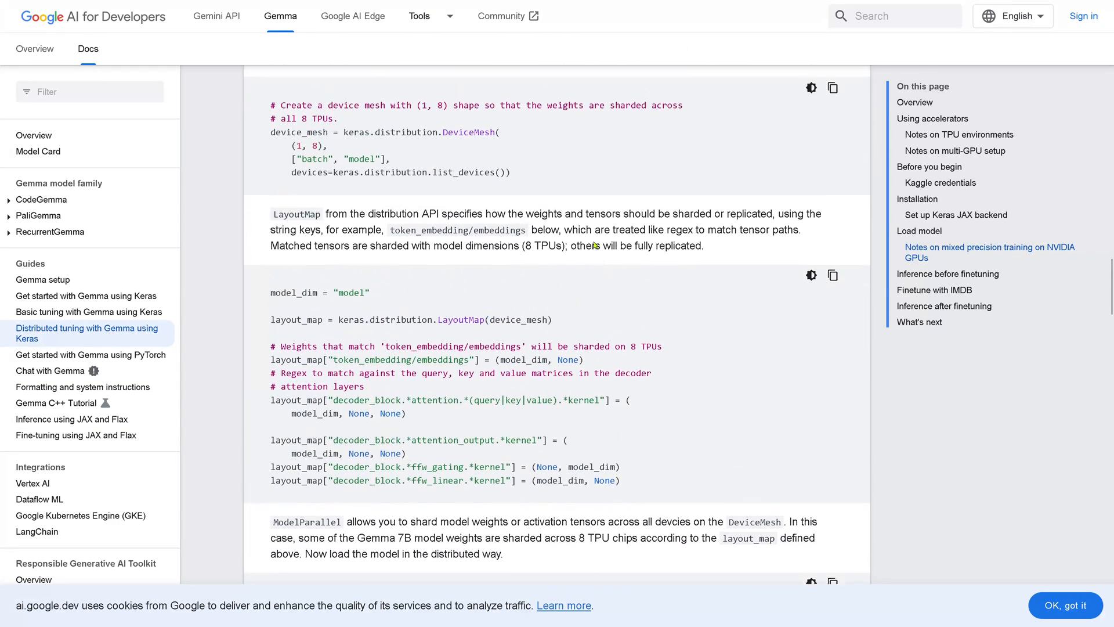
scroll(down, 3)
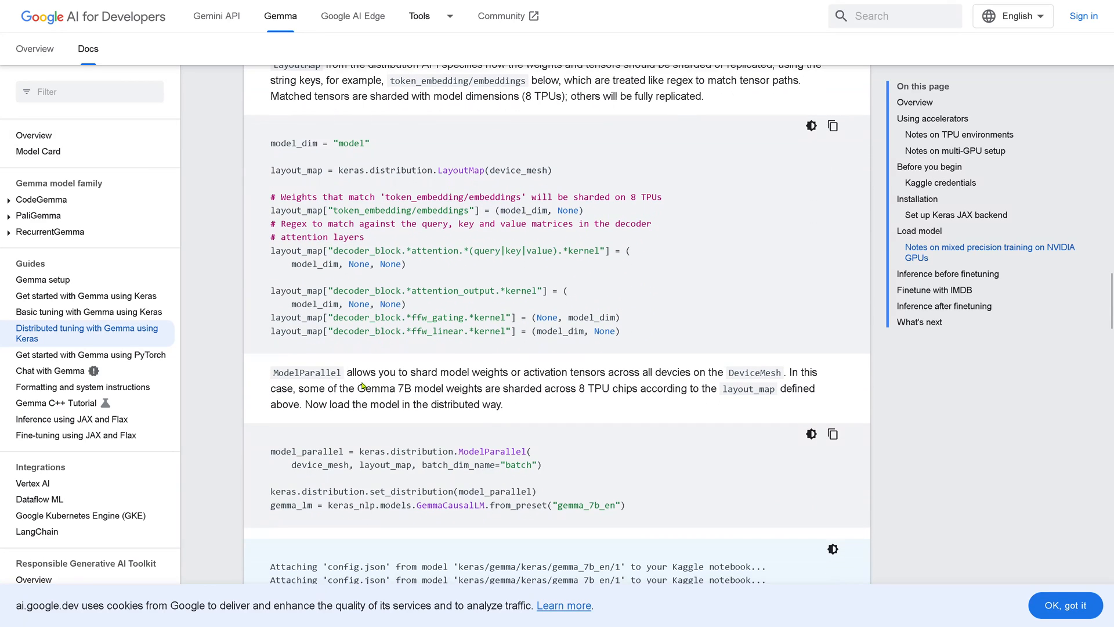
drag(375, 387, 569, 387)
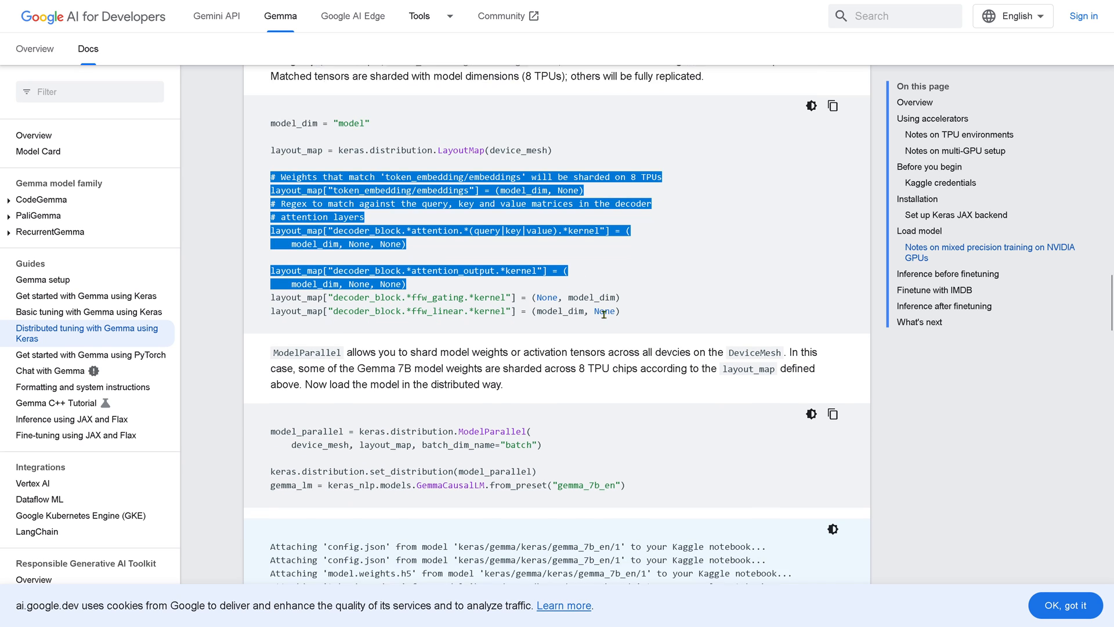
scroll(down, 3)
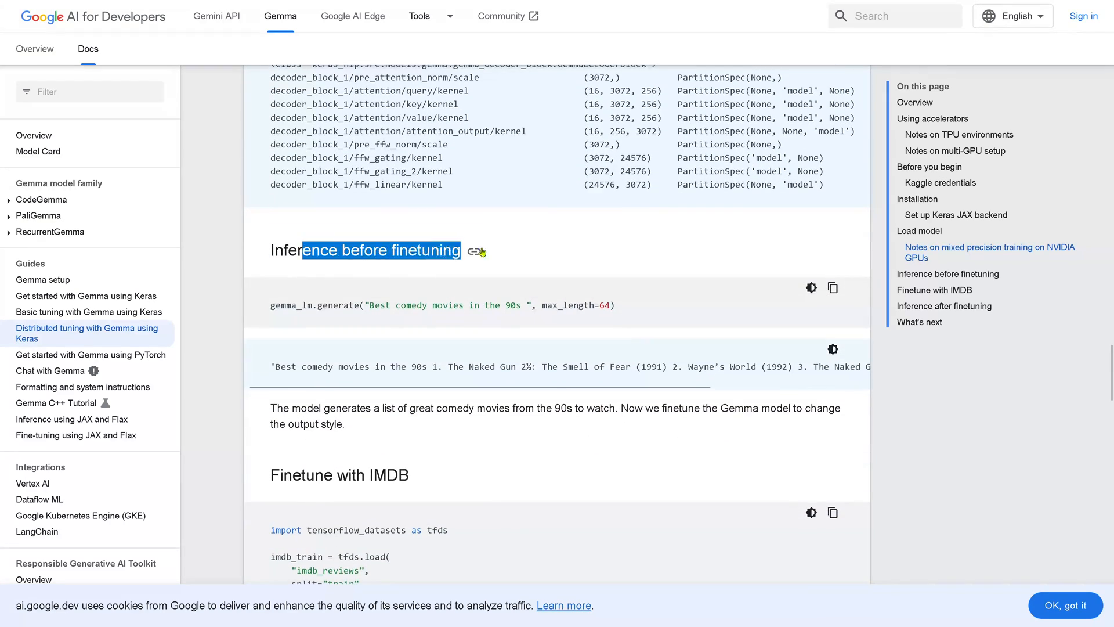
mouse_move(472, 250)
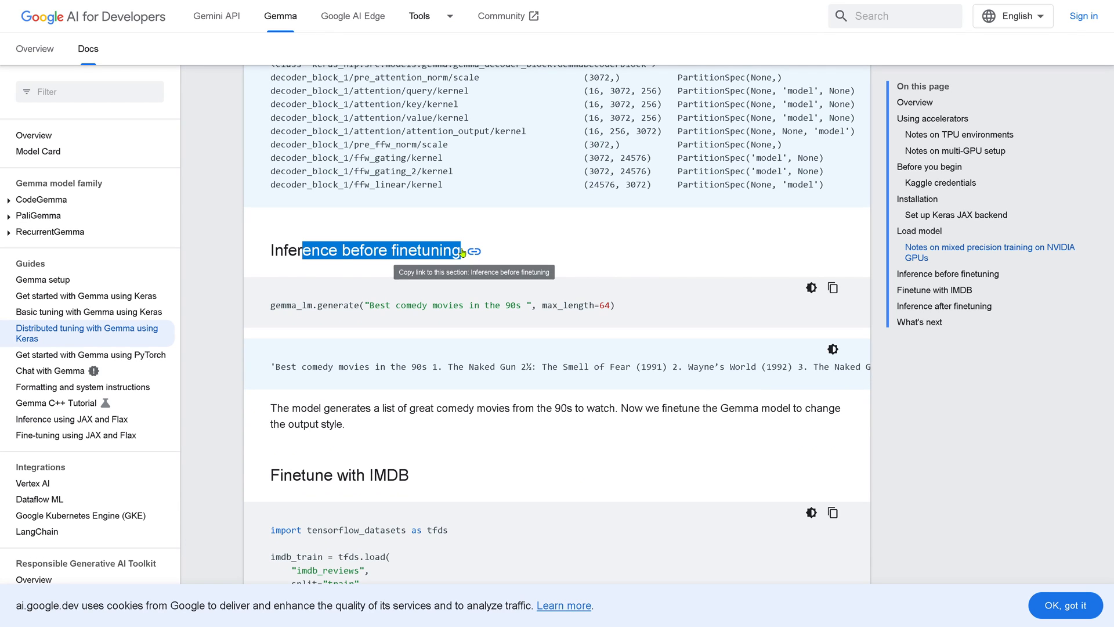
scroll(down, 3)
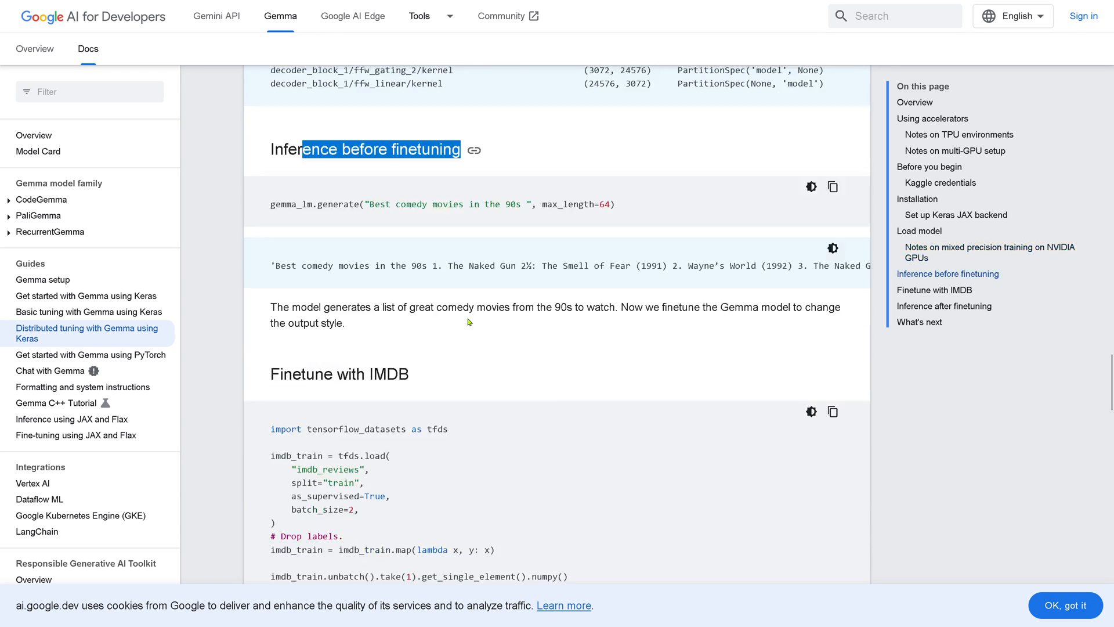
scroll(down, 3)
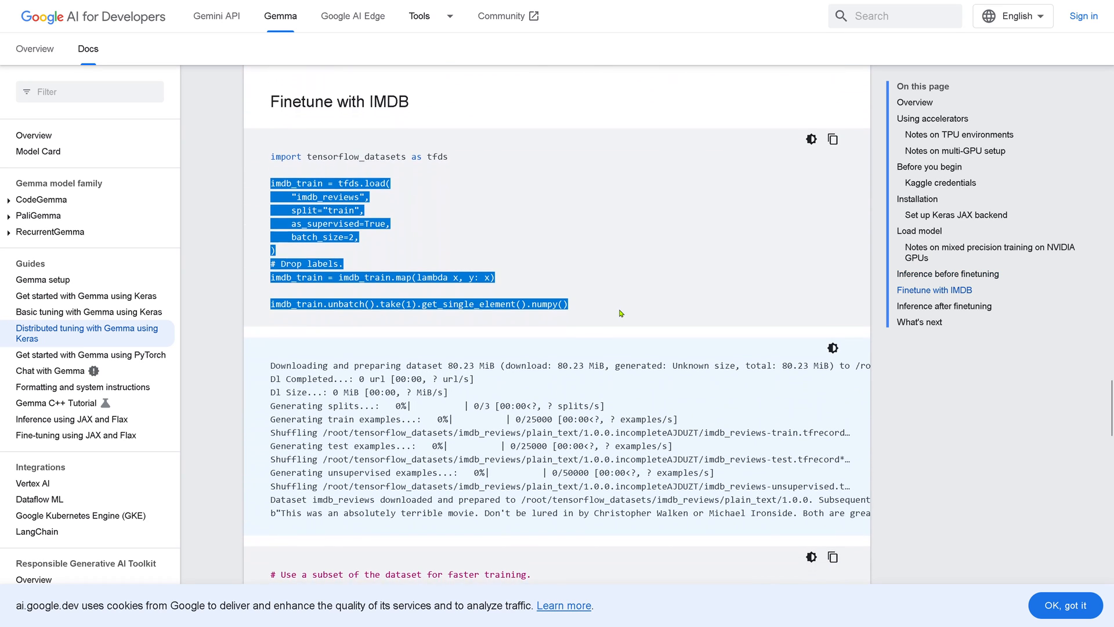
scroll(down, 3)
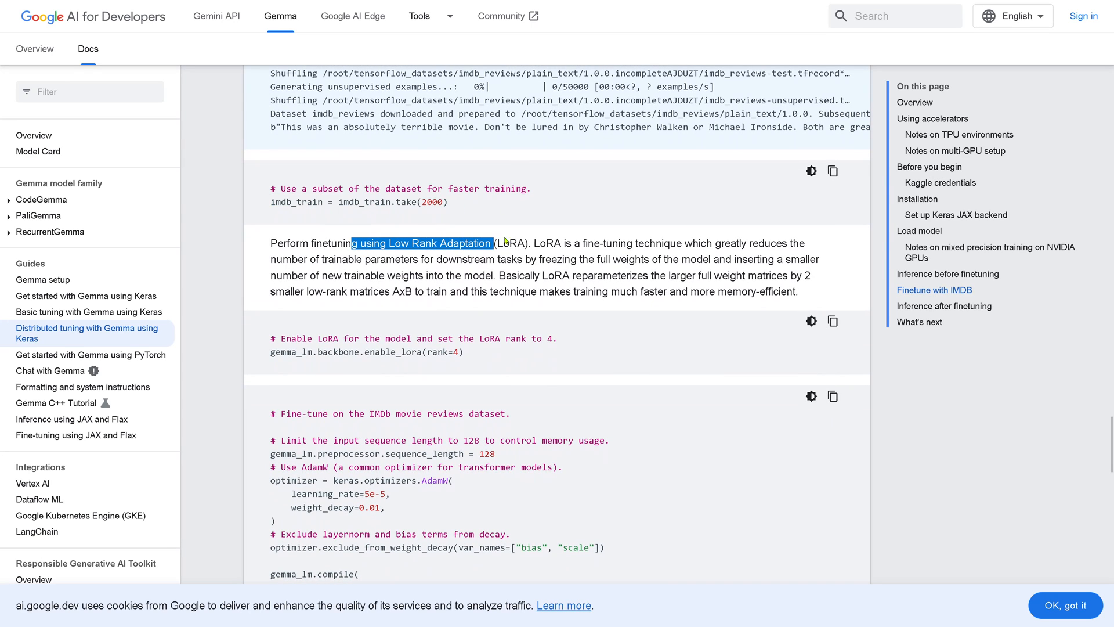
drag(492, 243, 648, 276)
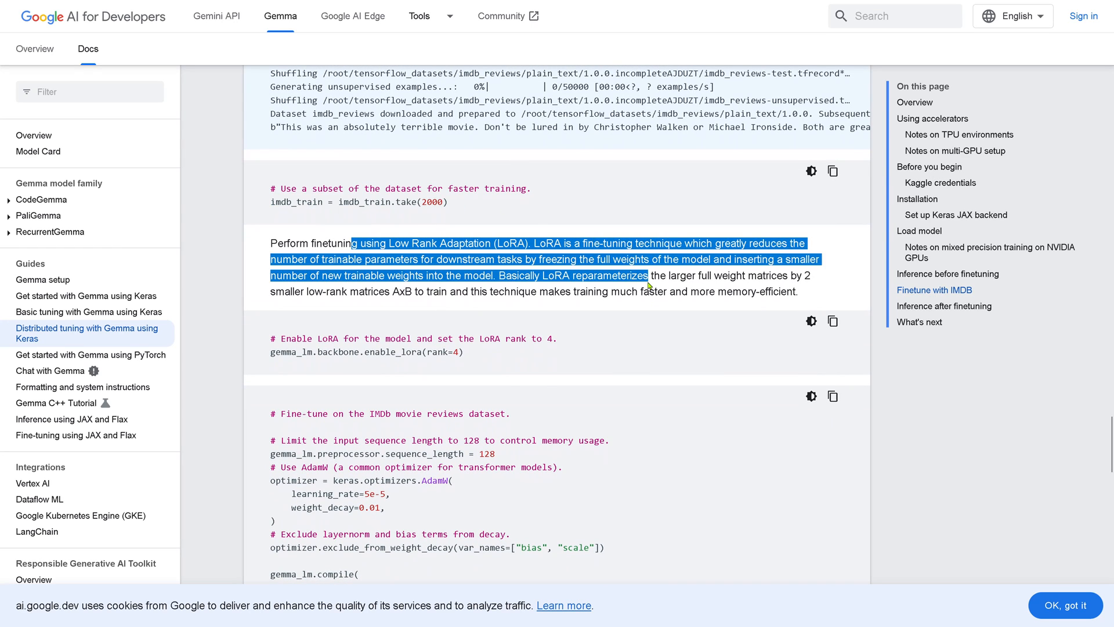
scroll(down, 3)
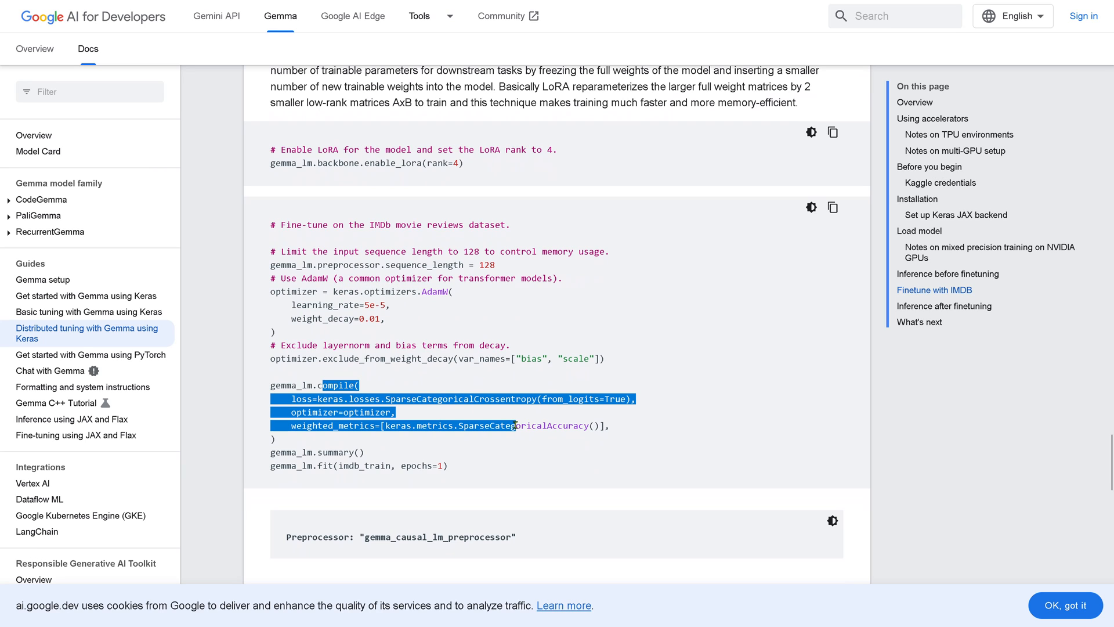
mouse_move(481, 432)
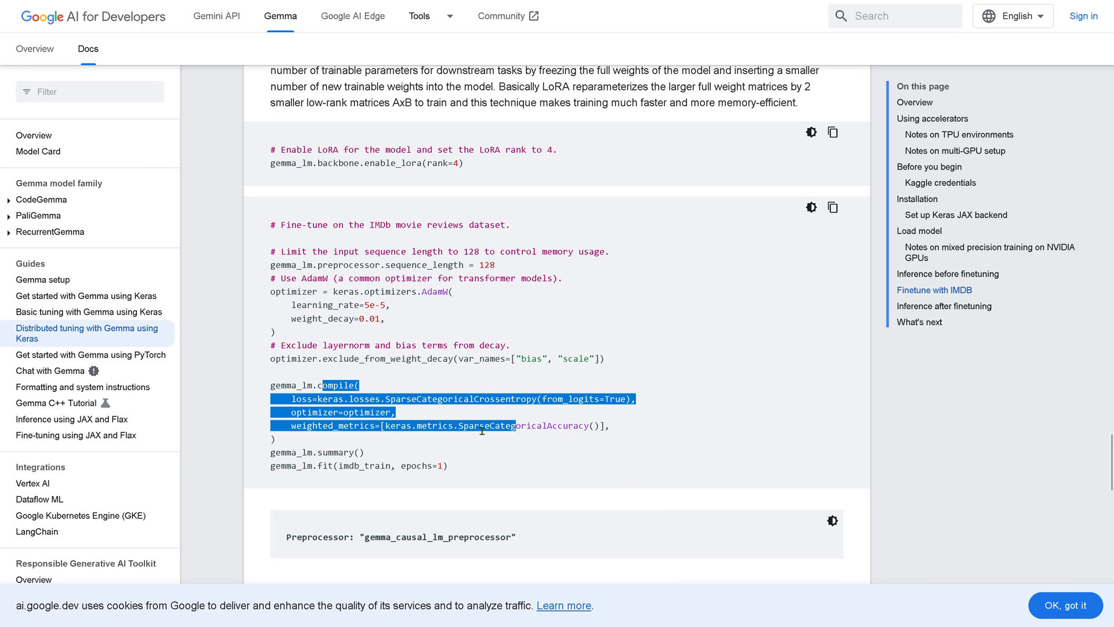
mouse_move(584, 444)
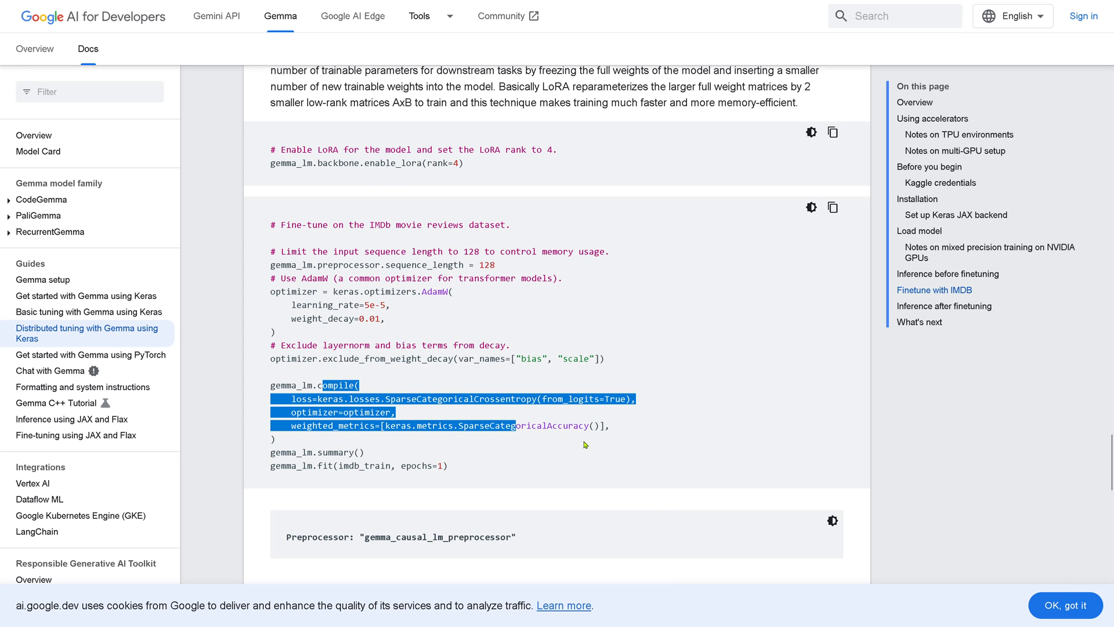
scroll(down, 3)
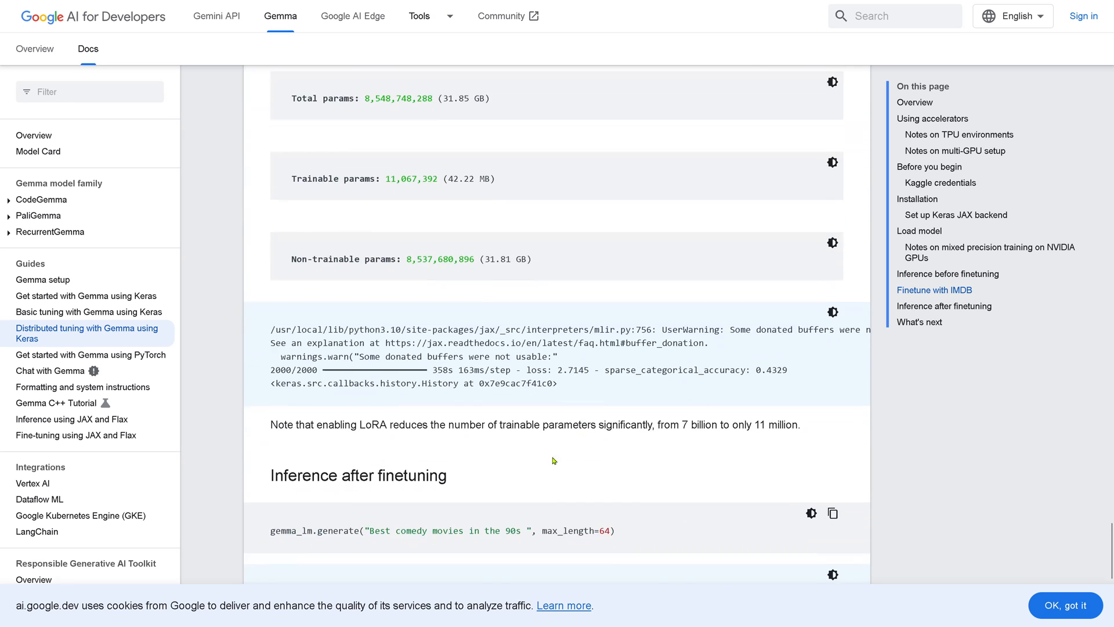
scroll(down, 3)
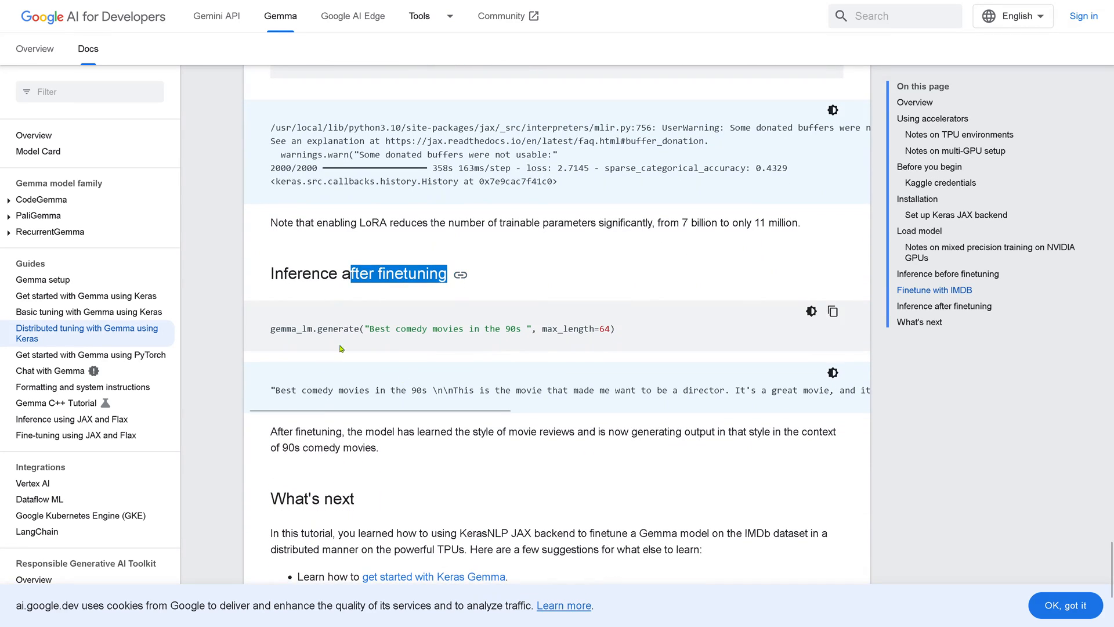
drag(369, 329, 616, 328)
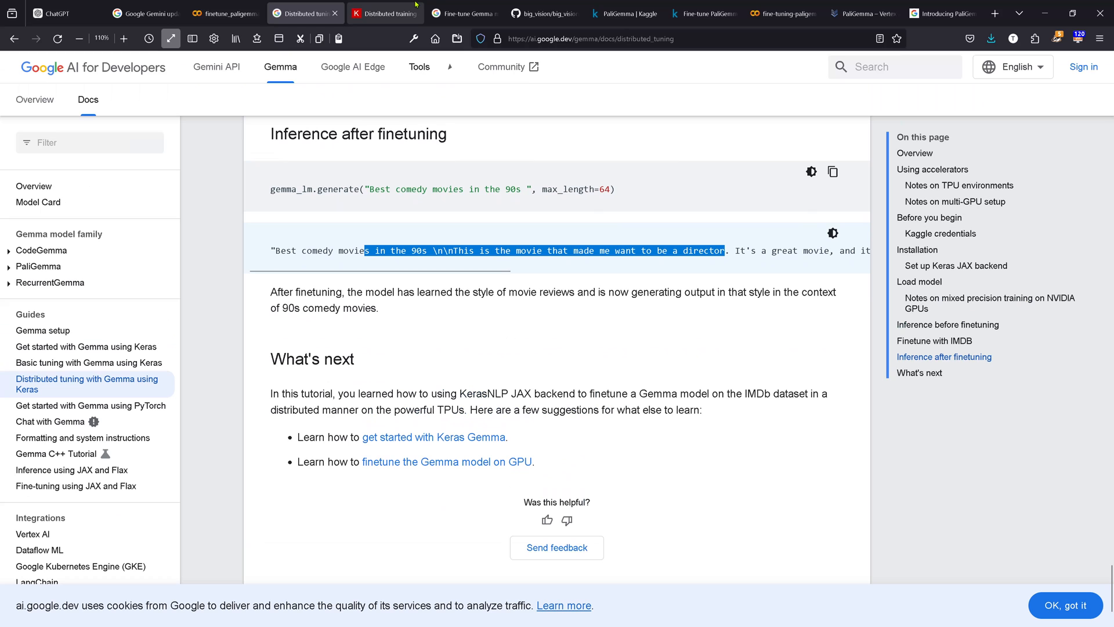
- Show the Distributed training with Keras 3 guide and highlight its Introduction sentence through the list of backends
click(384, 13)
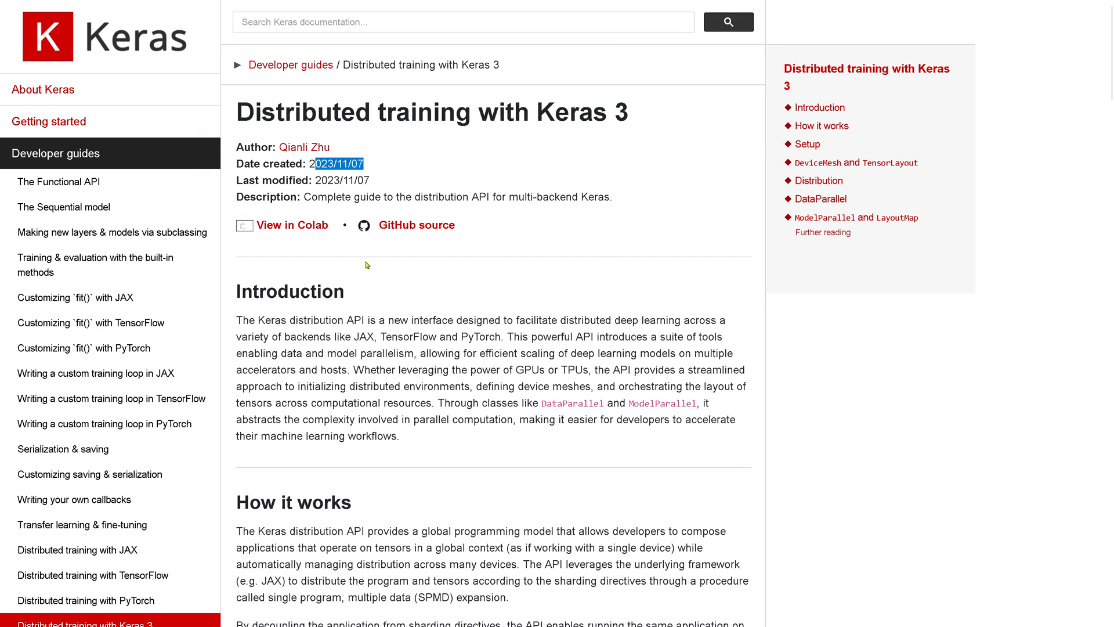
drag(370, 320, 619, 320)
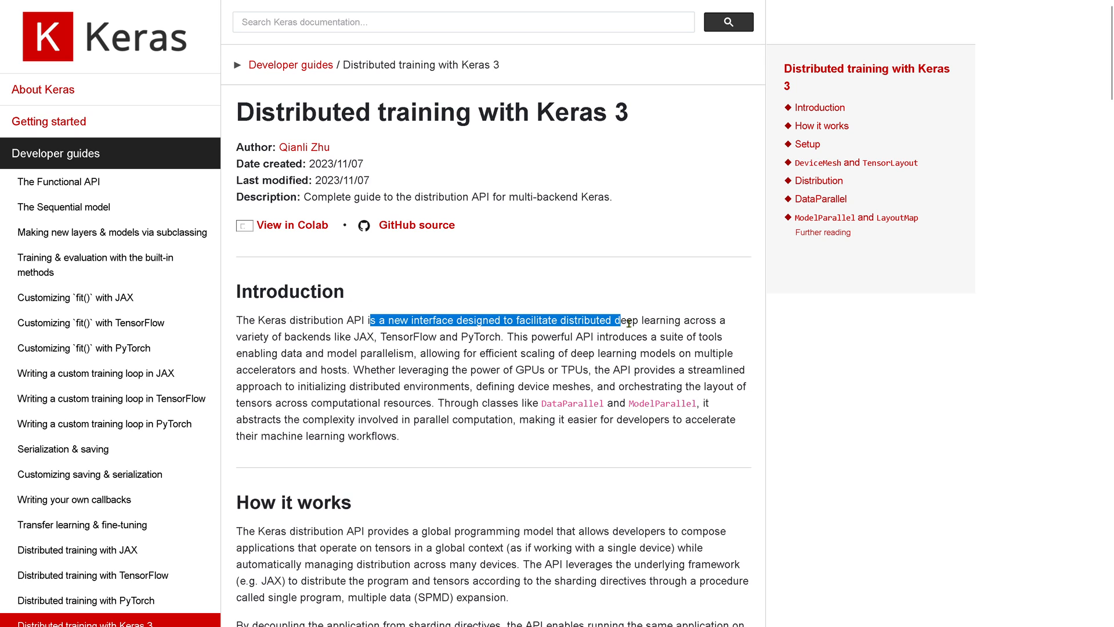
drag(620, 320, 676, 320)
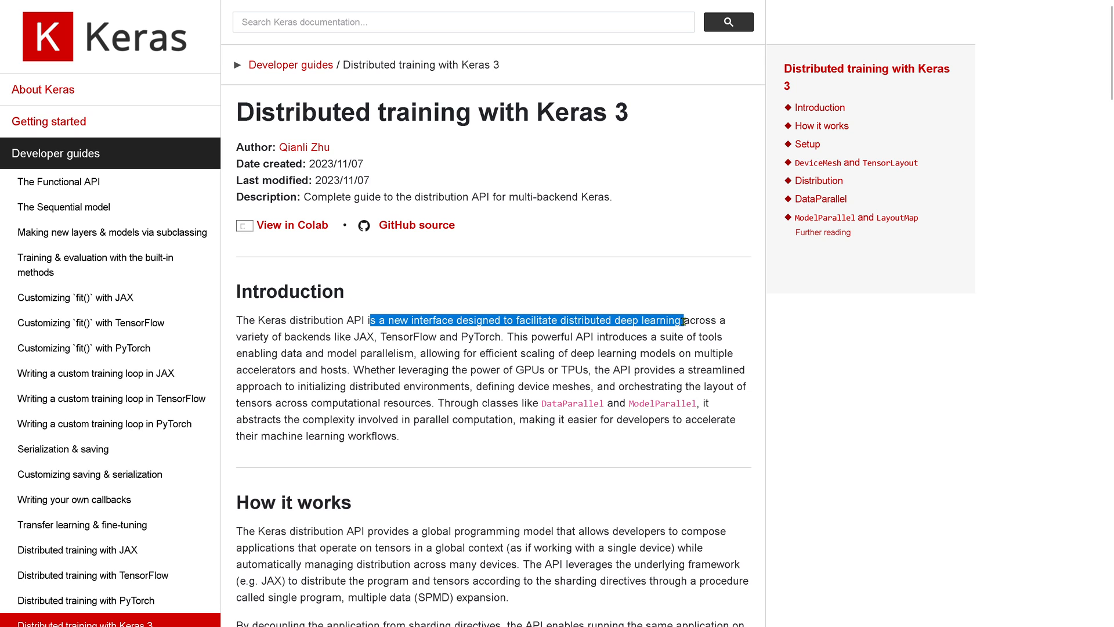
drag(679, 320, 320, 353)
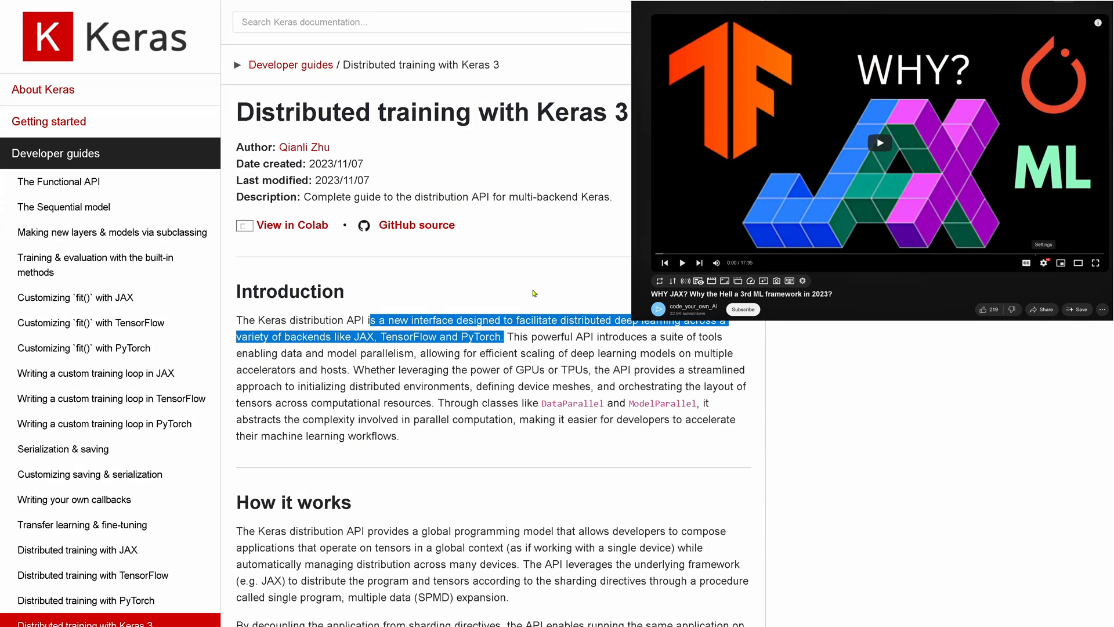
mouse_move(371, 340)
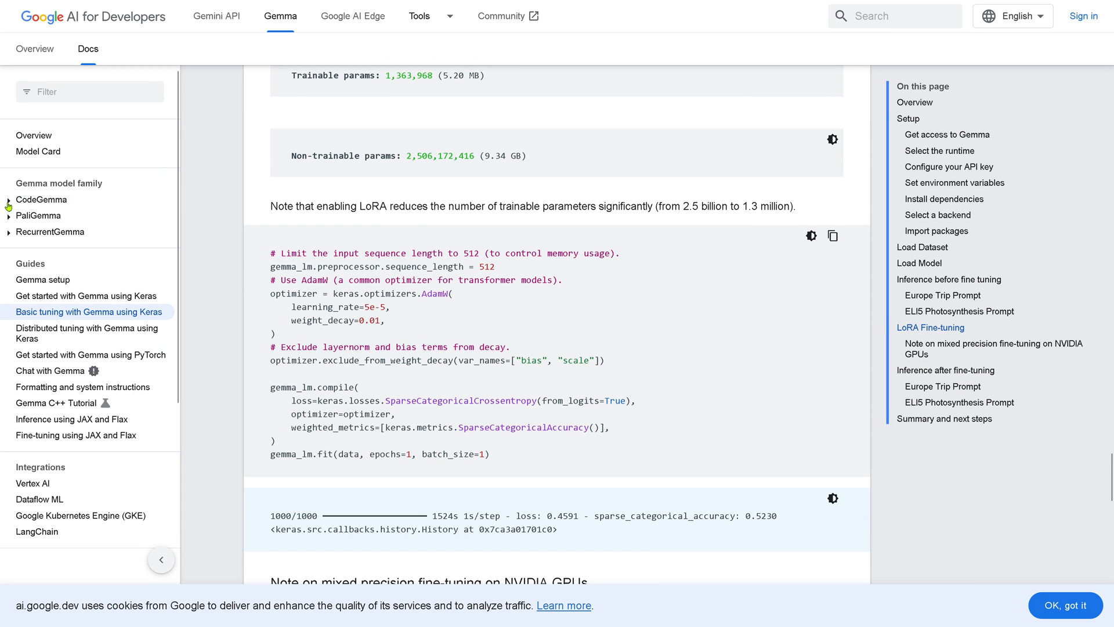
- Navigate the Gemma docs sidebar to the PaliGemma overview page
click(8, 199)
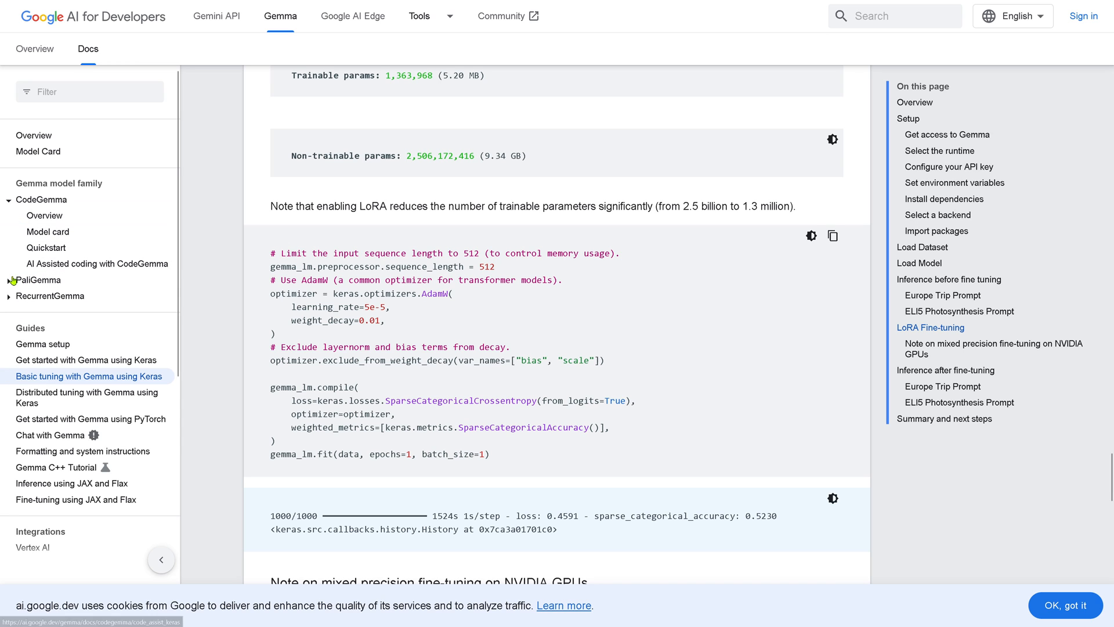
click(37, 279)
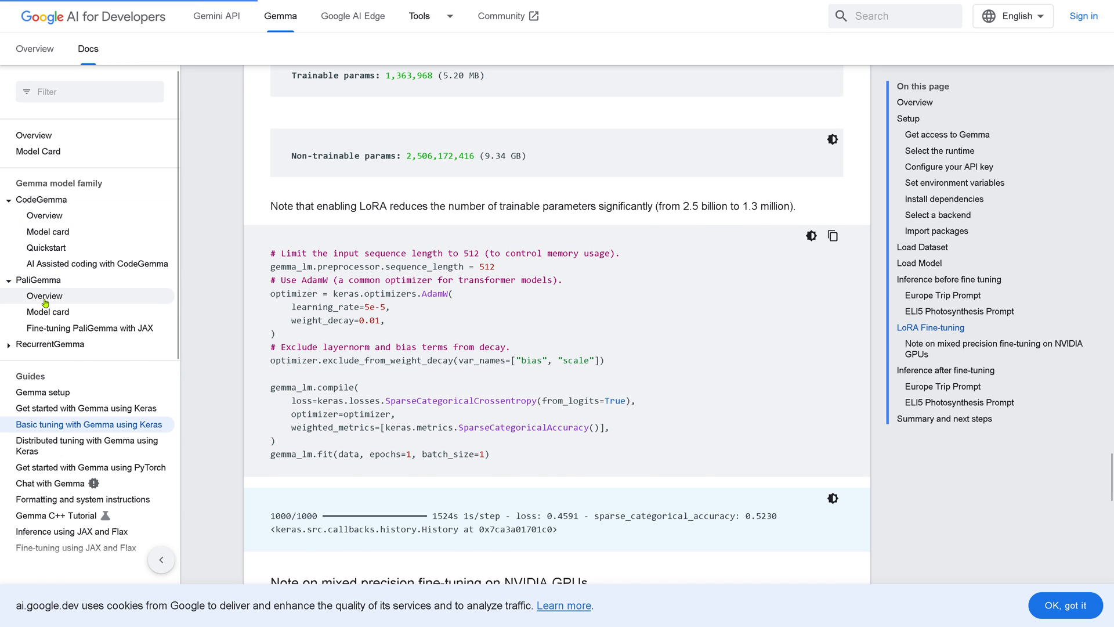
click(44, 296)
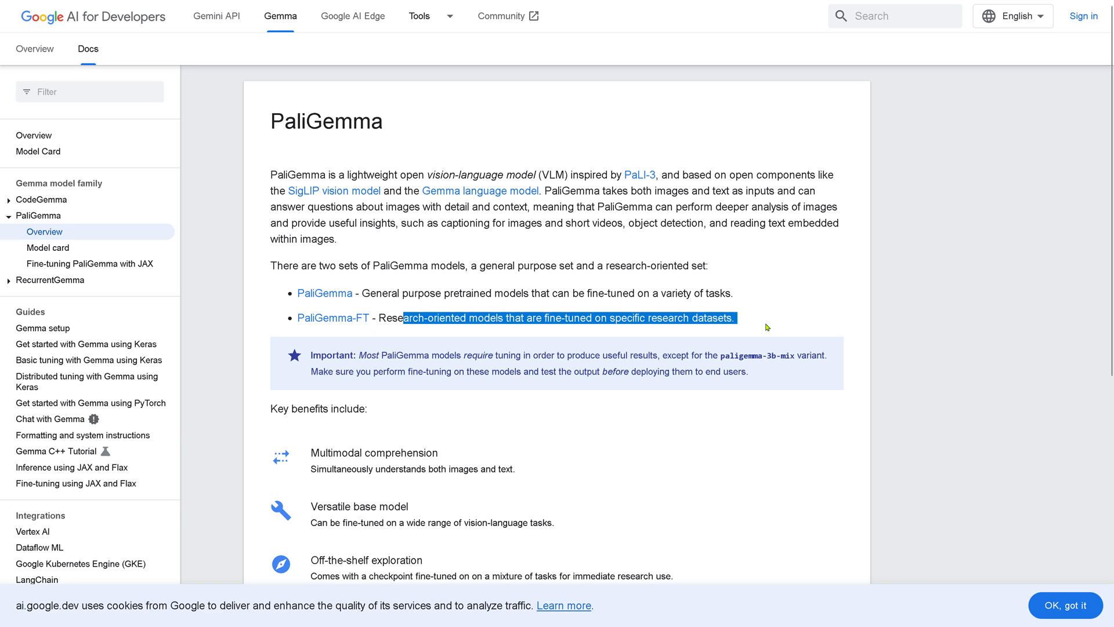
- Go to PaliGemma's model page on Kaggle via the View on Kaggle card under Learn more
scroll(down, 3)
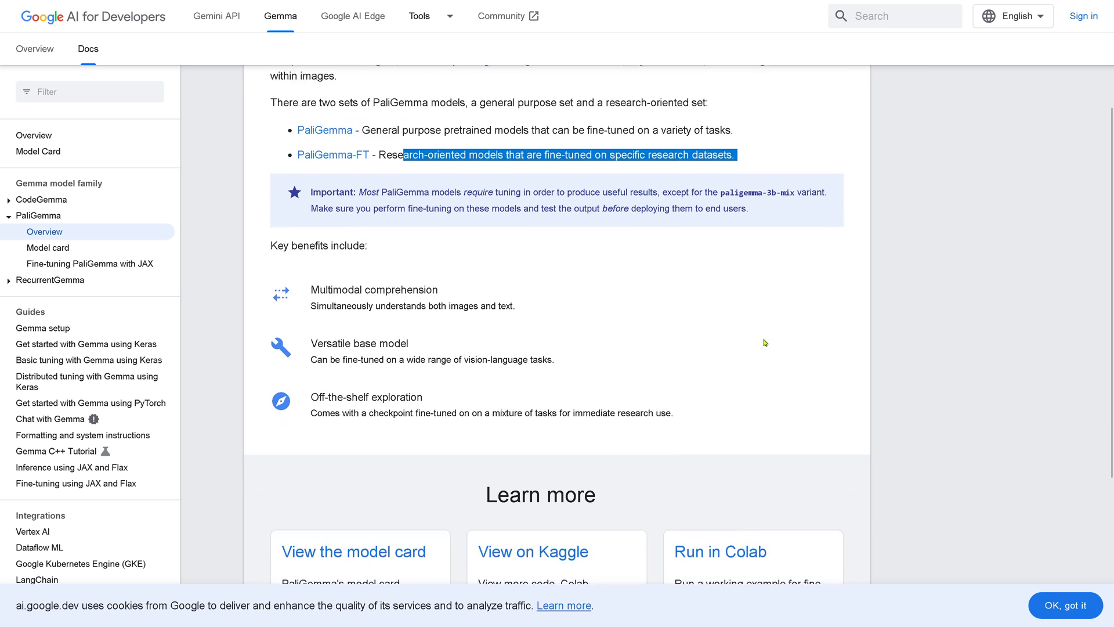
scroll(down, 3)
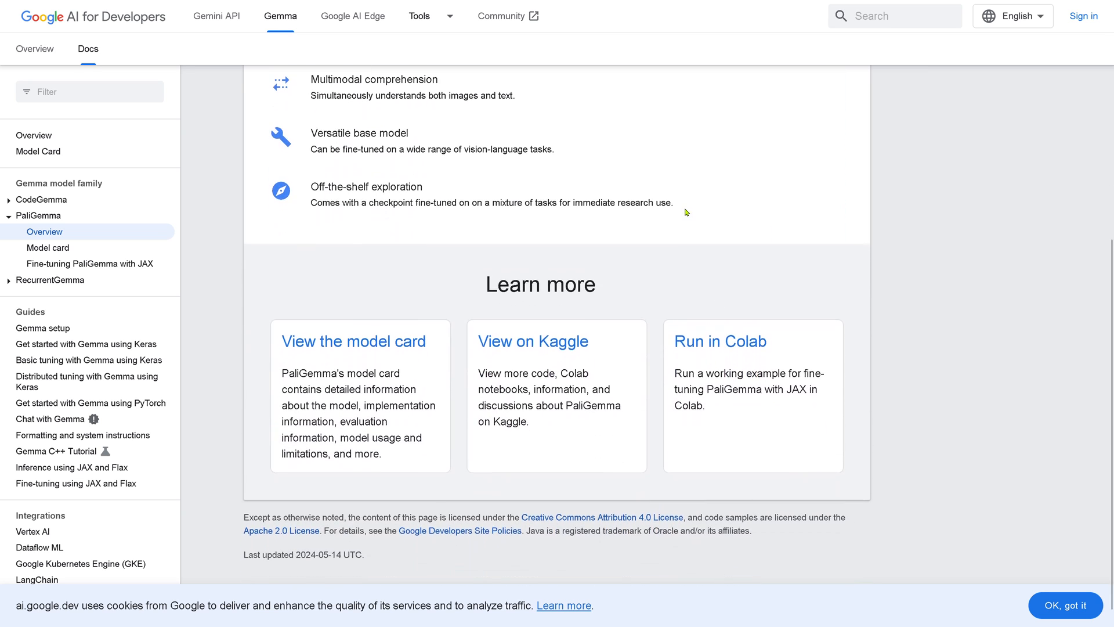
click(533, 341)
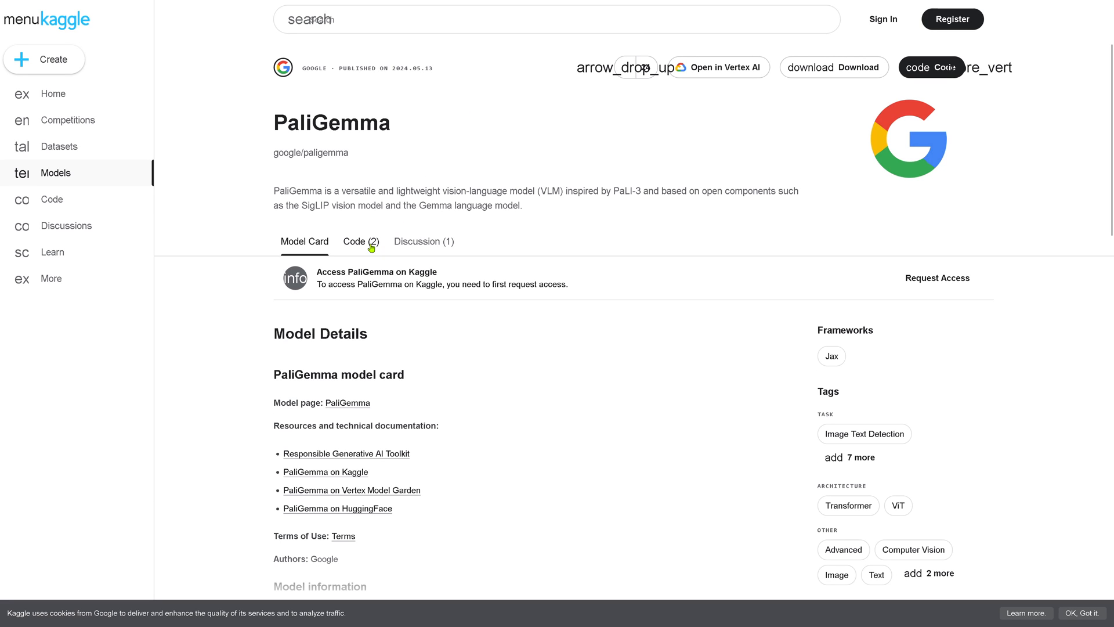
- From the Code tab, read the pinned Fine-tune PaliGemma with JAX notebook through its setup cells
click(361, 241)
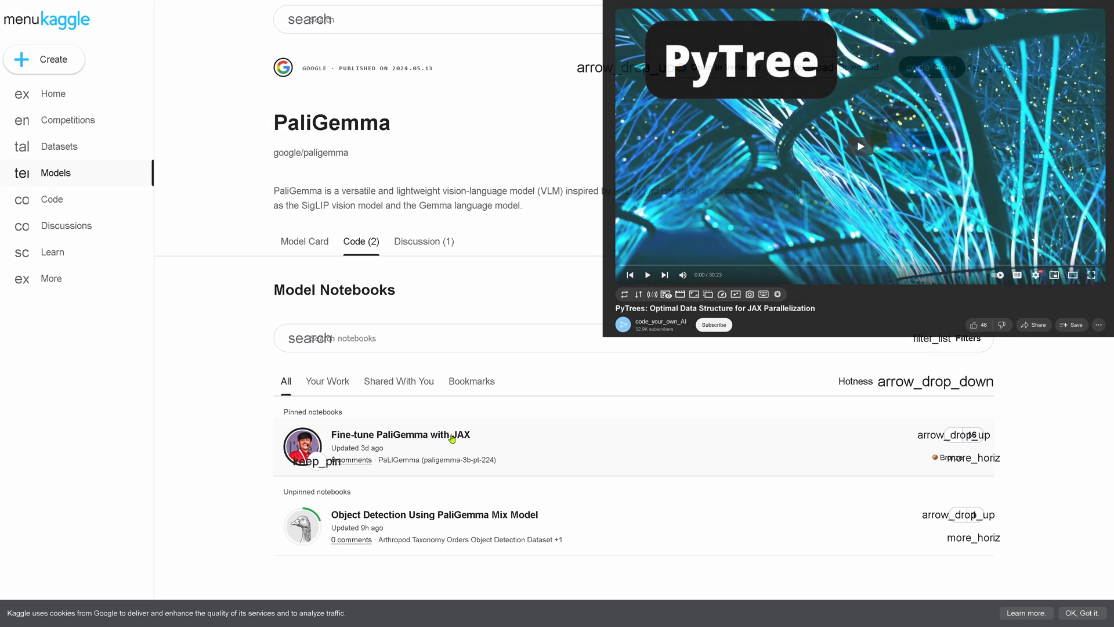
click(400, 434)
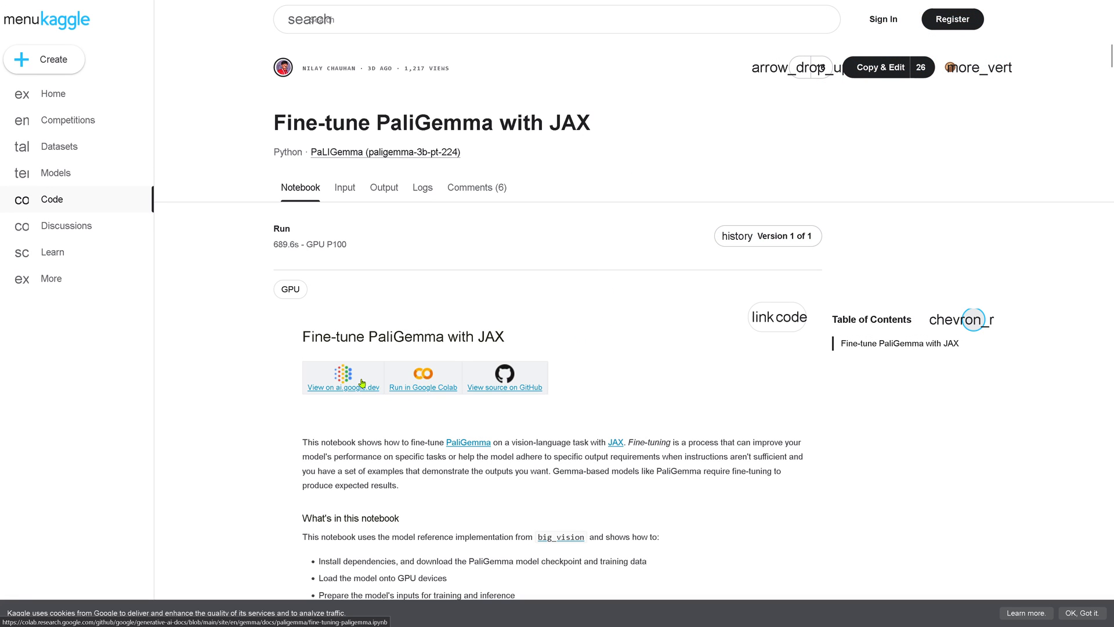
mouse_move(651, 352)
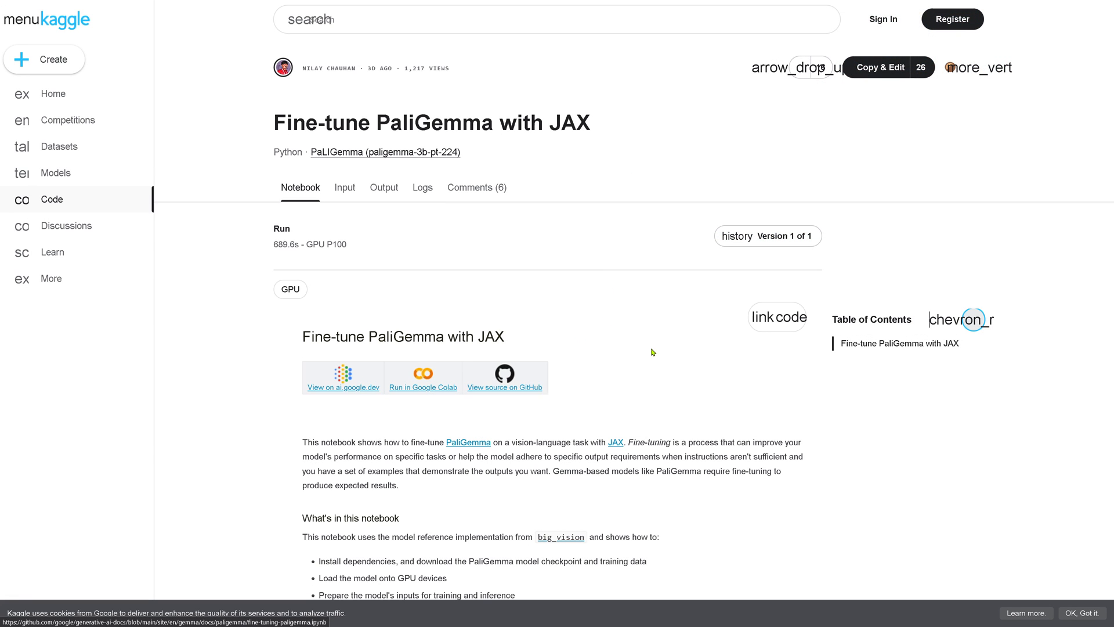
scroll(down, 3)
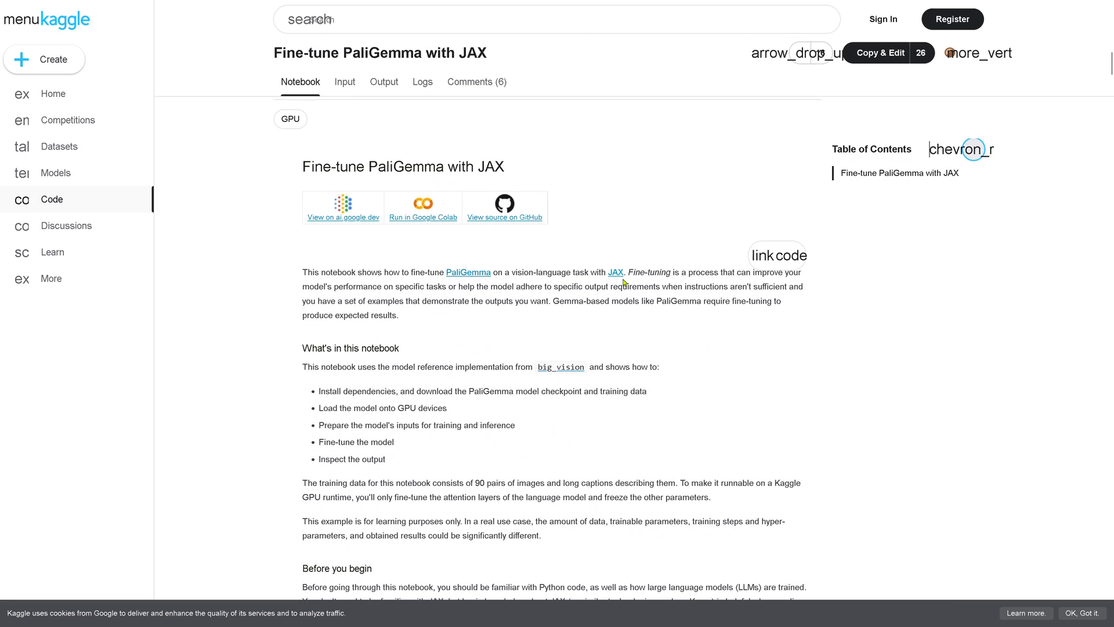
scroll(down, 3)
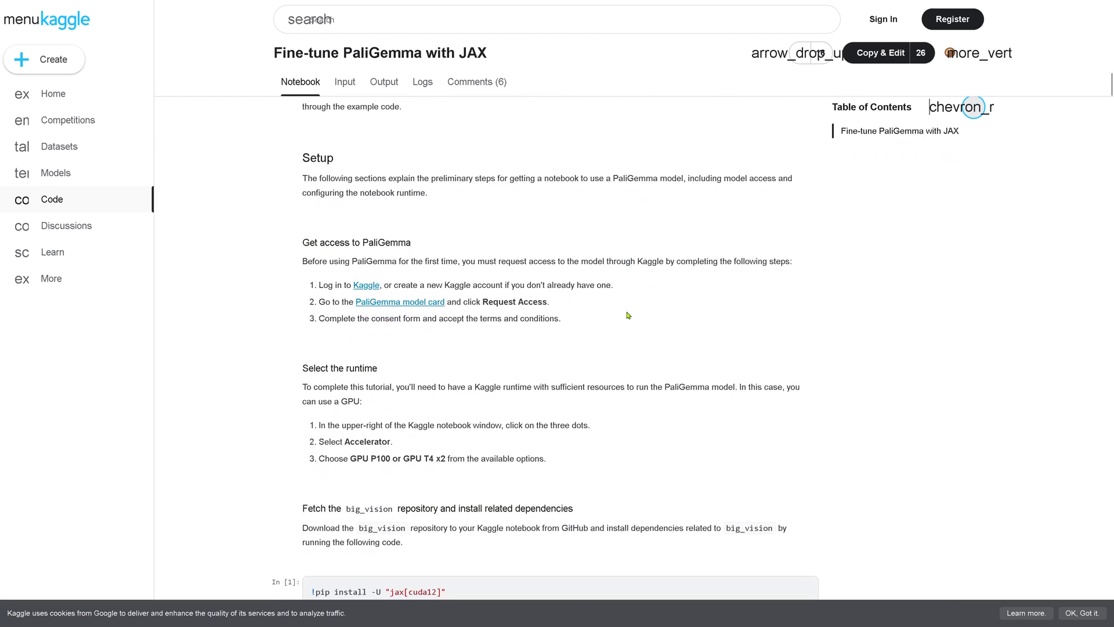
scroll(down, 3)
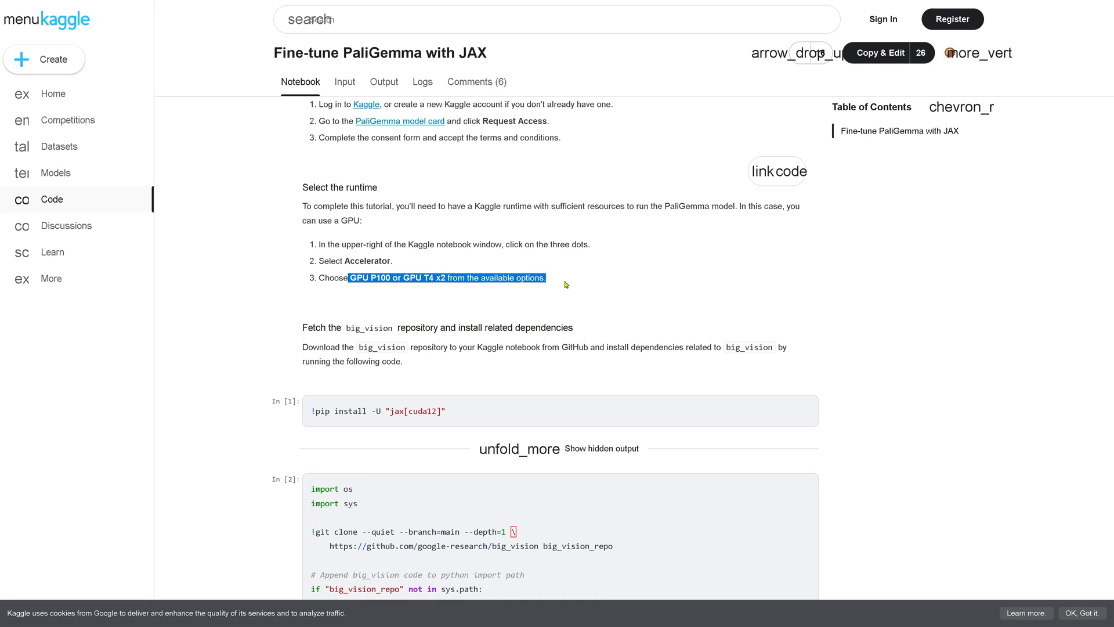
scroll(down, 3)
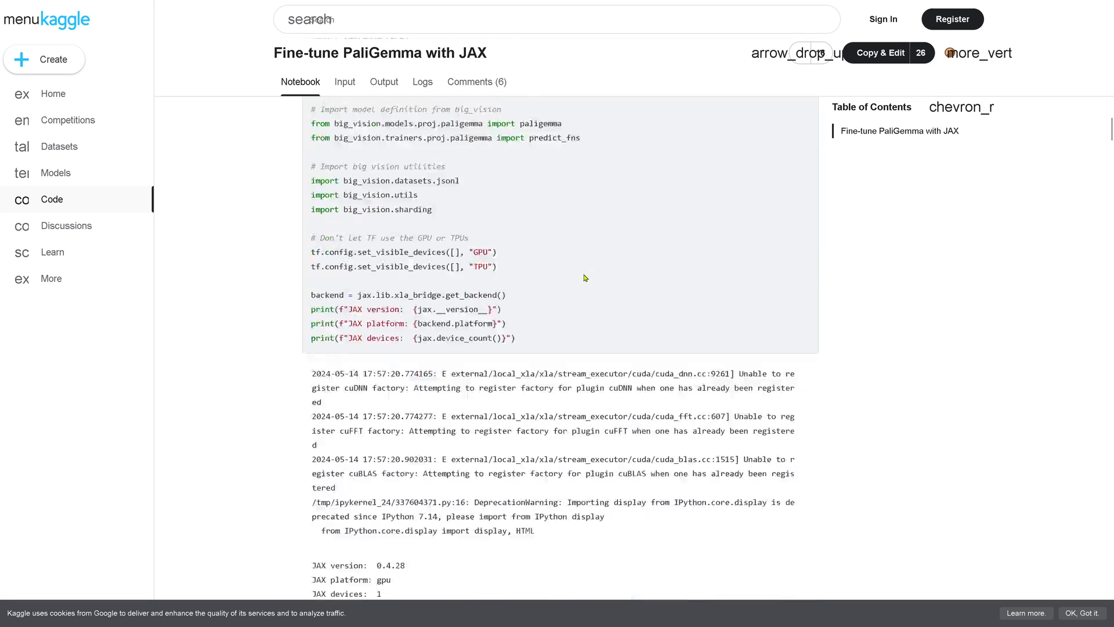
scroll(down, 3)
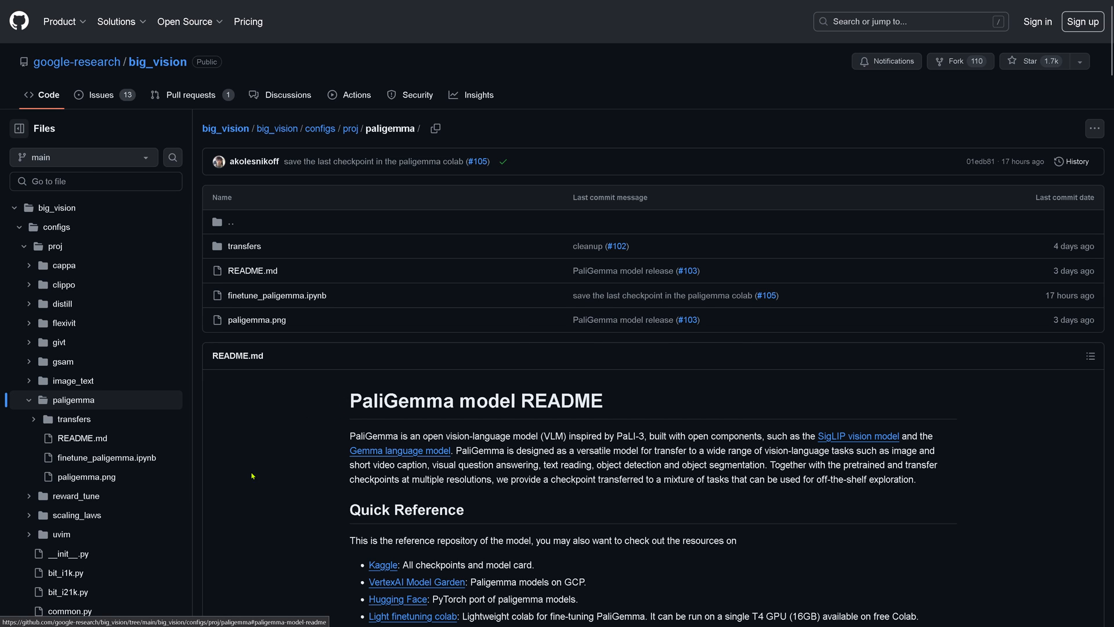
scroll(down, 3)
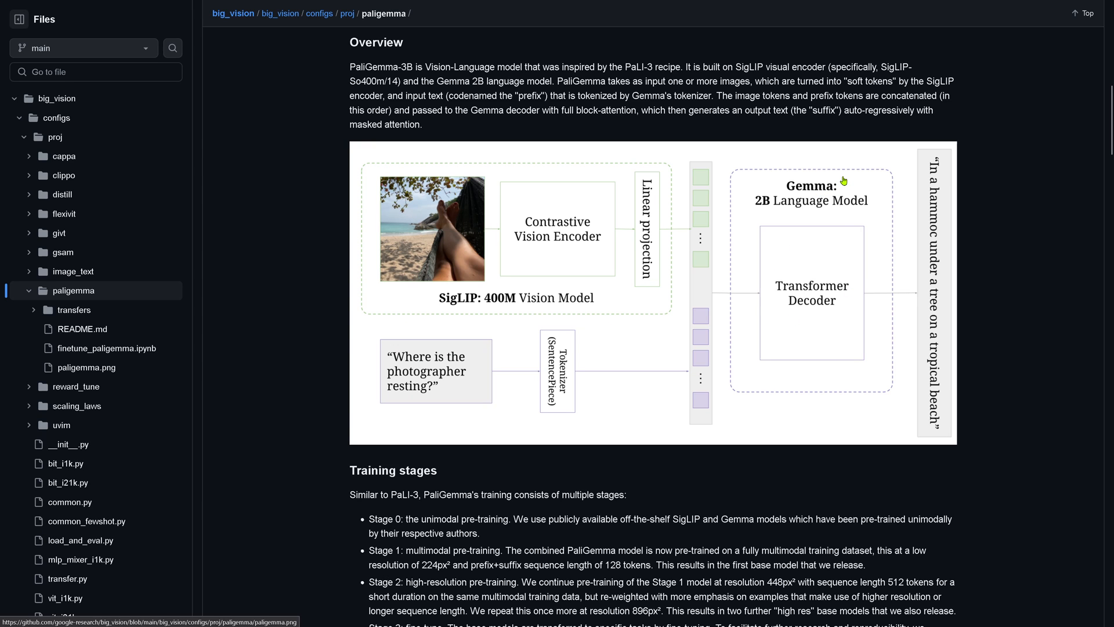
mouse_move(753, 207)
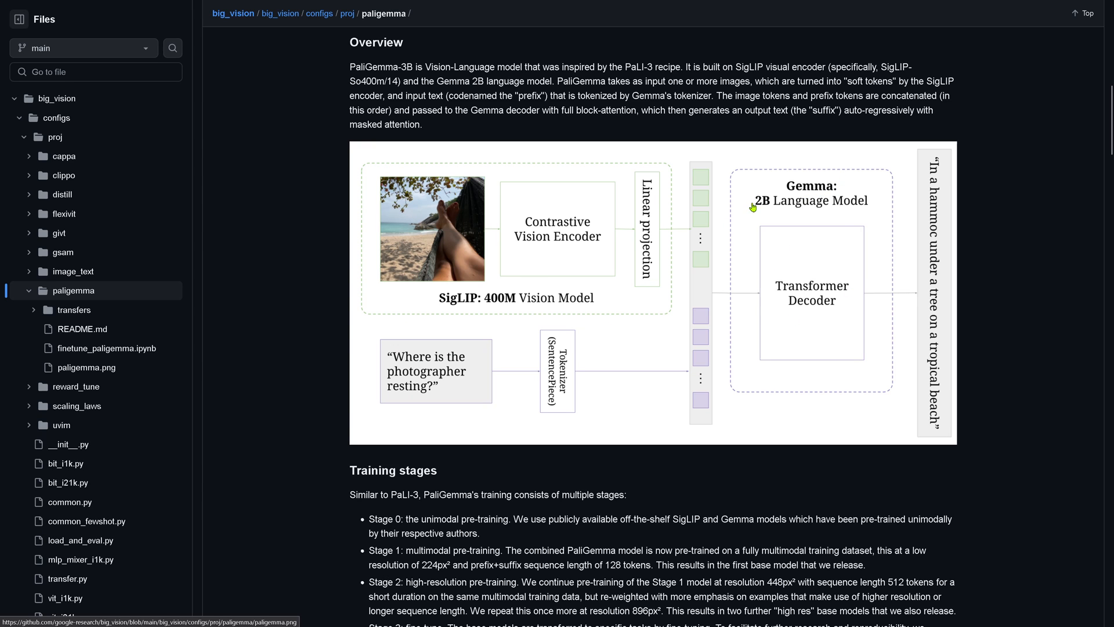
mouse_move(776, 211)
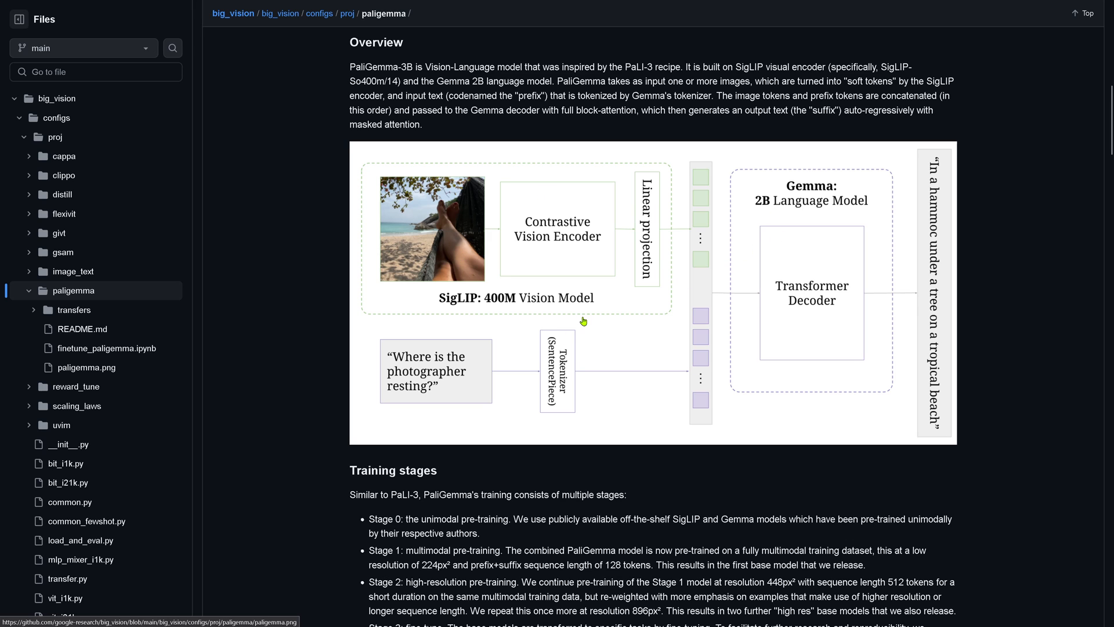
mouse_move(587, 329)
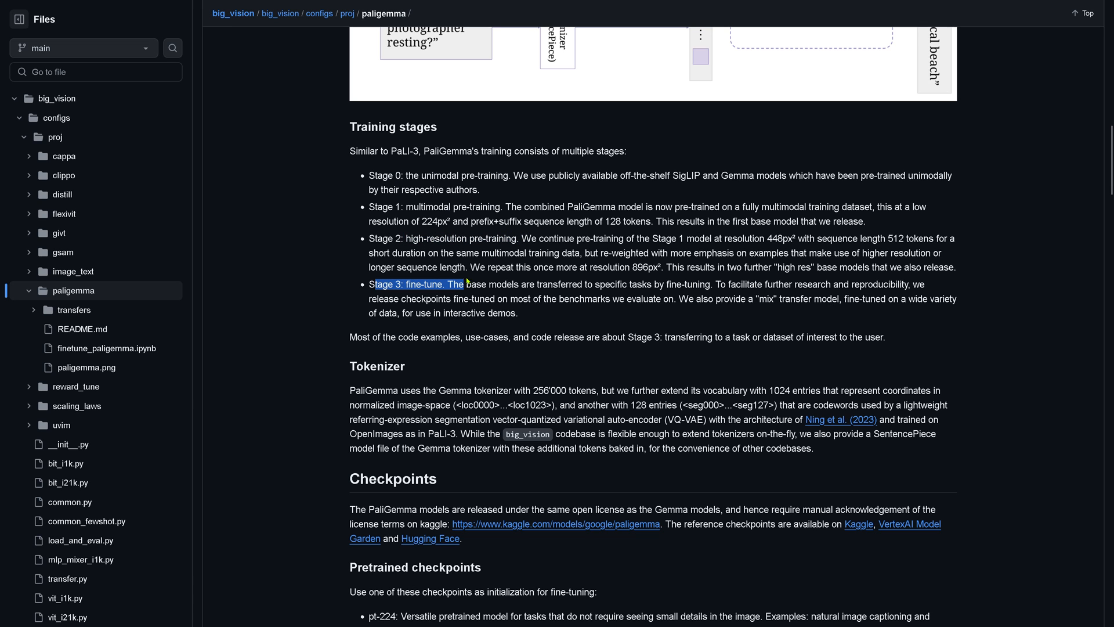
scroll(down, 3)
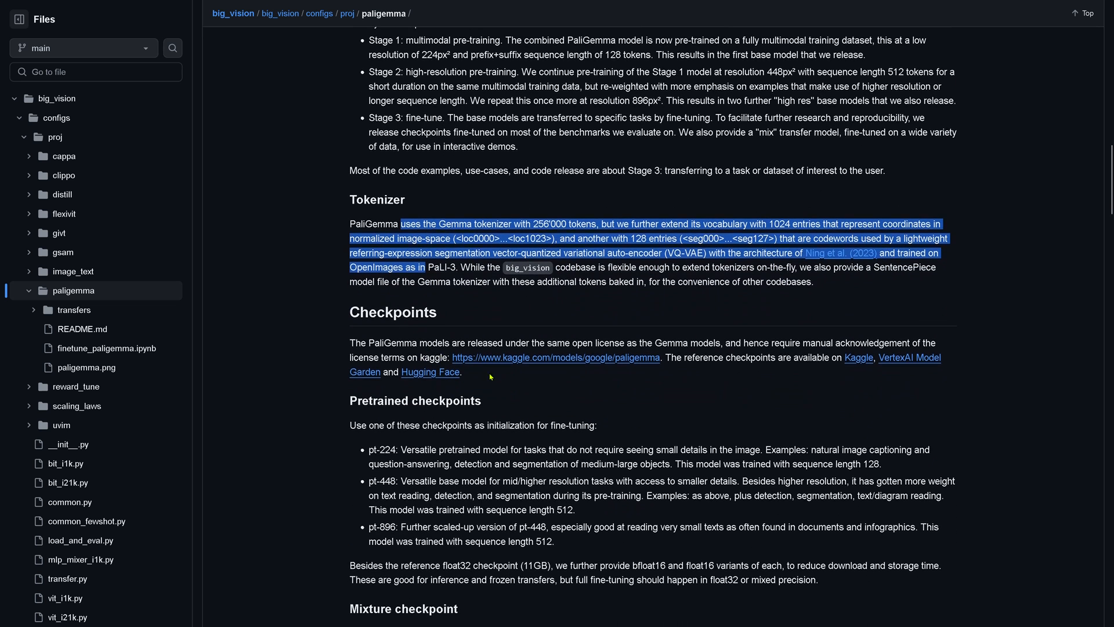
scroll(down, 3)
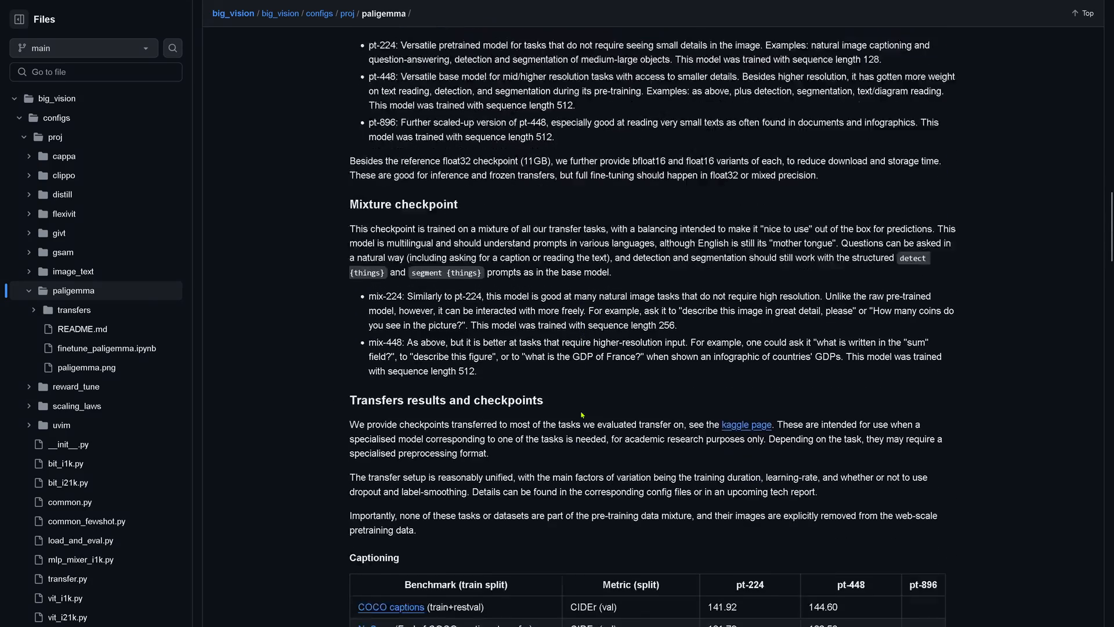
scroll(down, 3)
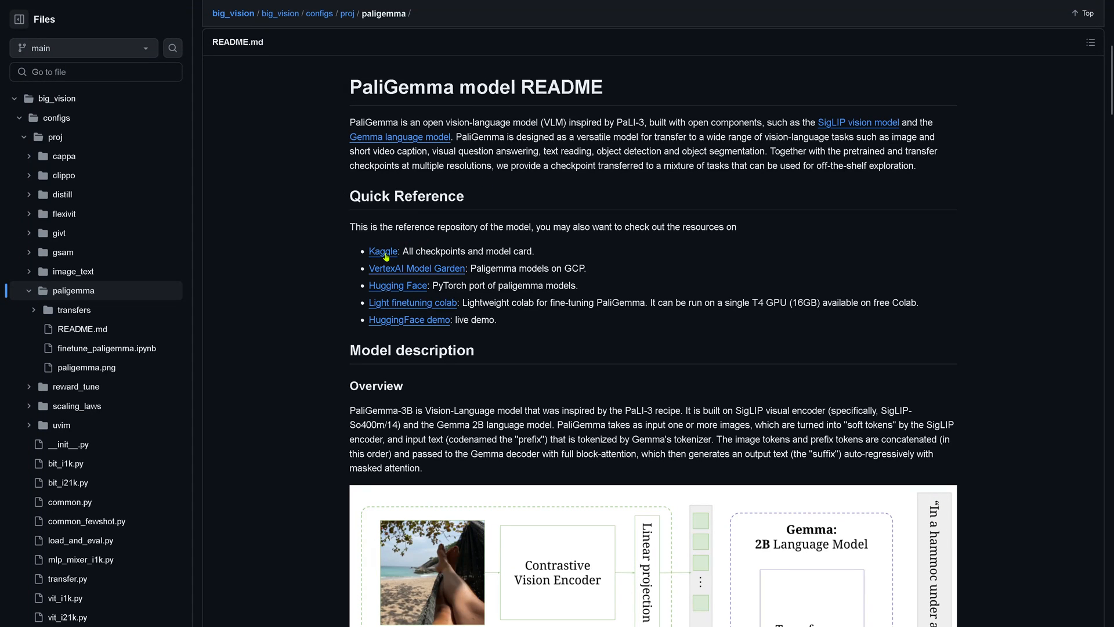
mouse_move(438, 276)
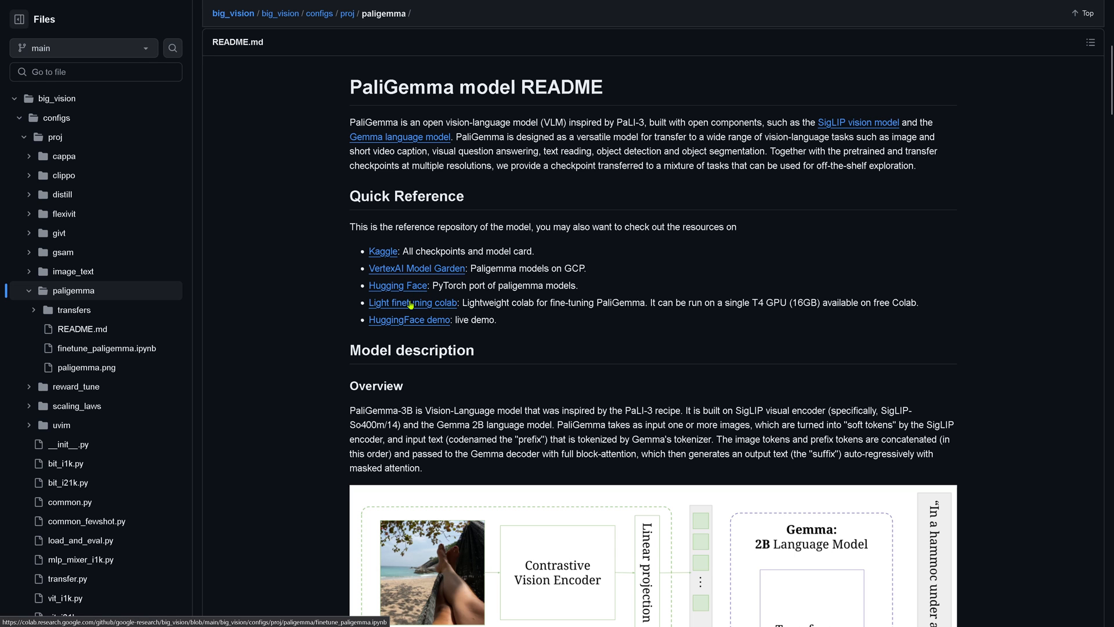
- Follow the Light finetuning colab link and highlight the research-purposes disclaimer in the Colab notebook
click(413, 301)
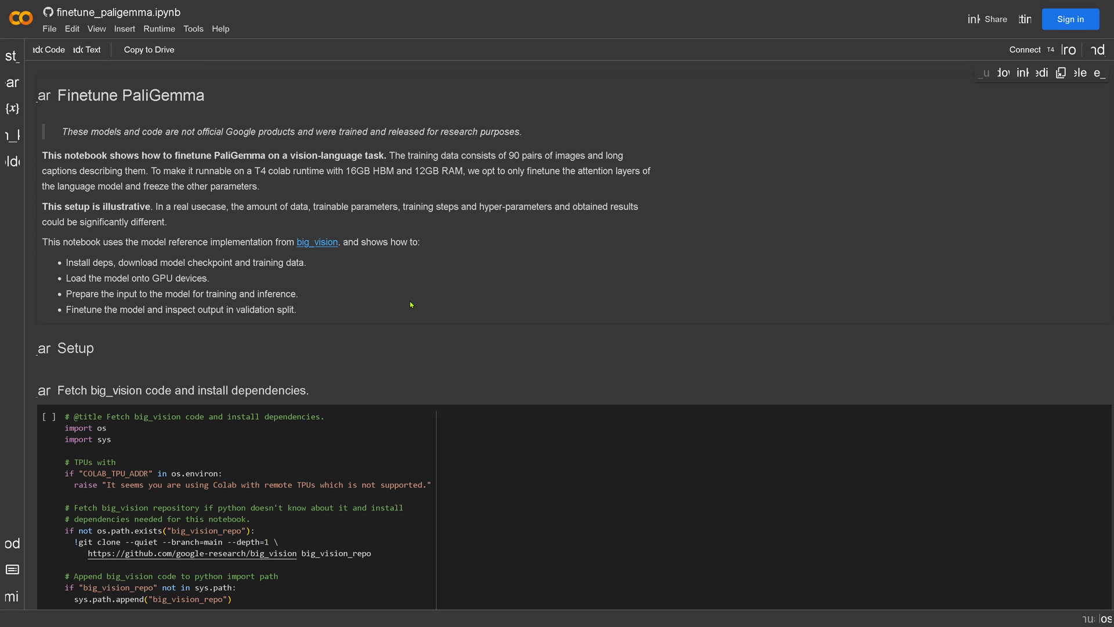
mouse_move(254, 155)
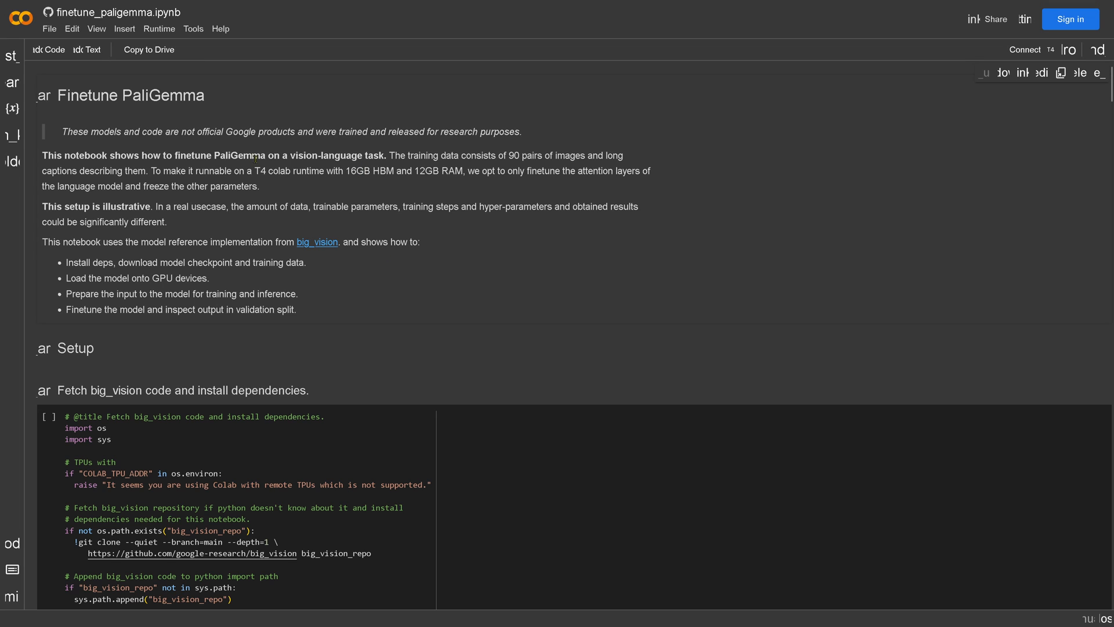
mouse_move(562, 287)
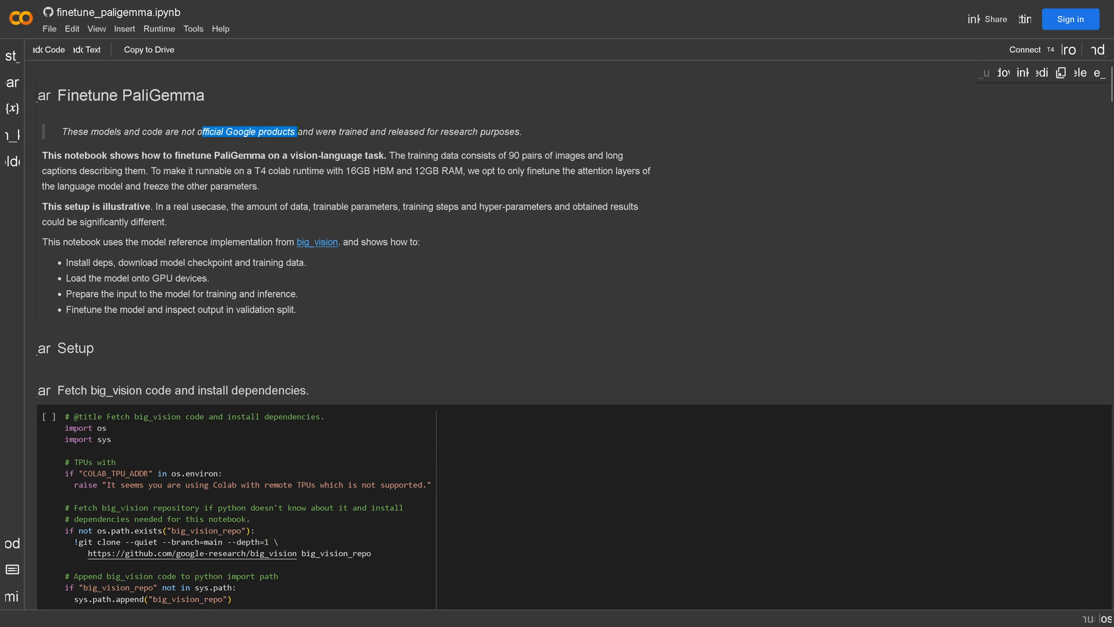
drag(390, 132, 521, 132)
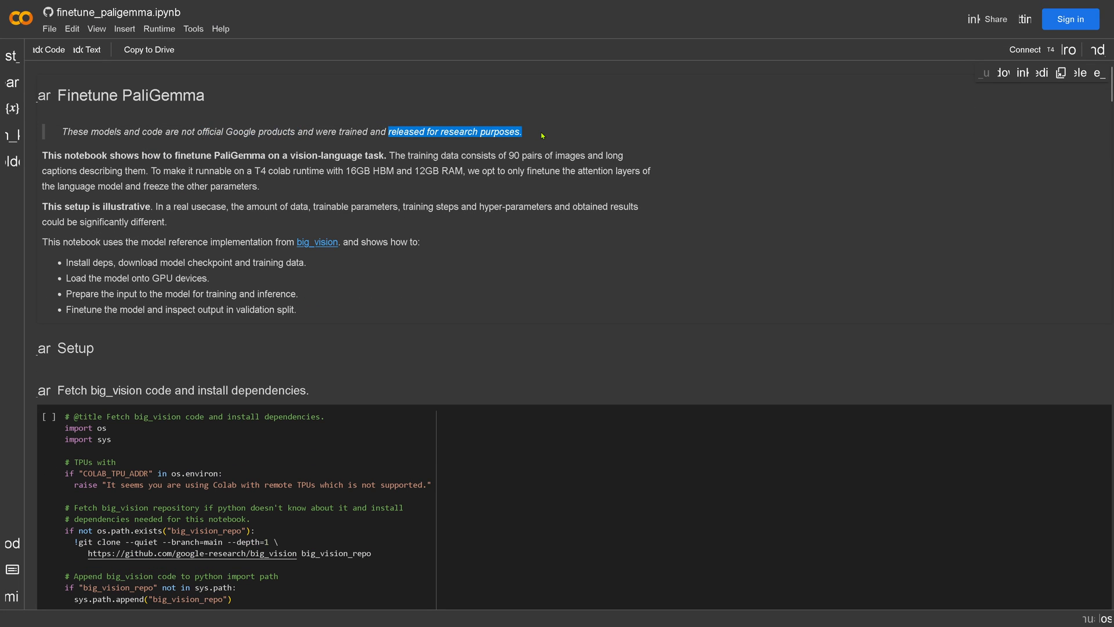
mouse_move(188, 69)
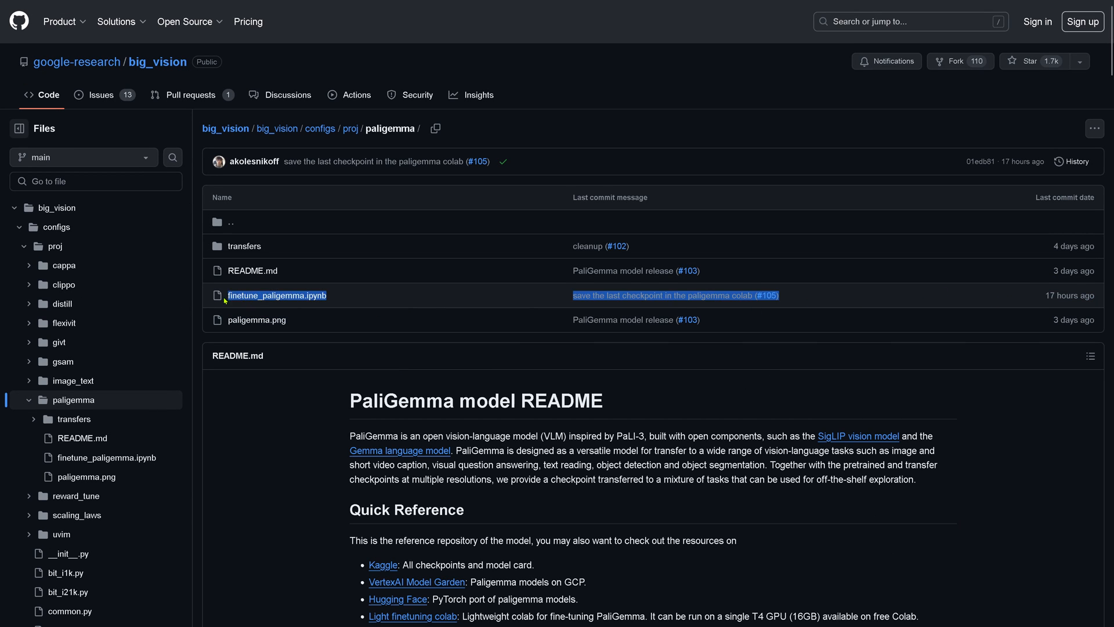
mouse_move(278, 295)
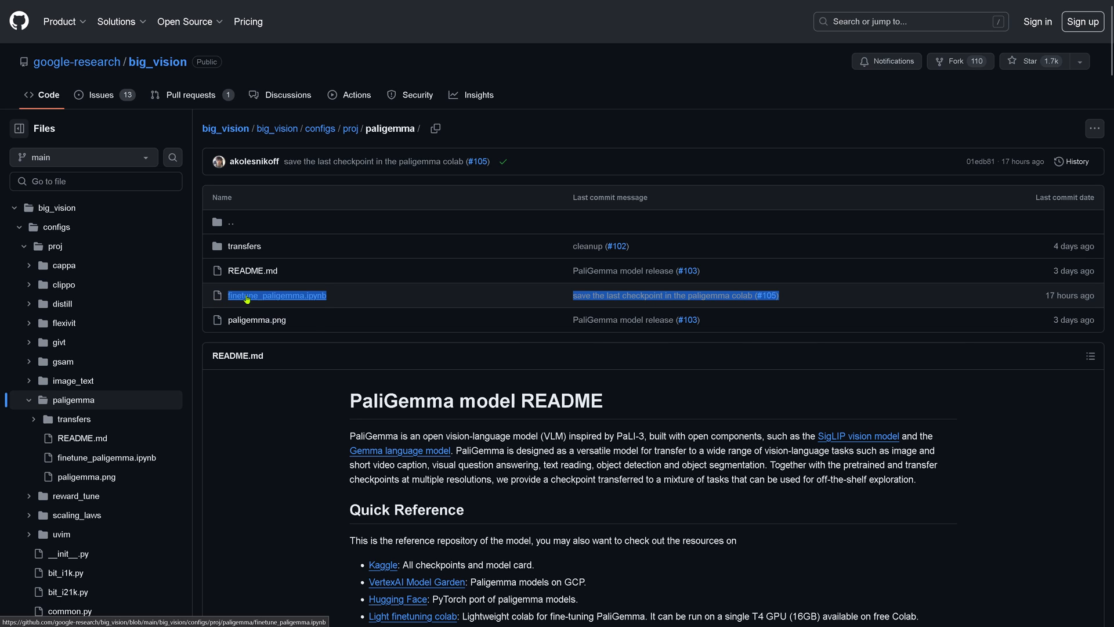
mouse_move(264, 302)
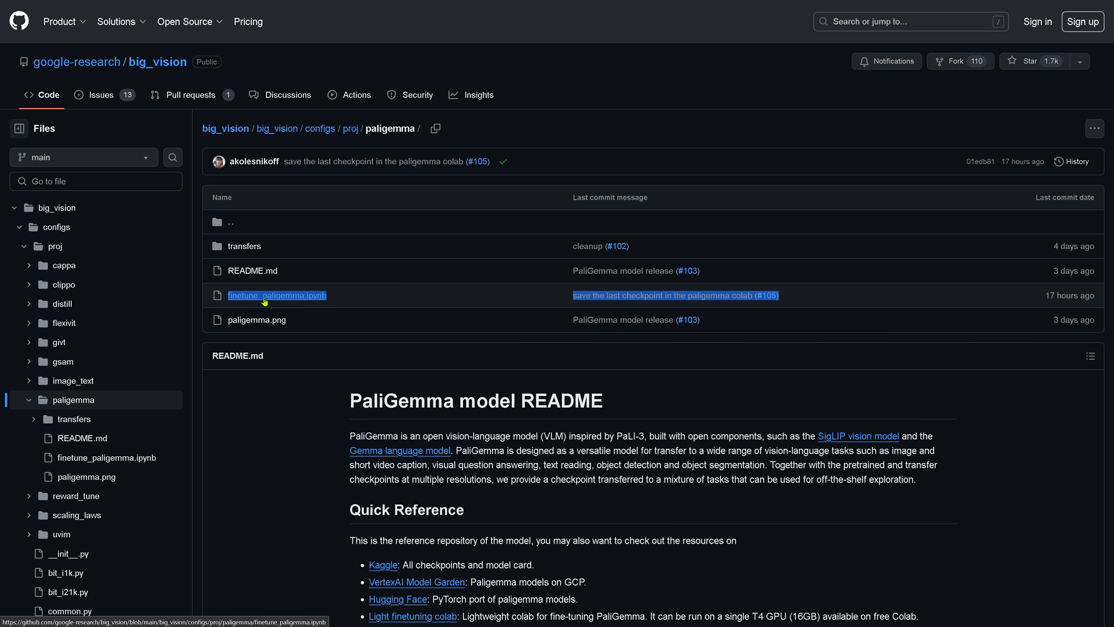
mouse_move(338, 298)
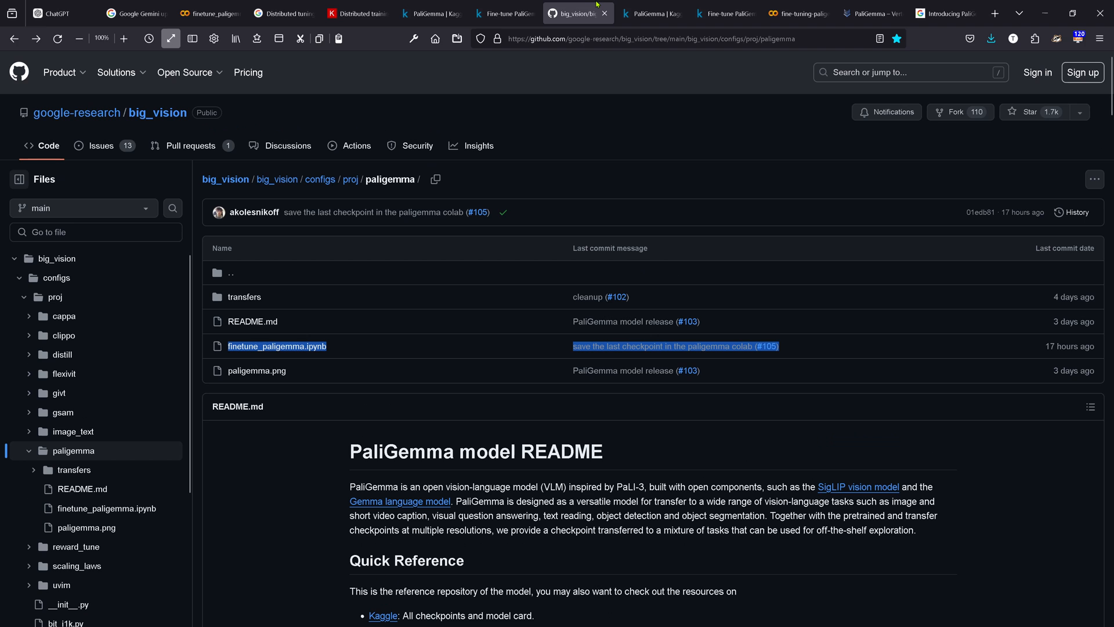
- Step through the Kaggle PaliGemma code, Kaggle notebook, Colab notebook and Vertex AI PaliGemma tabs
click(650, 13)
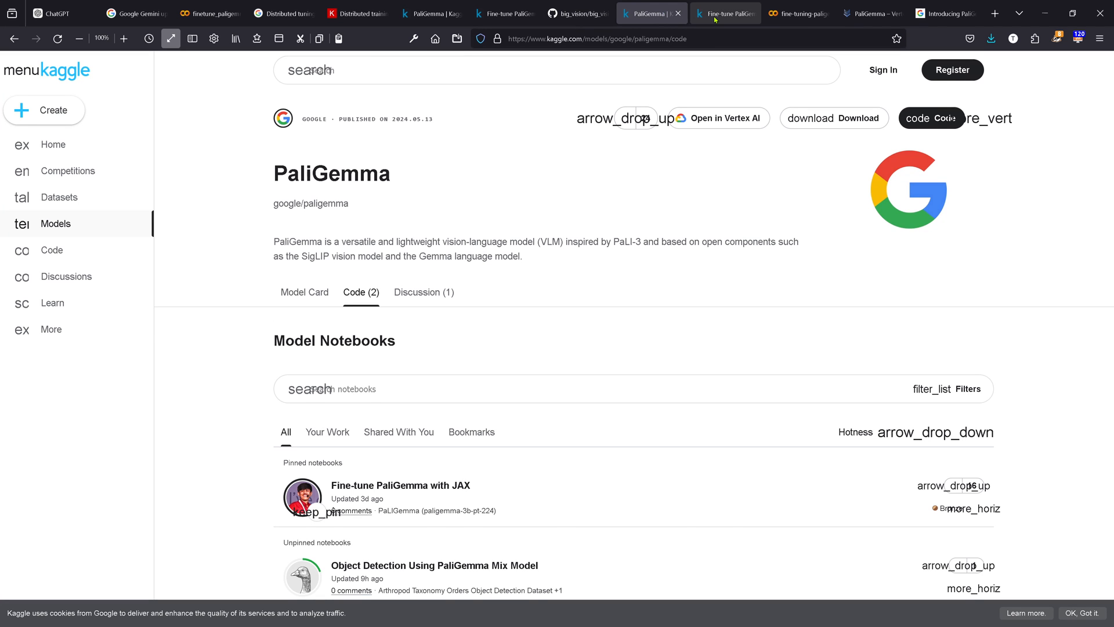
click(400, 485)
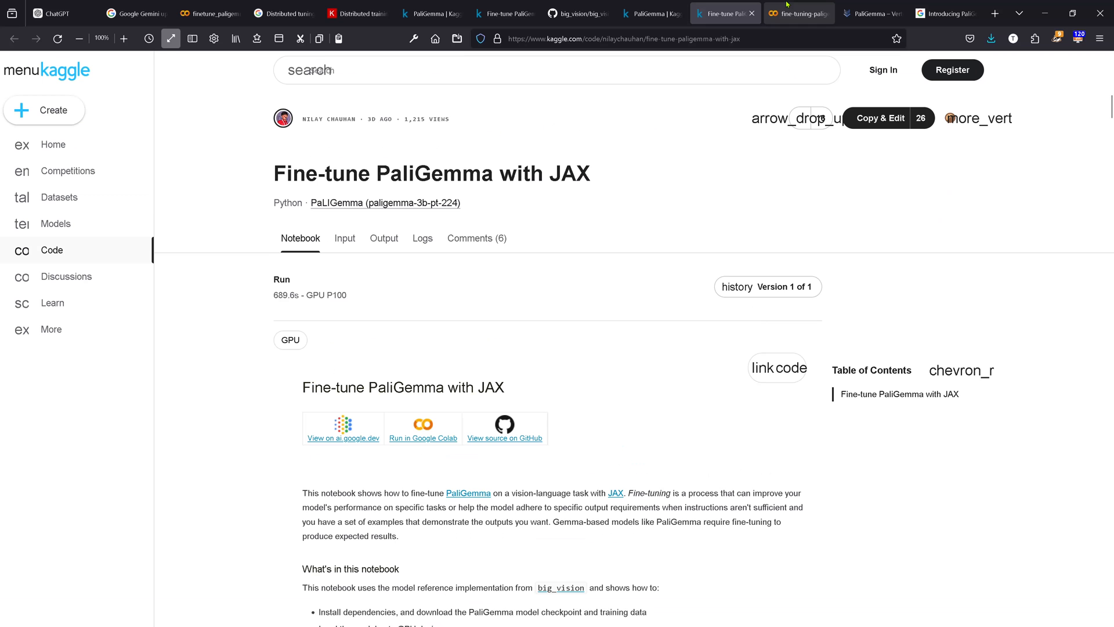
click(796, 13)
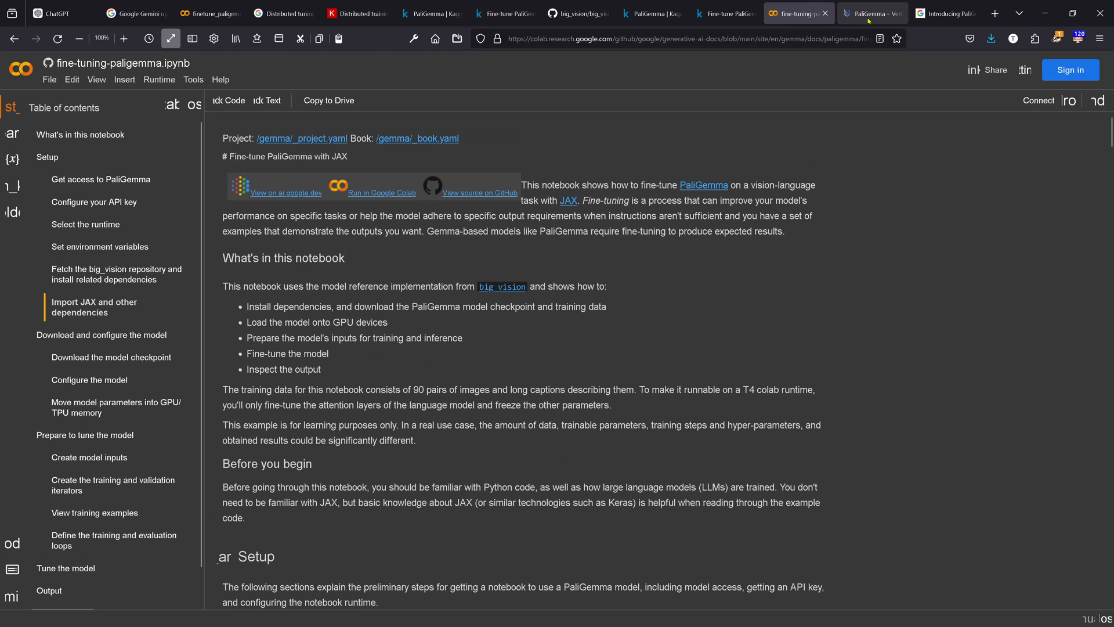
click(871, 12)
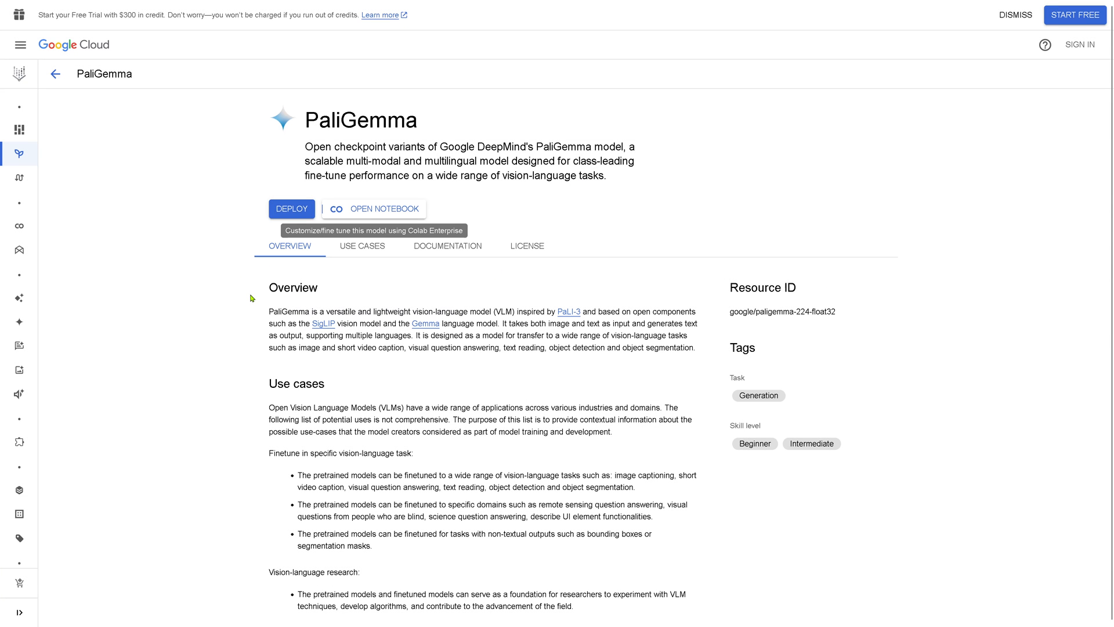
mouse_move(215, 249)
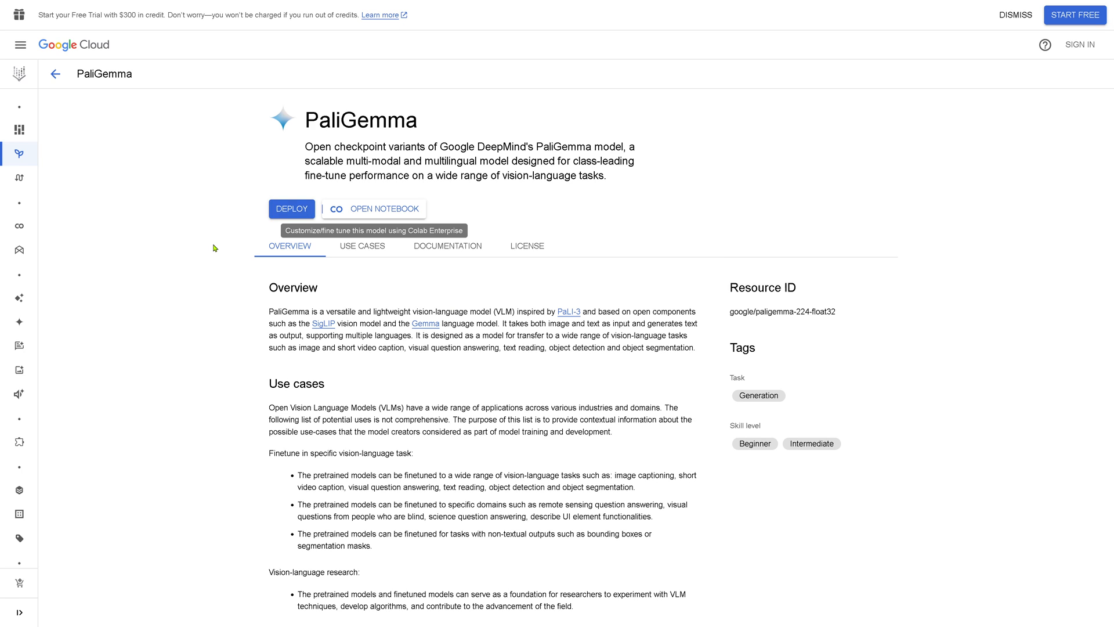
mouse_move(156, 211)
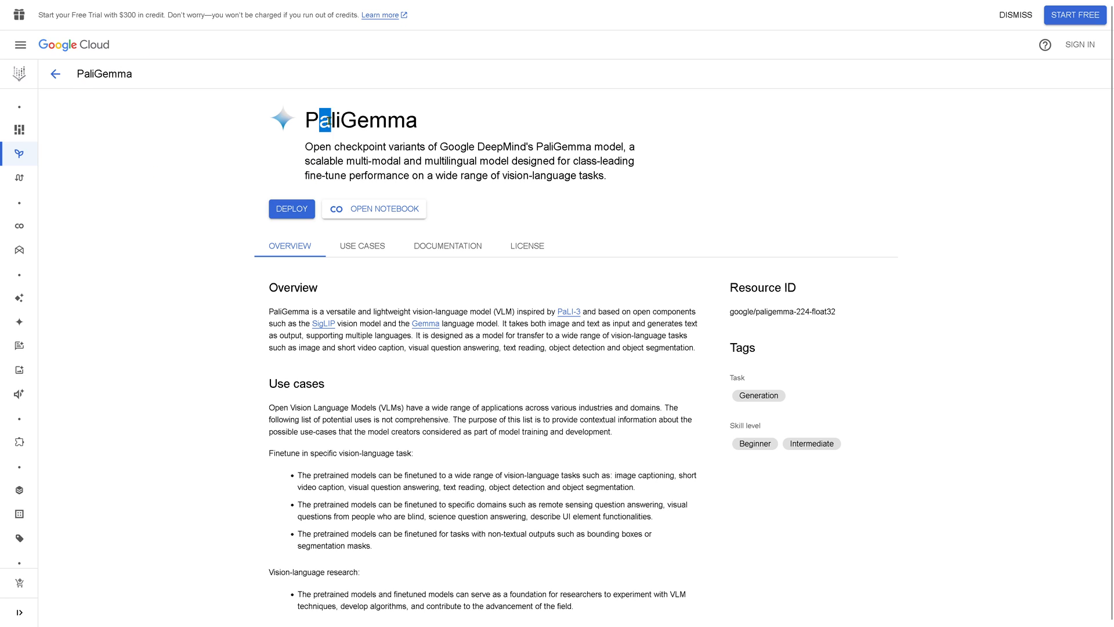
- Review PaliGemma's description and its deployment and Vertex Finetuning notebook options, then cancel without opening one
drag(529, 146, 607, 175)
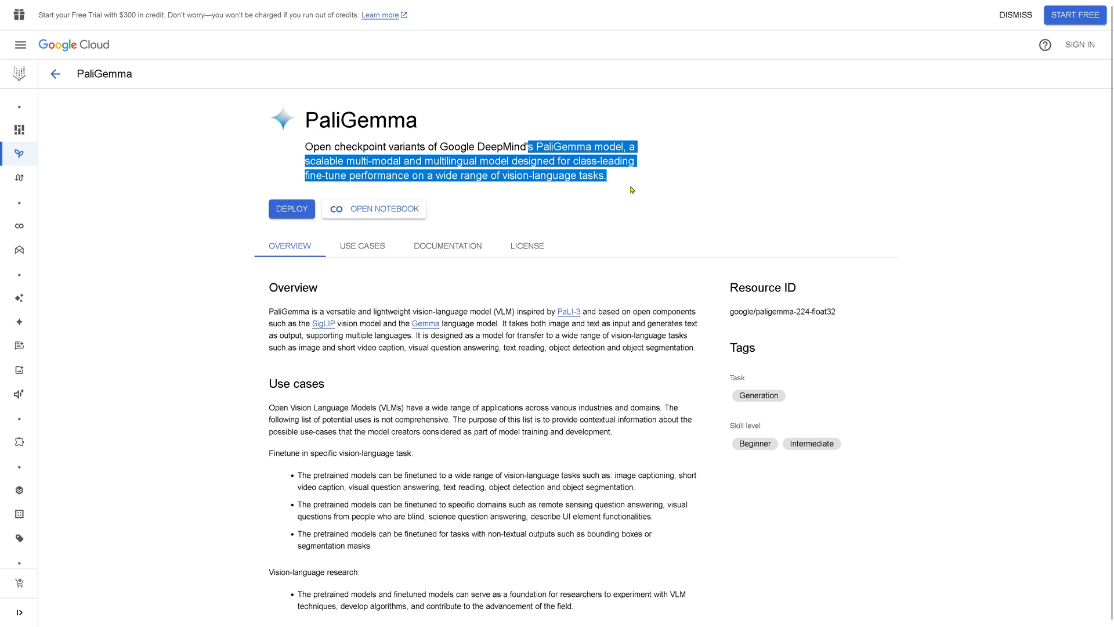
mouse_move(298, 247)
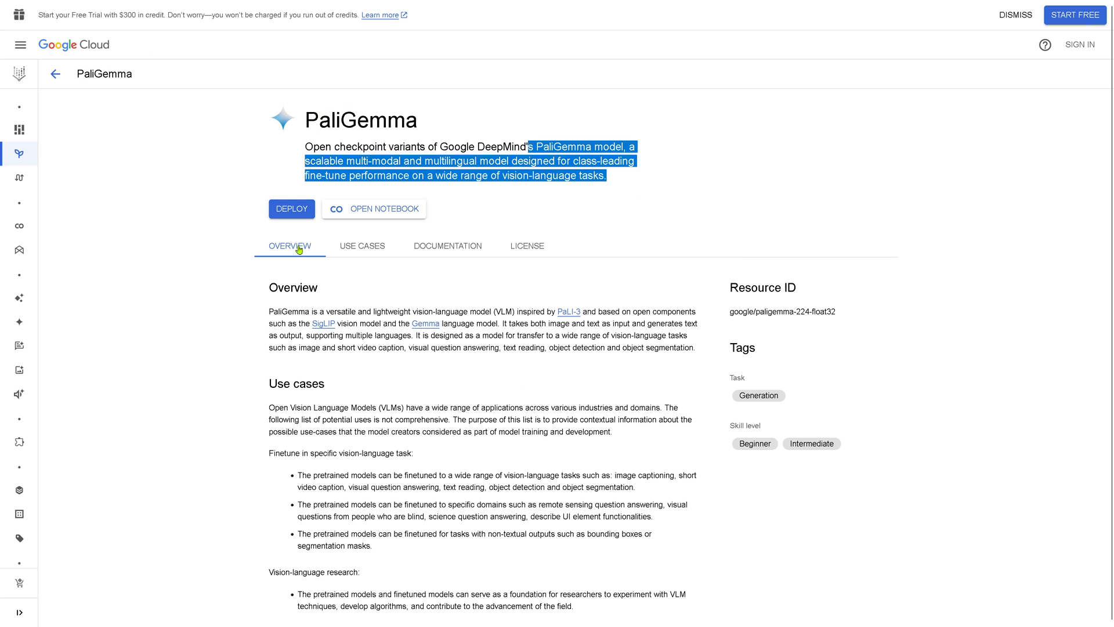
mouse_move(497, 257)
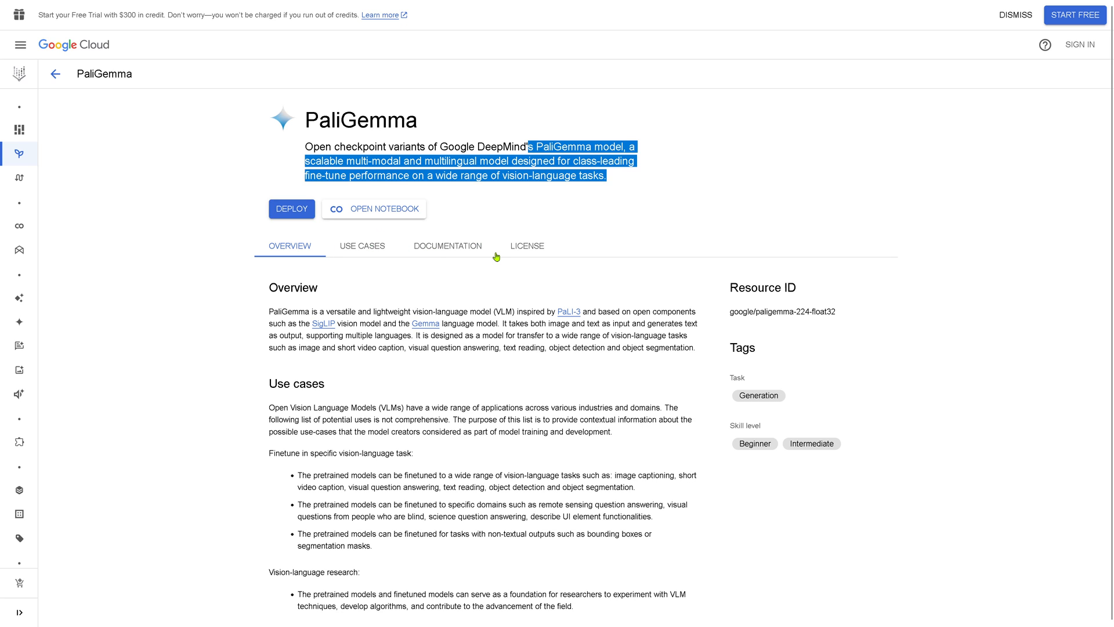
mouse_move(201, 206)
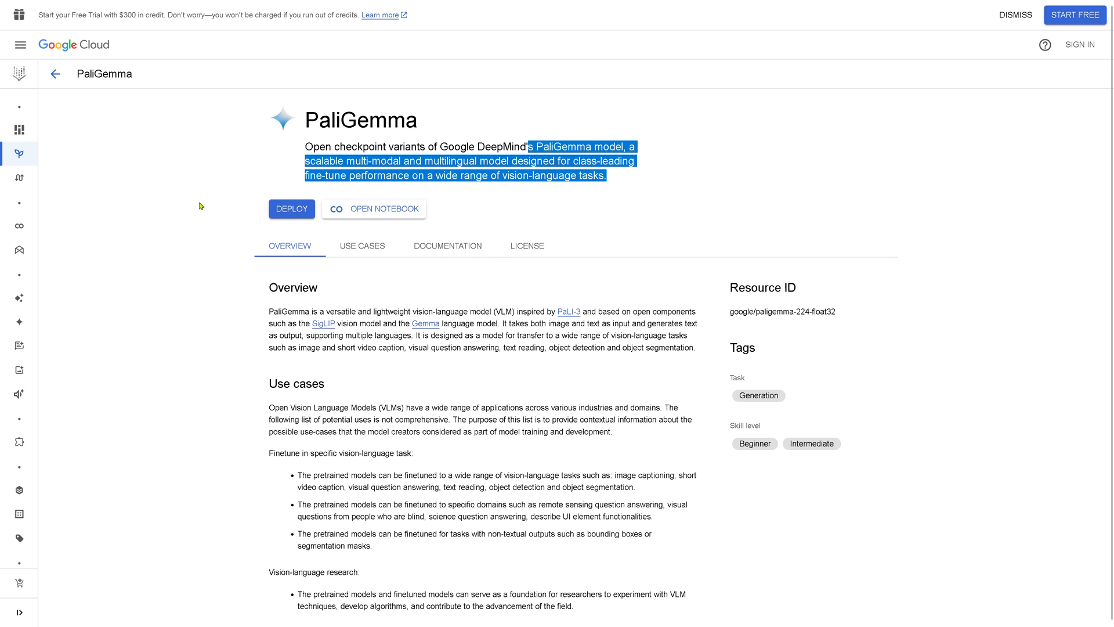
click(373, 208)
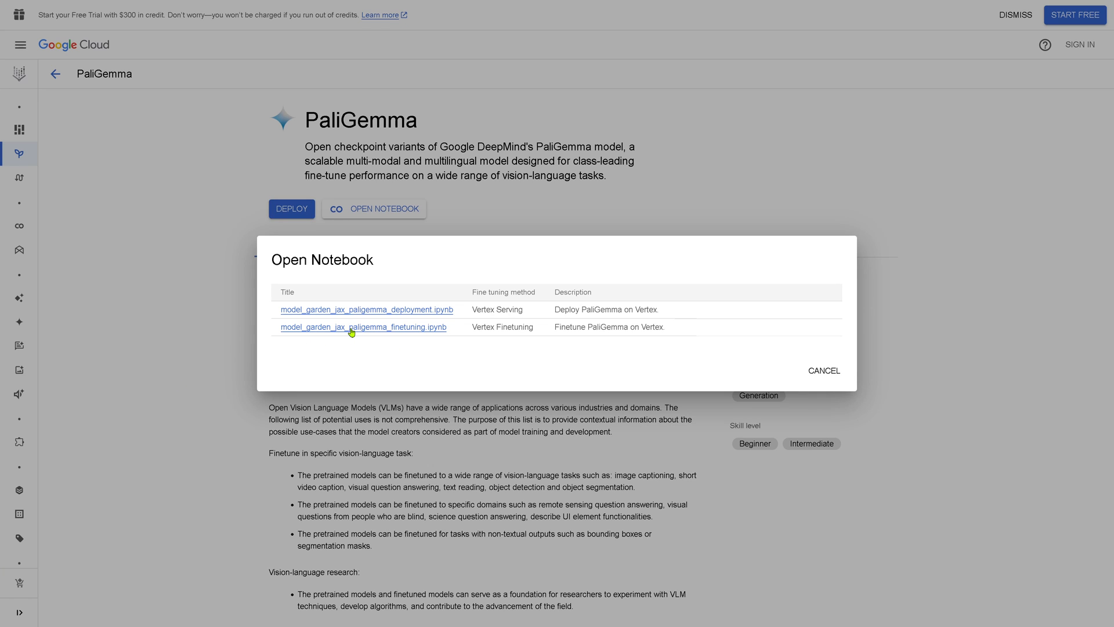
mouse_move(368, 337)
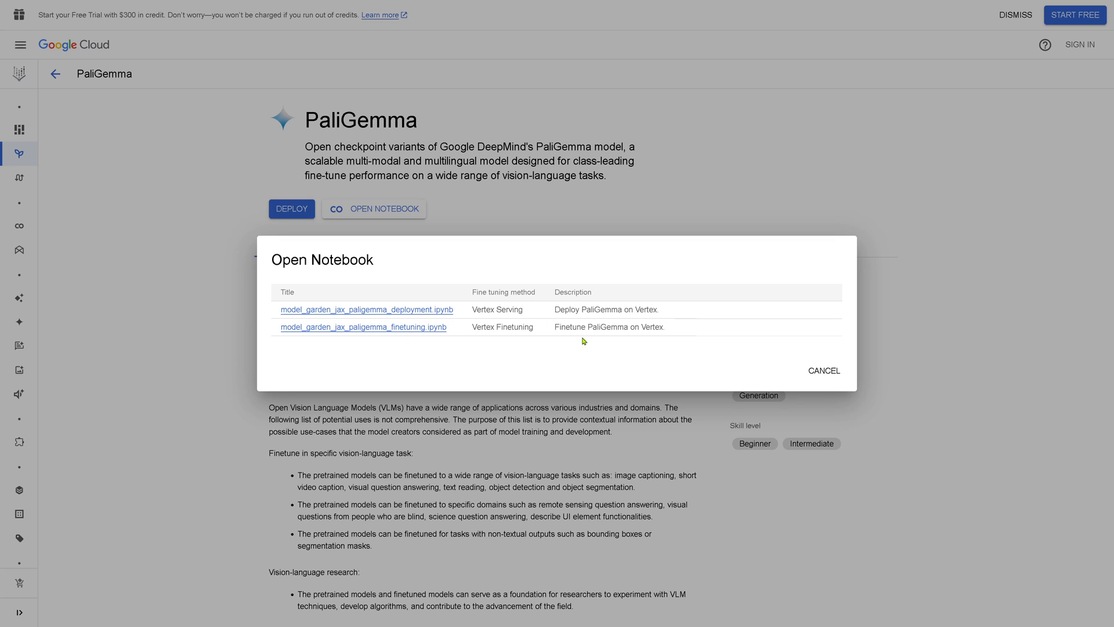
double_click(514, 327)
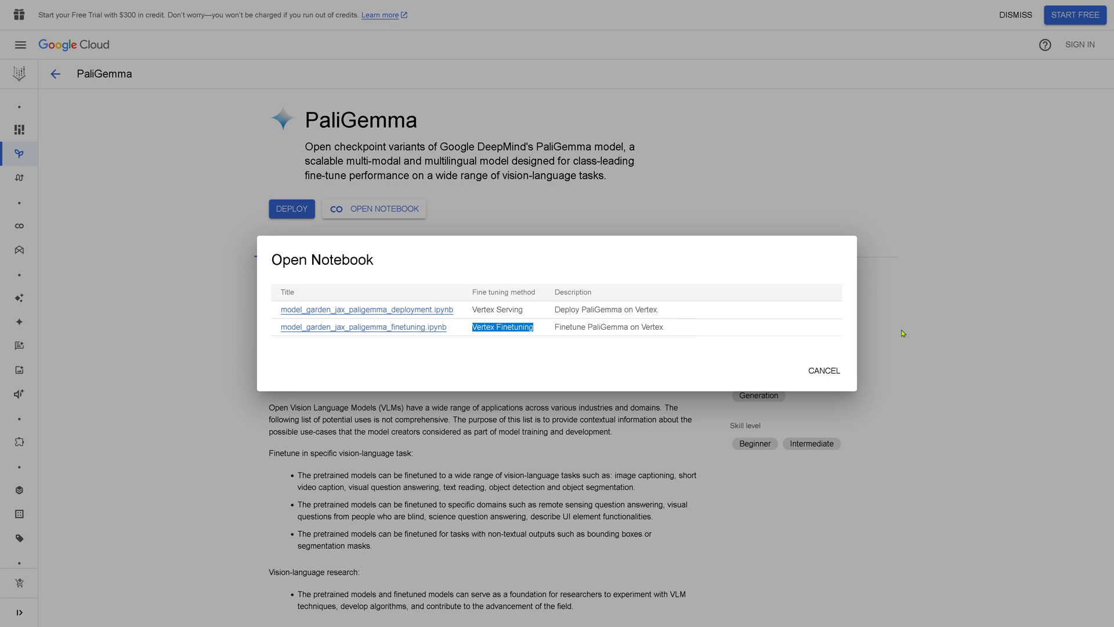
click(824, 371)
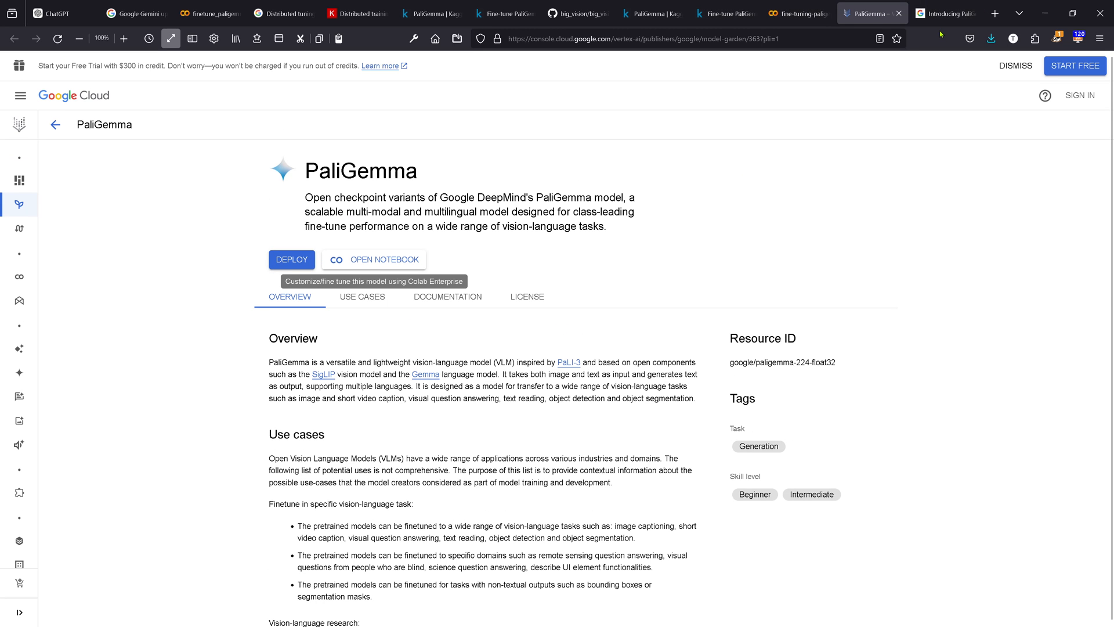
- In the Introducing PaliGemma blog, highlight the Announcing Gemma 2 heading and the phrase 'less than half the size'
click(945, 13)
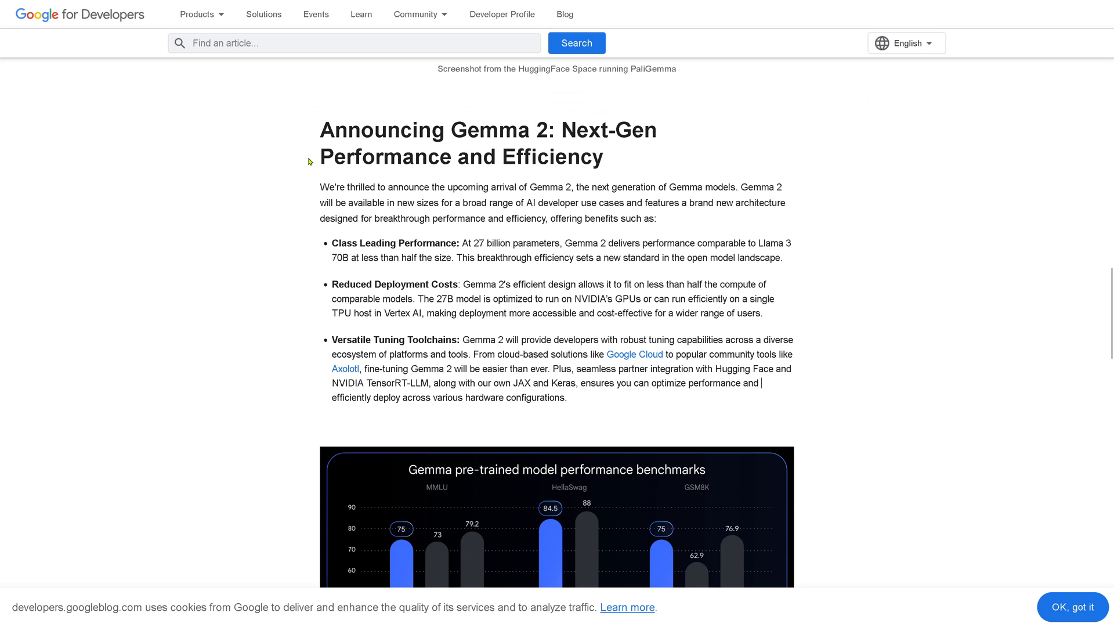
double_click(329, 128)
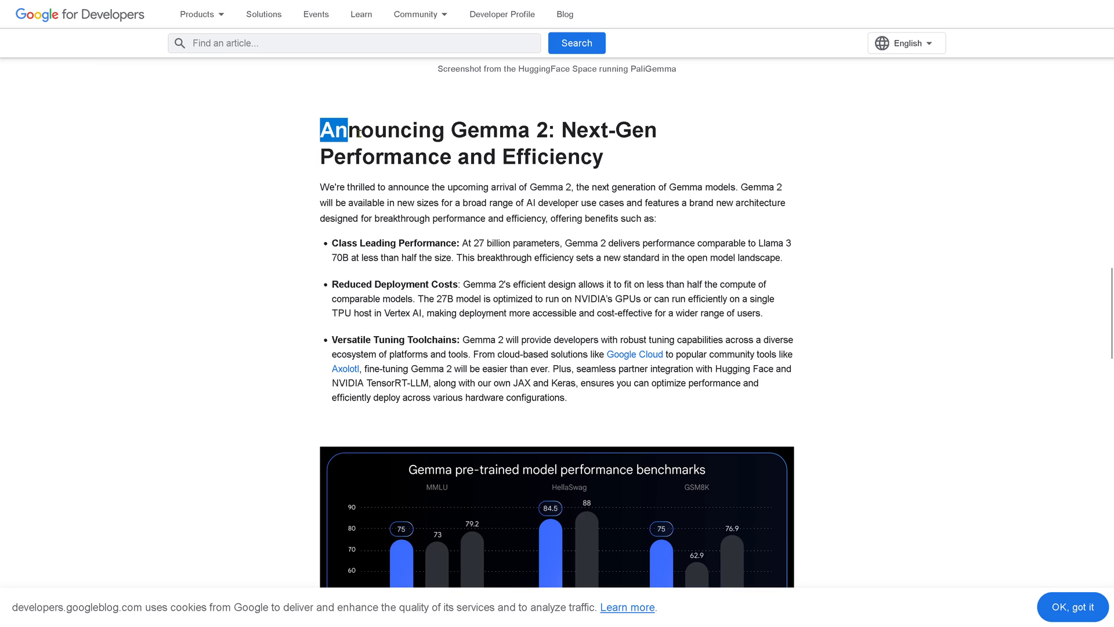
drag(348, 129, 558, 129)
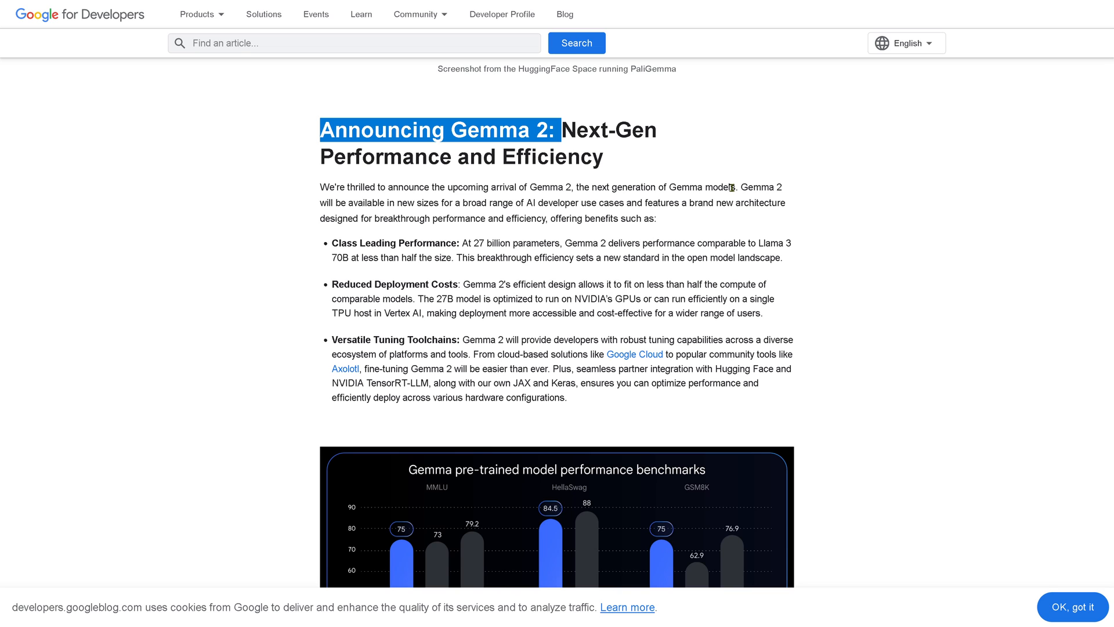
mouse_move(481, 240)
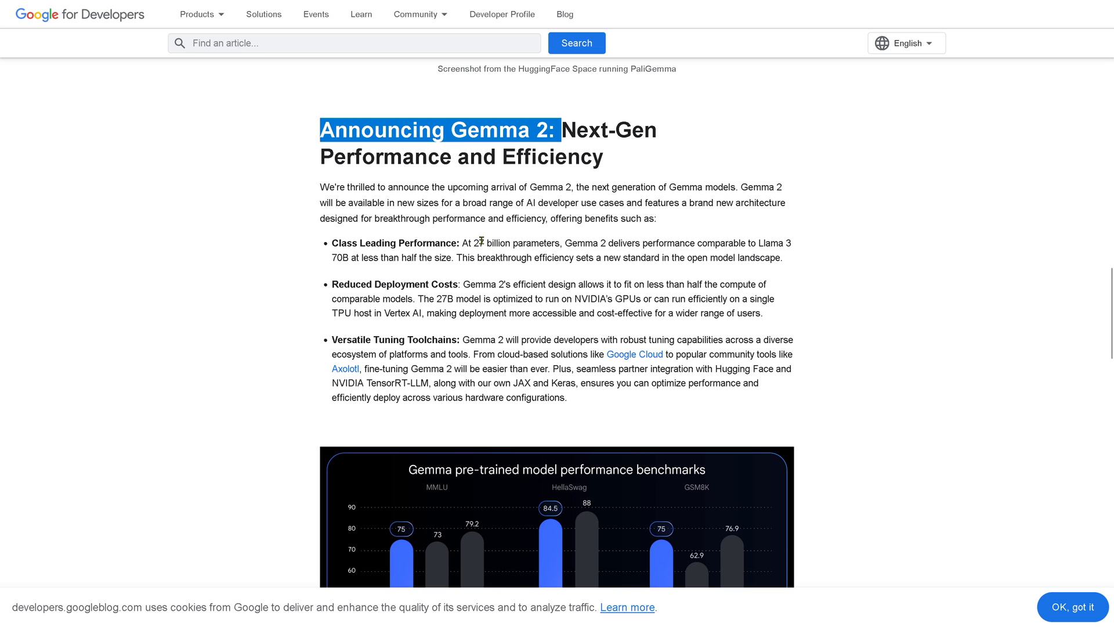
mouse_move(471, 243)
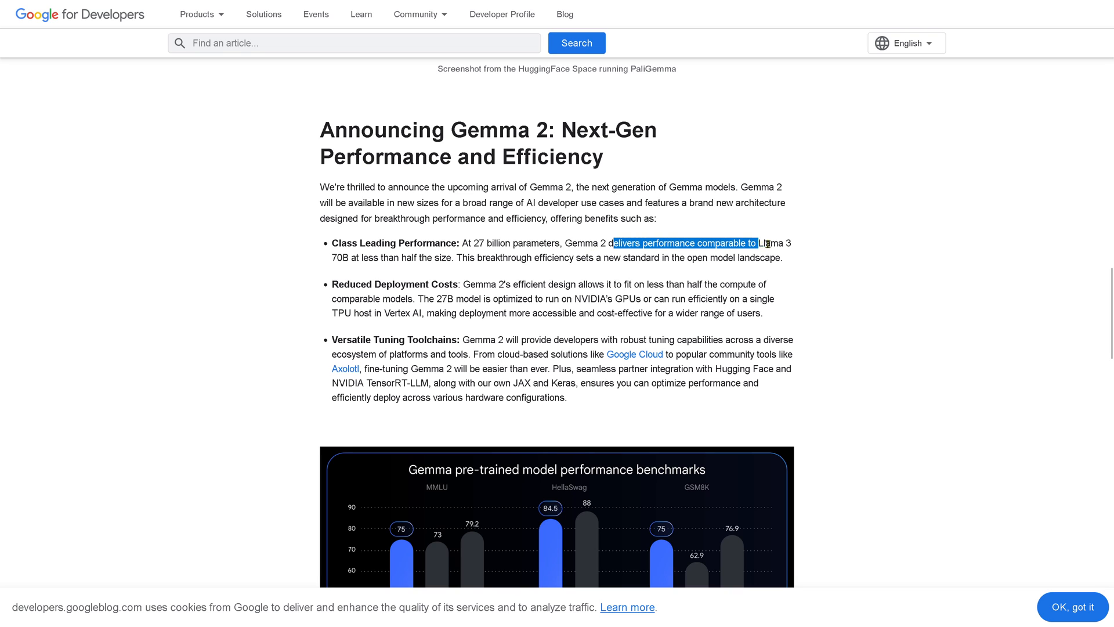
drag(758, 243, 340, 258)
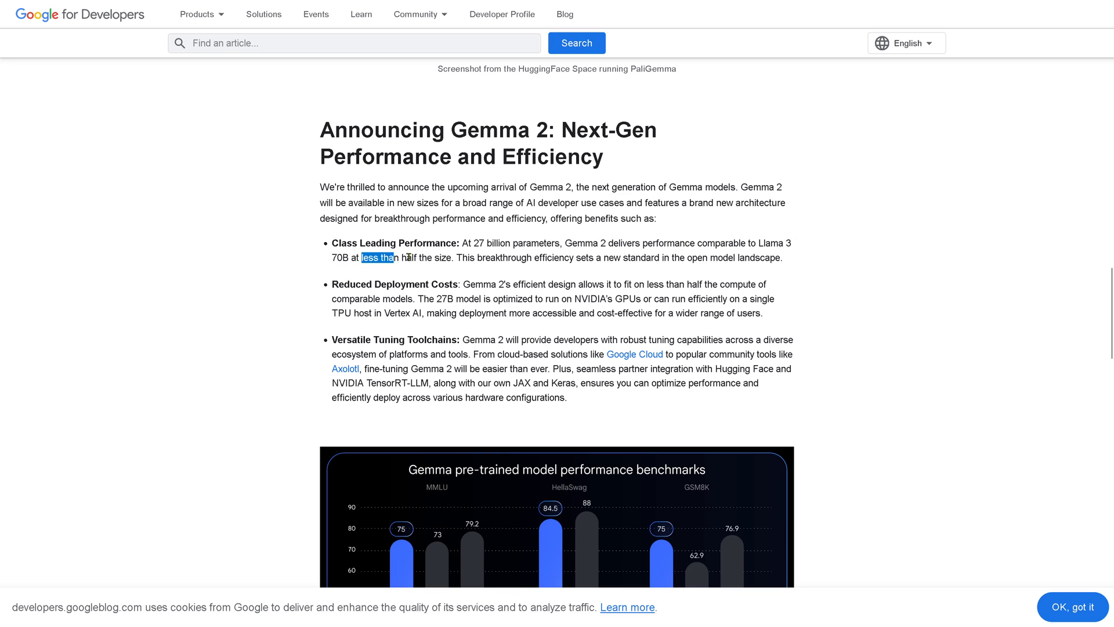
drag(362, 258, 454, 257)
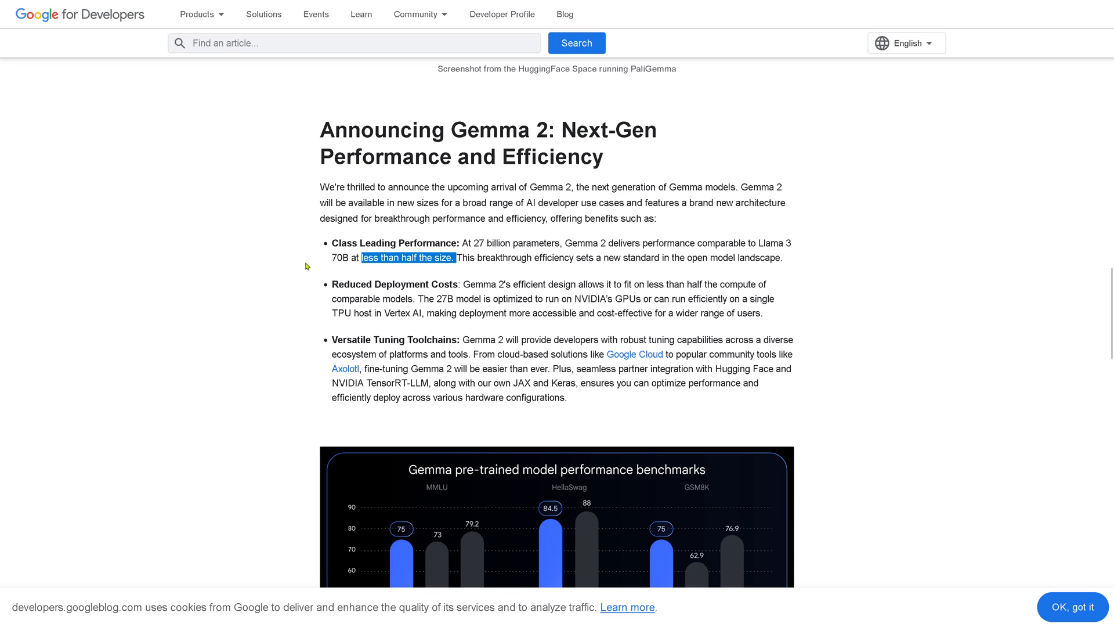
mouse_move(509, 268)
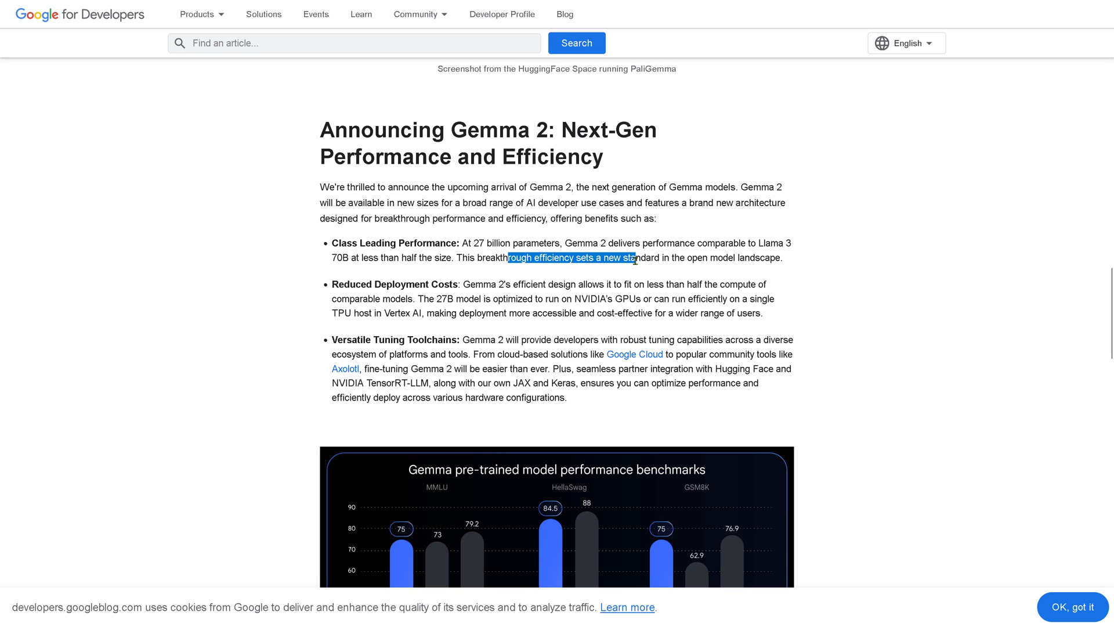
mouse_move(568, 296)
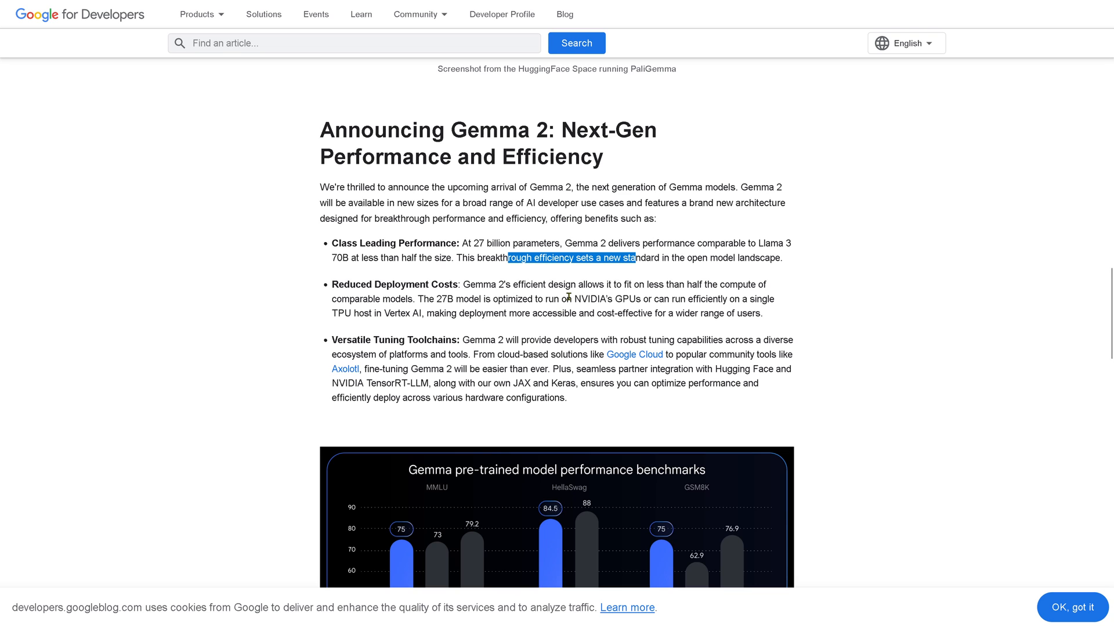
- Highlight 'cost-effective' and then the whole Gemma 2 benefits section
drag(569, 298, 657, 299)
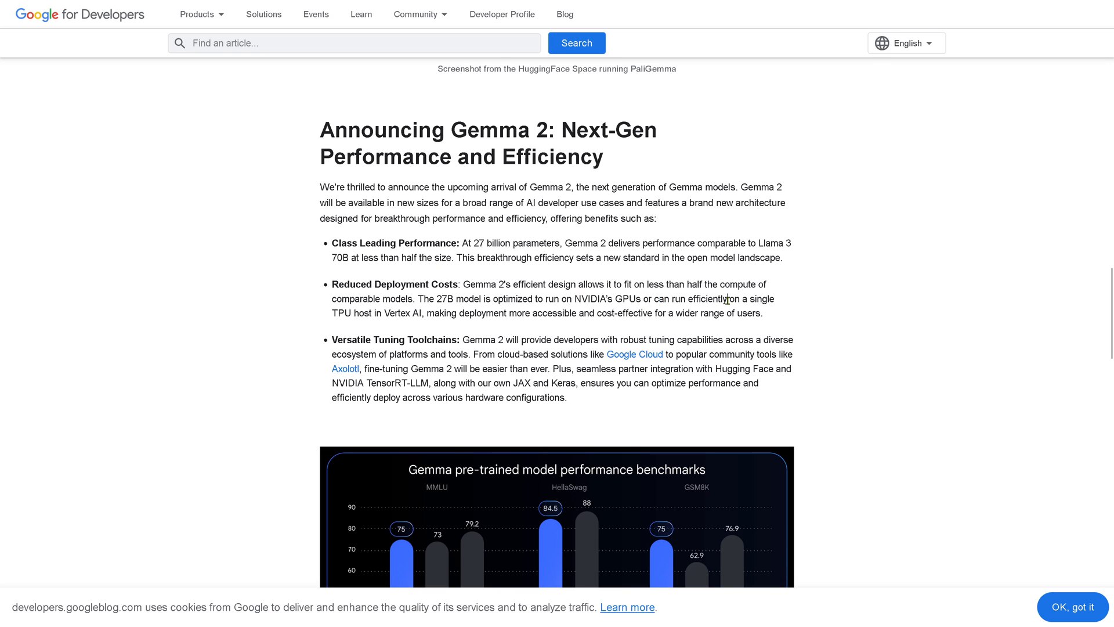
drag(724, 298, 426, 312)
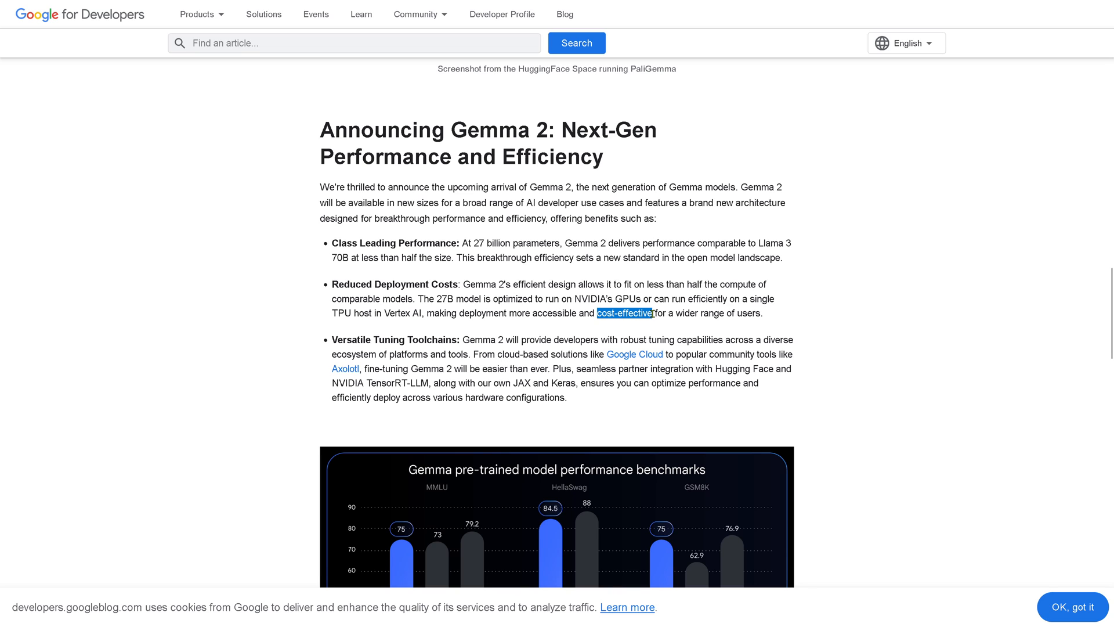
mouse_move(641, 266)
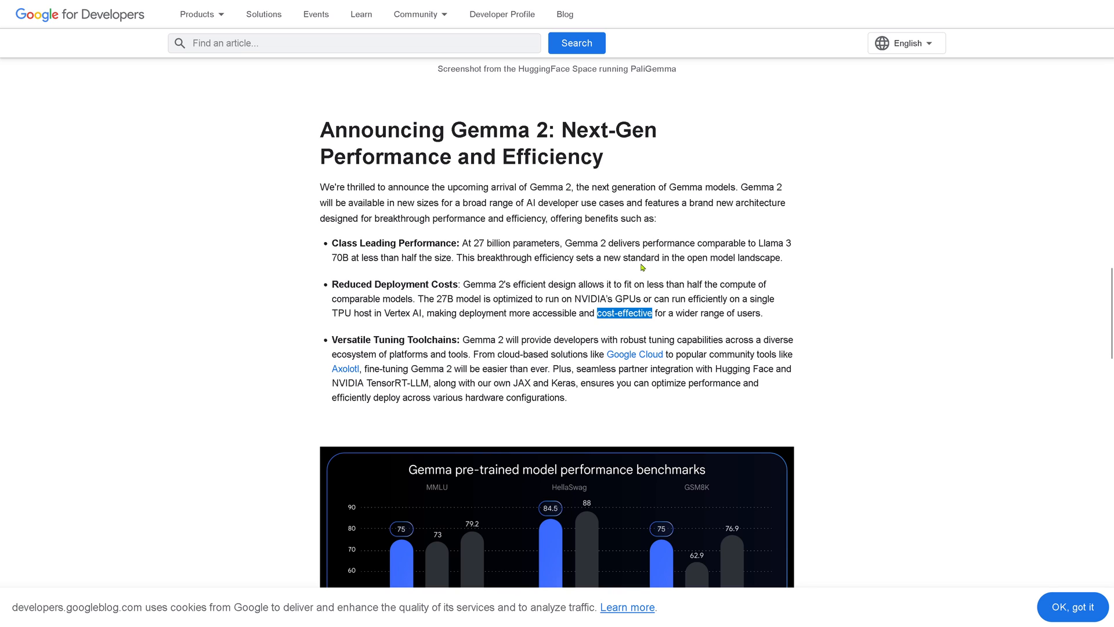
mouse_move(382, 199)
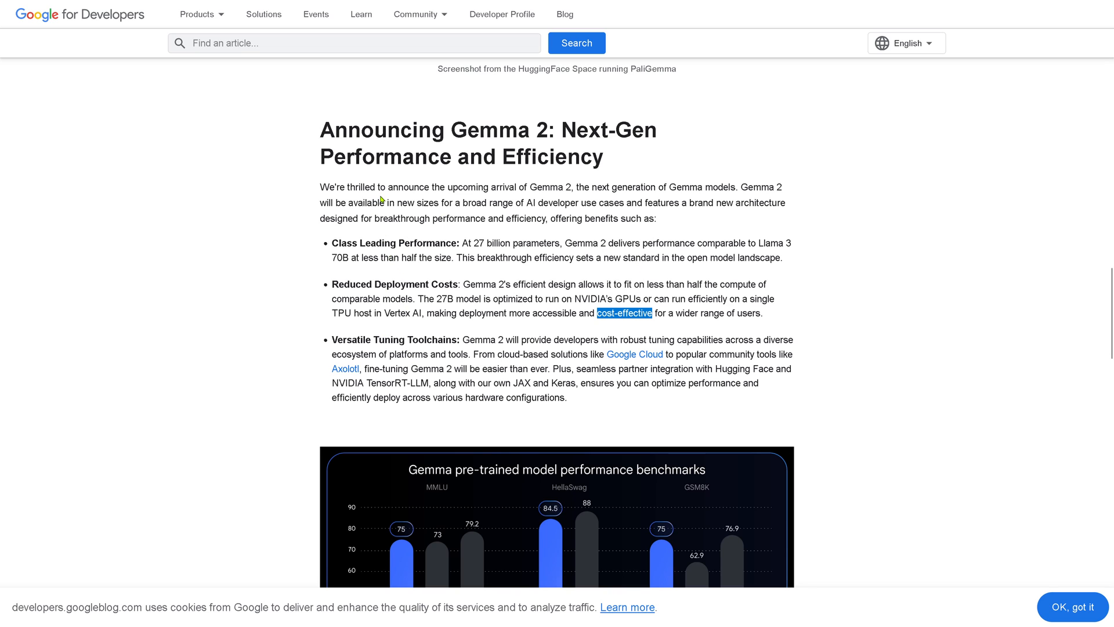
drag(376, 187, 568, 398)
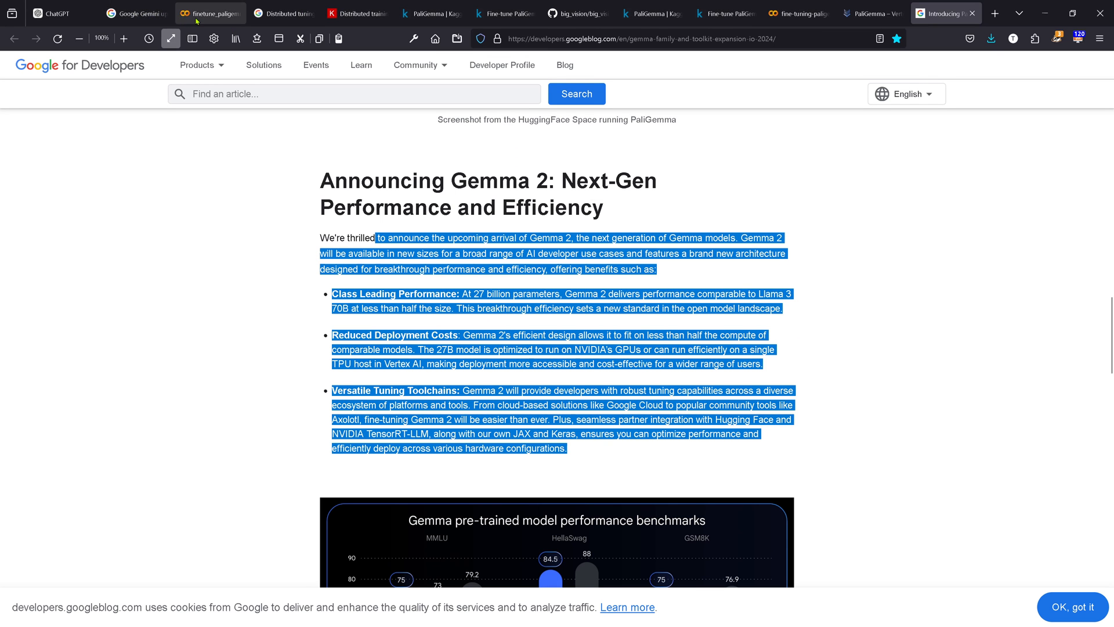
- Show the Finetune PaliGemma Colab notebook, then return to PaliGemma's Kaggle model page
click(207, 13)
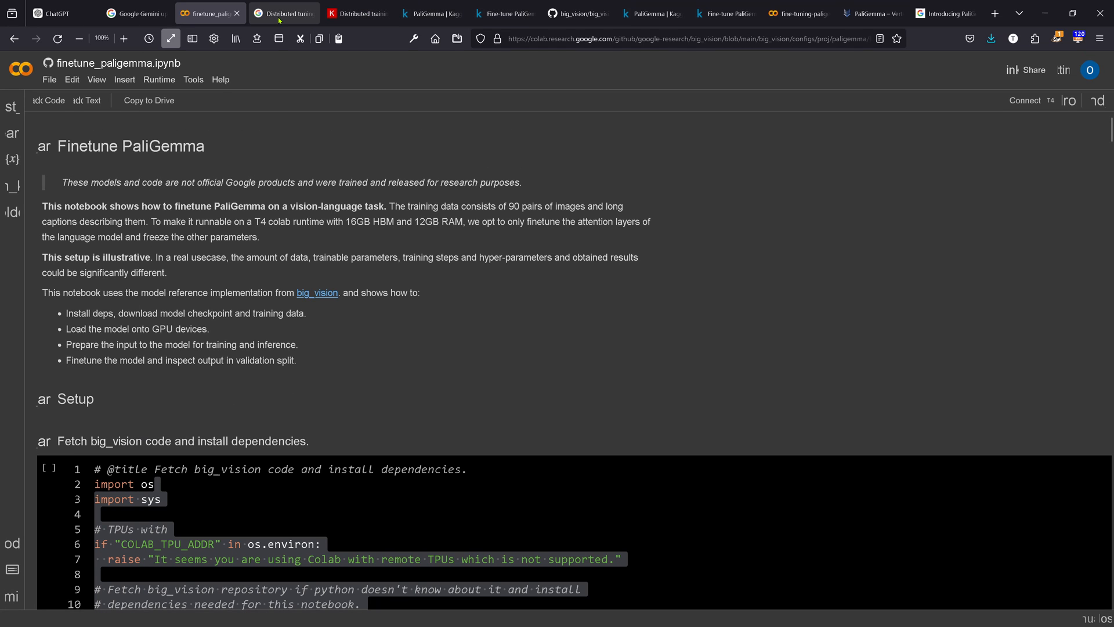
mouse_move(283, 13)
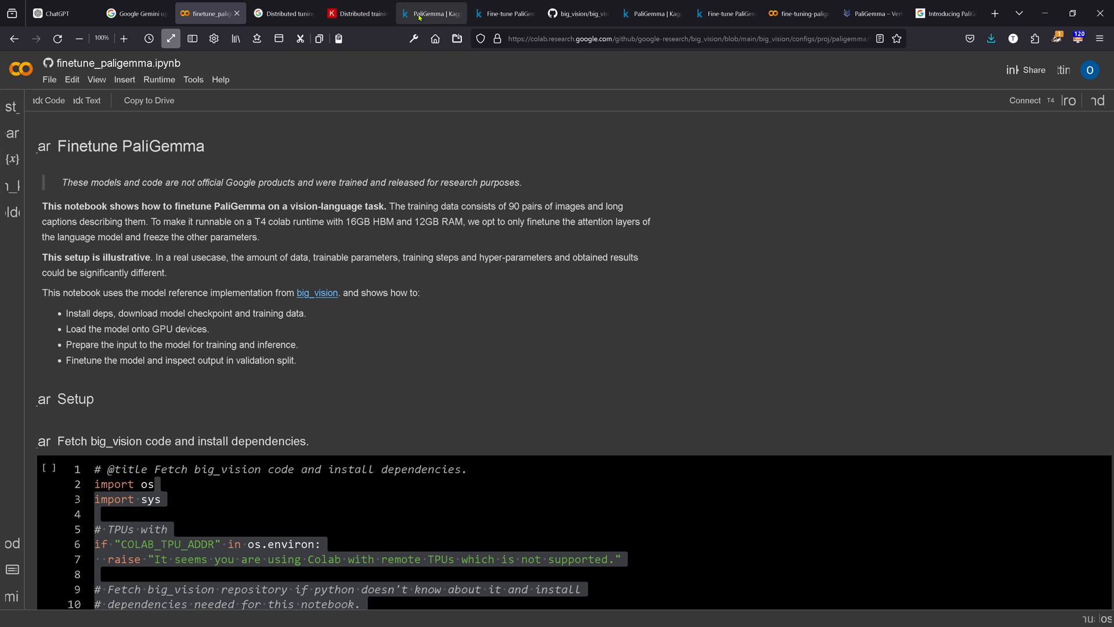
click(430, 13)
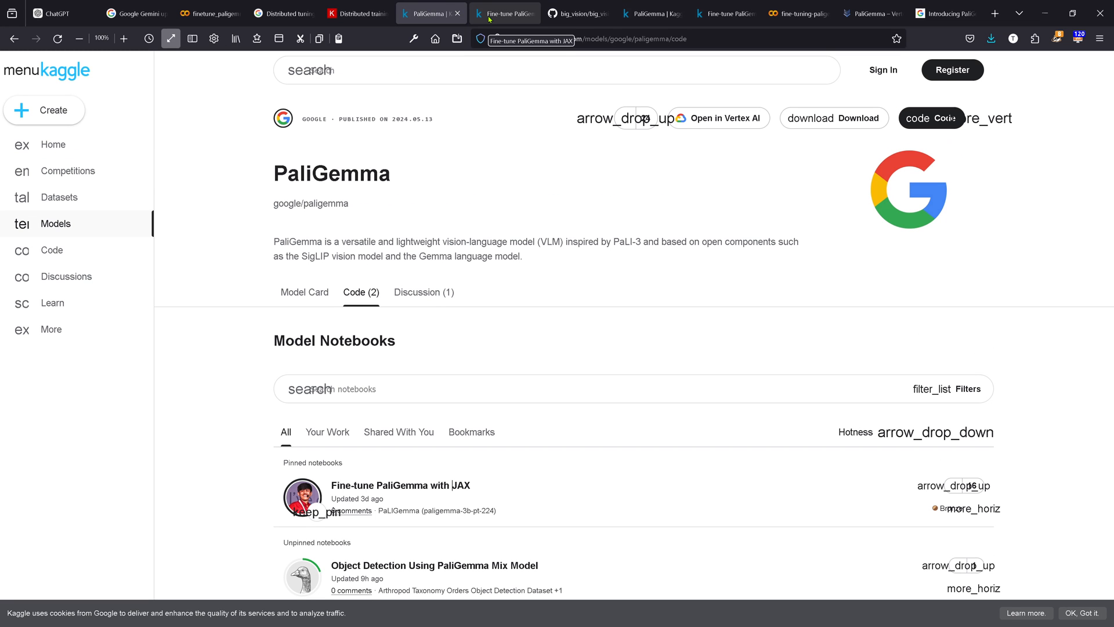
- Browse the big_vision PaliGemma README down to its Quick Reference links and Model description
click(578, 13)
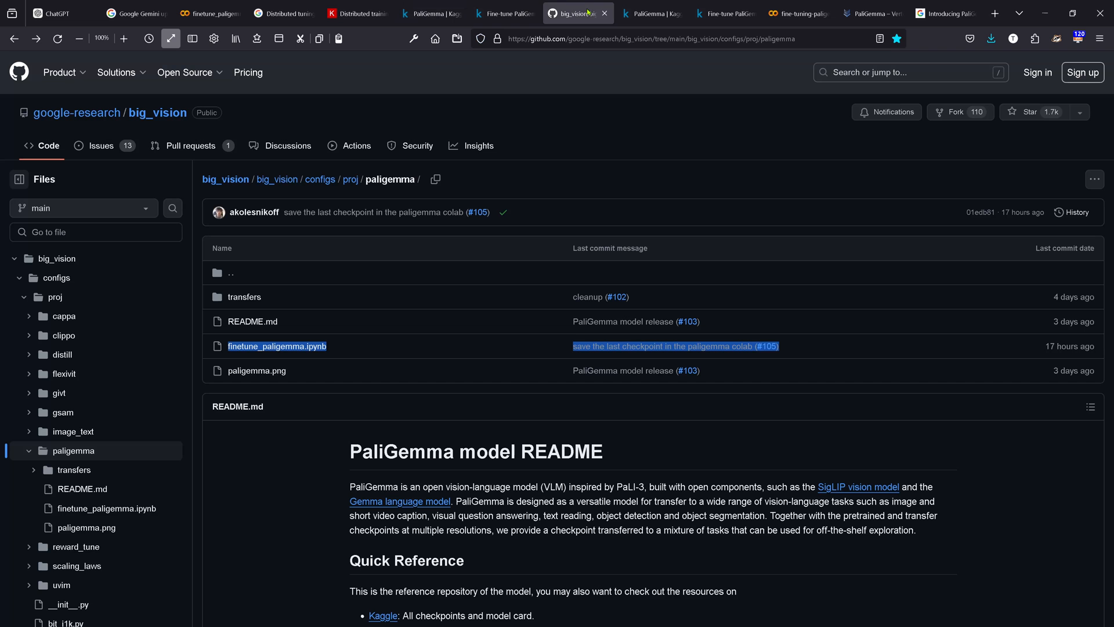
scroll(down, 3)
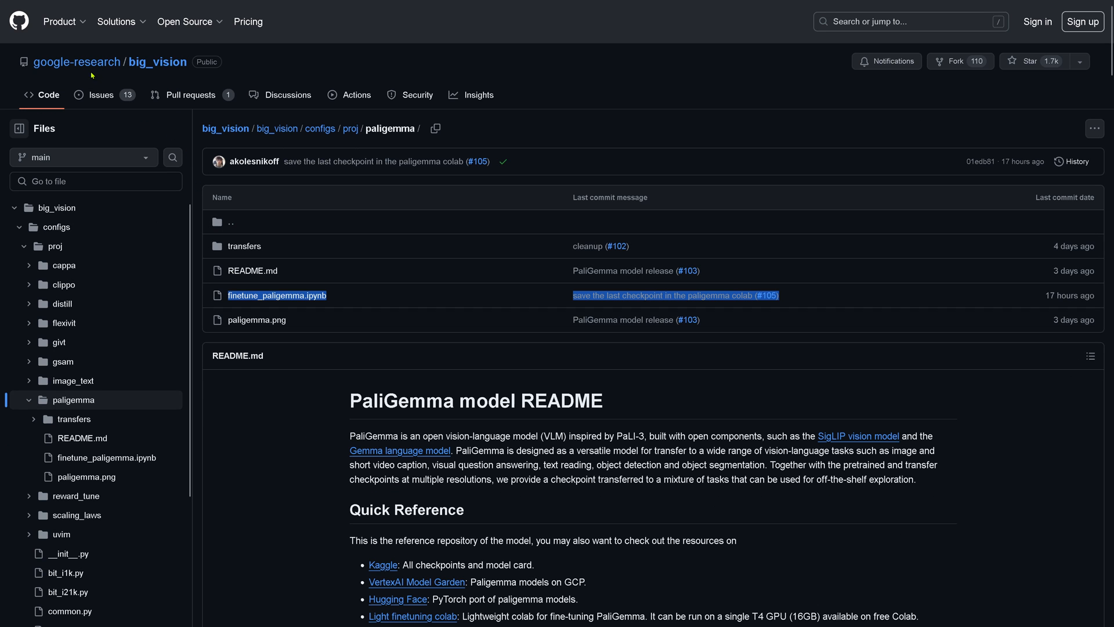
mouse_move(236, 442)
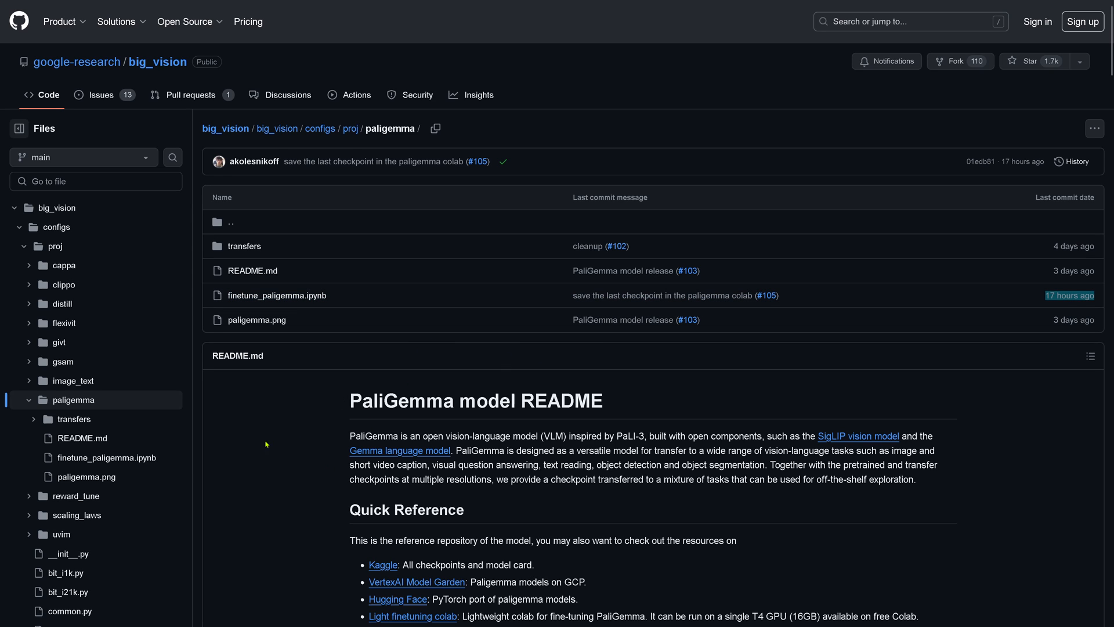
mouse_move(259, 454)
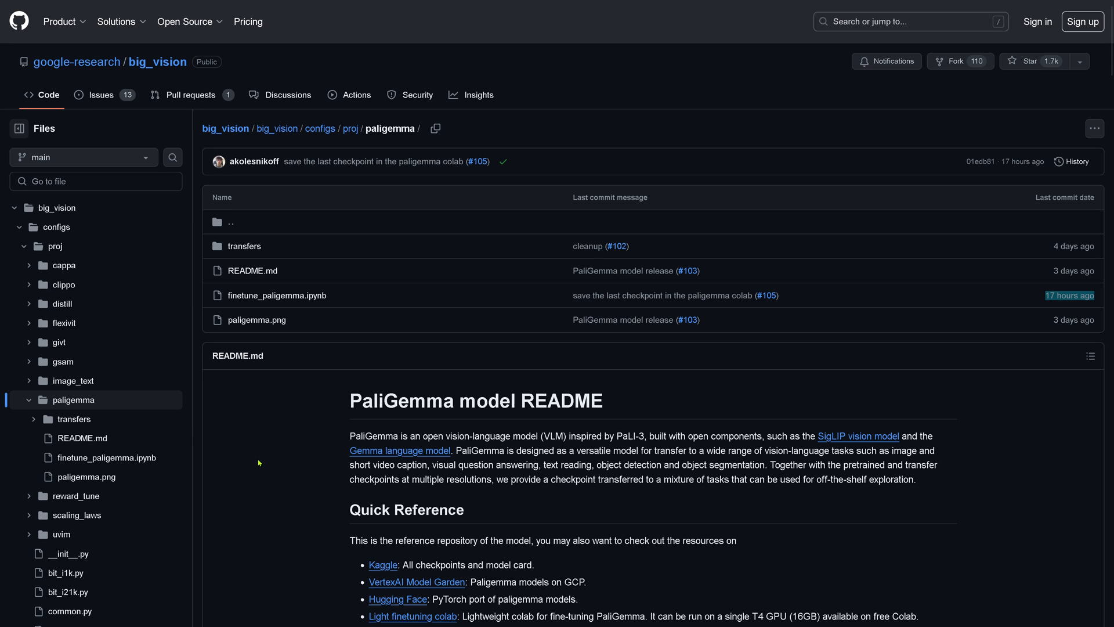
scroll(down, 3)
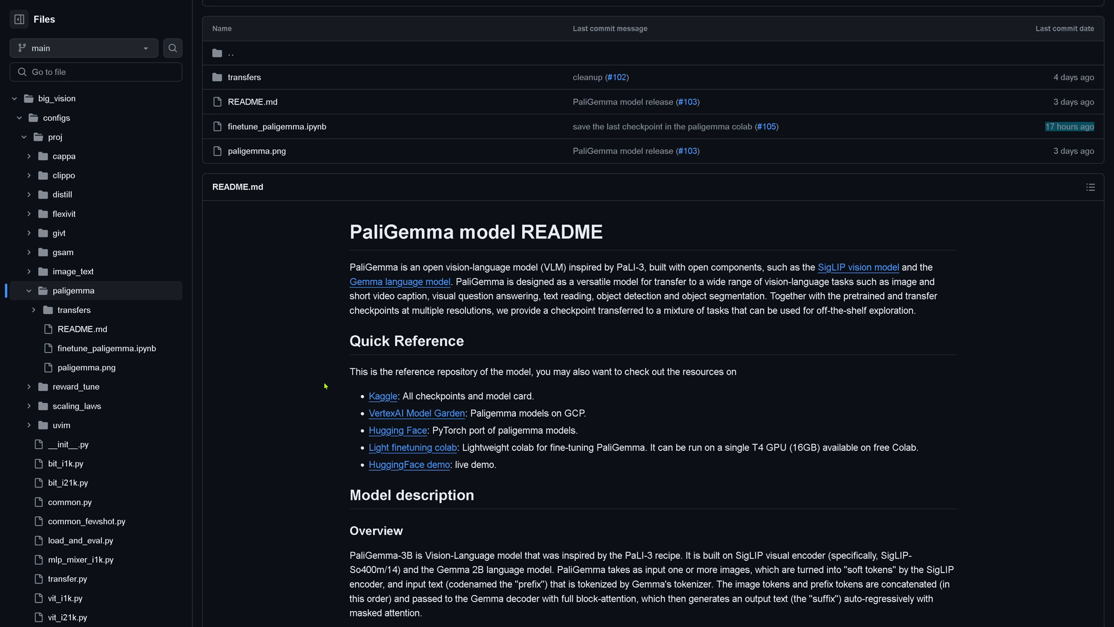
mouse_move(321, 388)
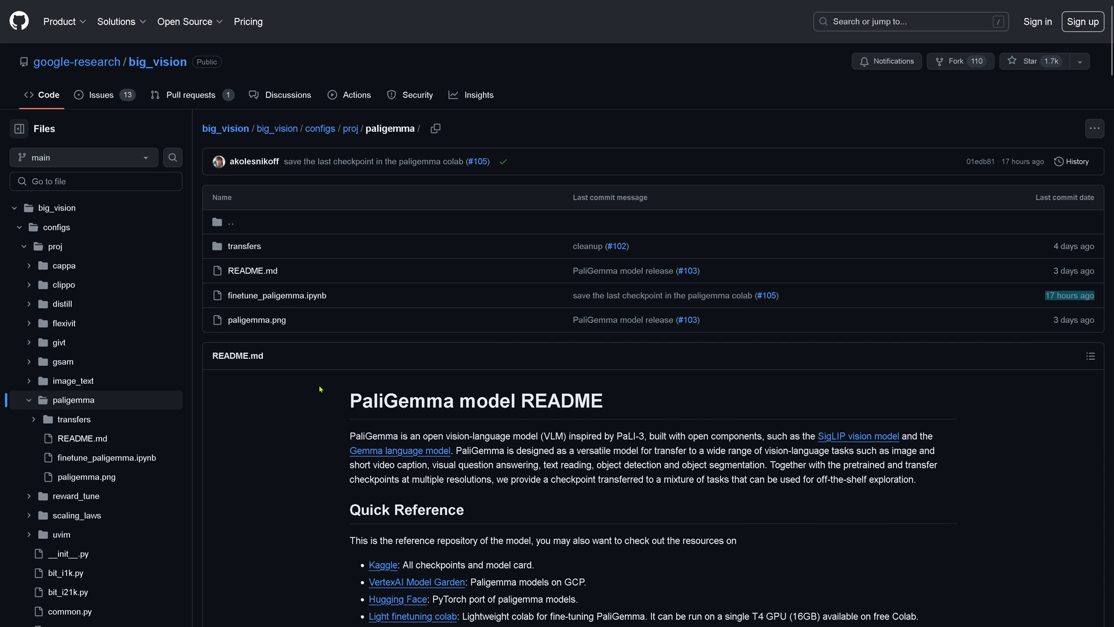
mouse_move(352, 294)
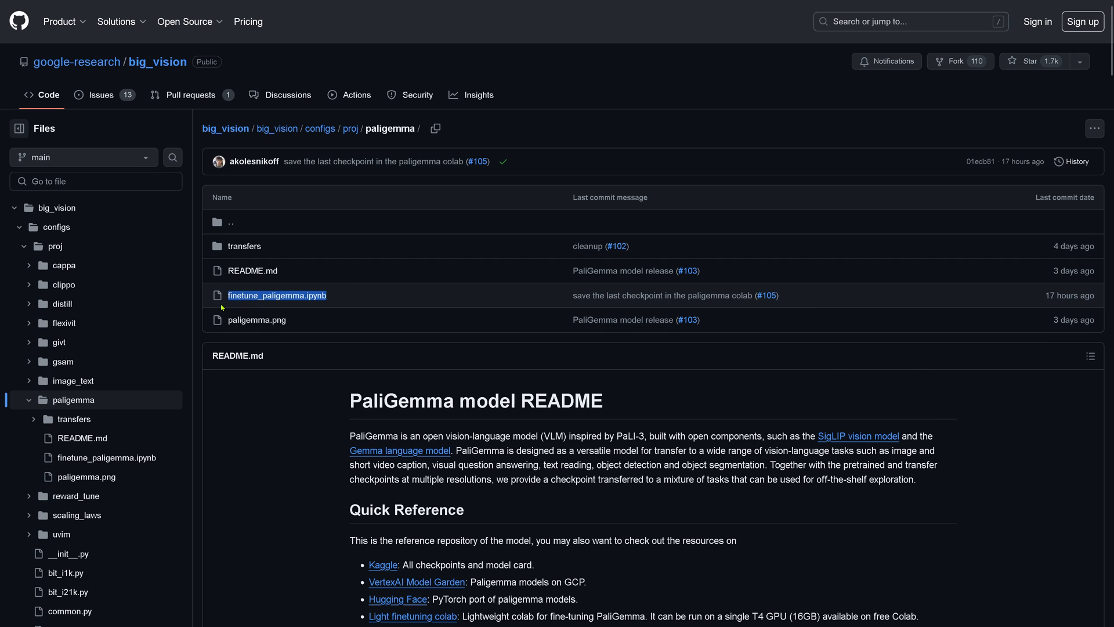
mouse_move(276, 443)
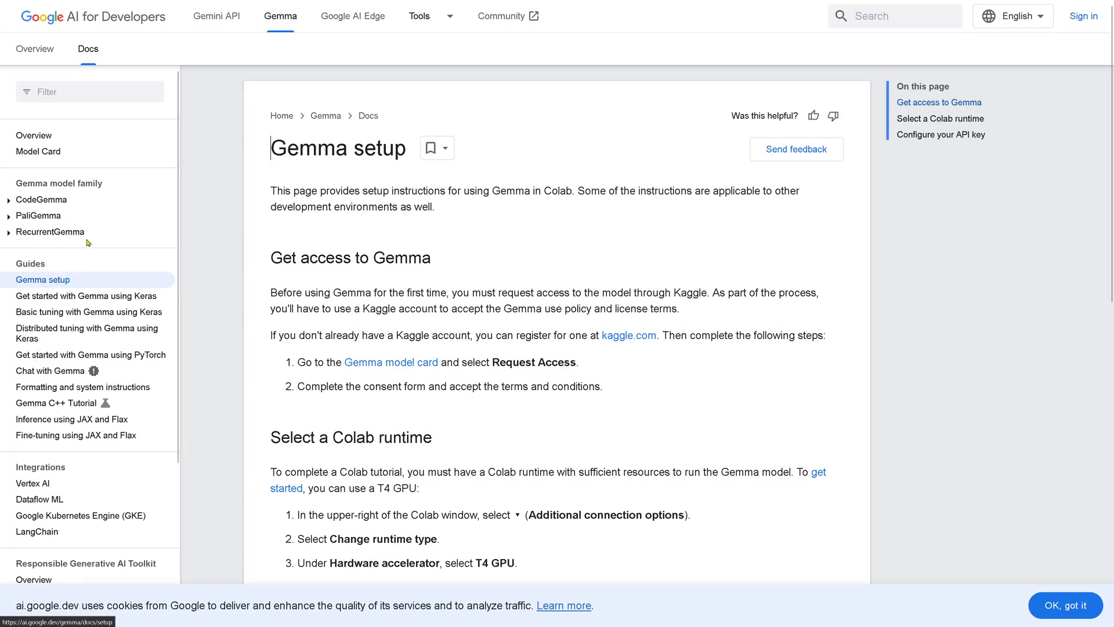
mouse_move(42, 199)
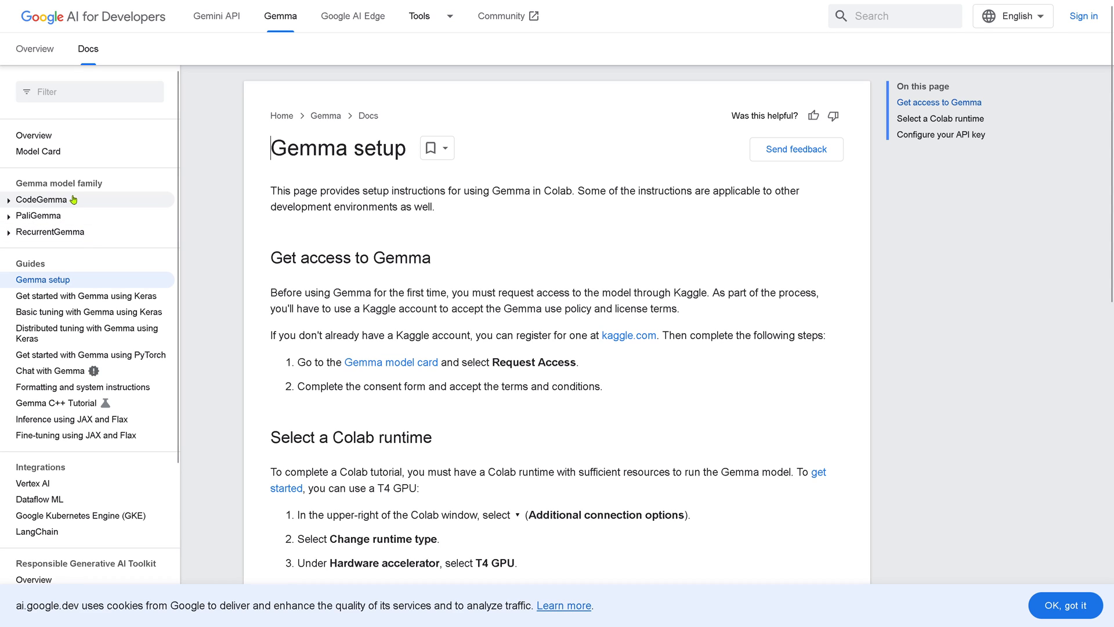
mouse_move(144, 41)
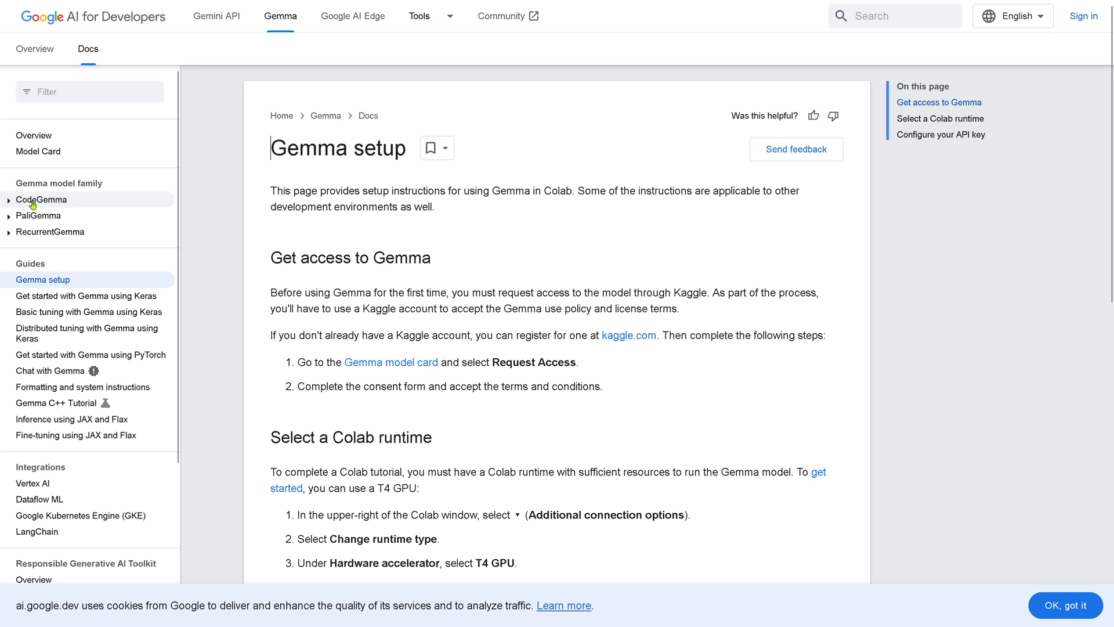
mouse_move(50, 232)
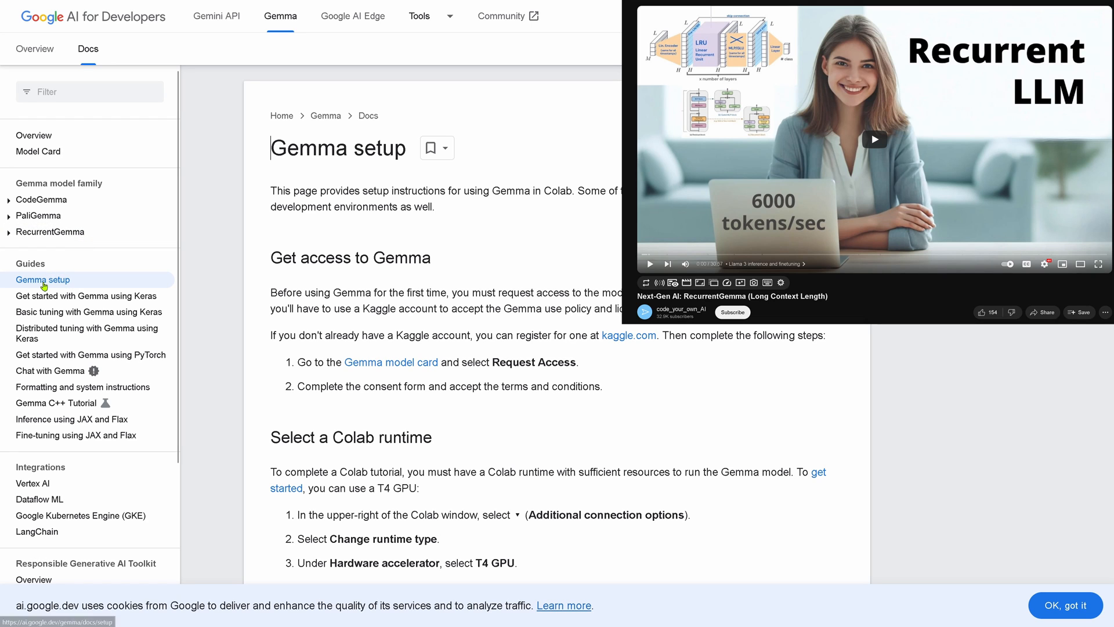
mouse_move(506, 299)
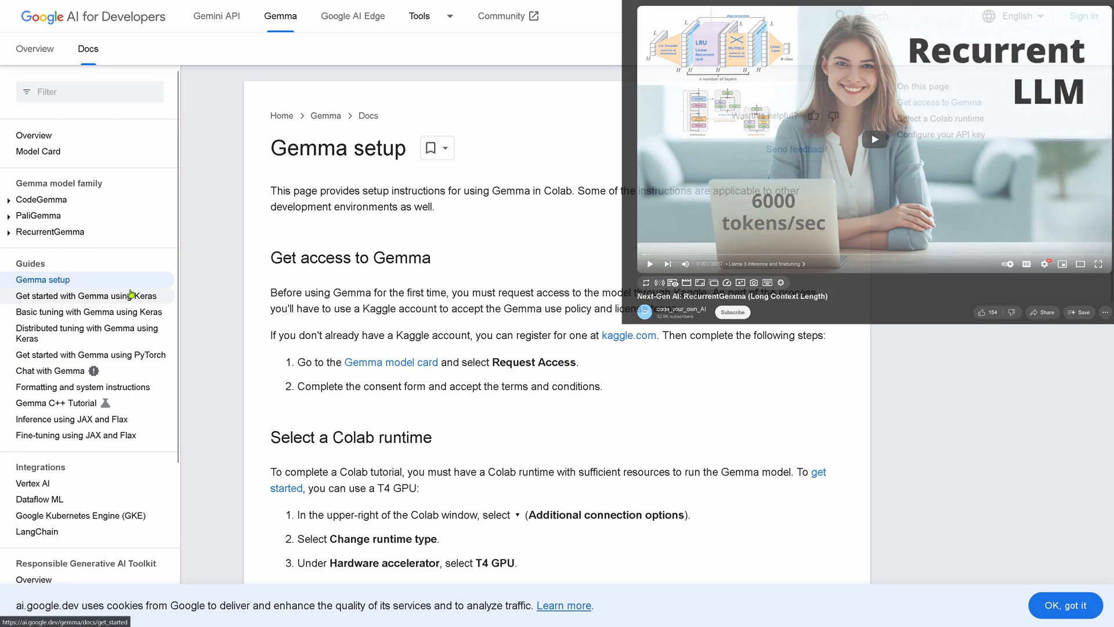
- Browse the Keras getting-started, basic LoRA tuning, distributed tuning and Gemma in PyTorch guides from the sidebar
click(88, 296)
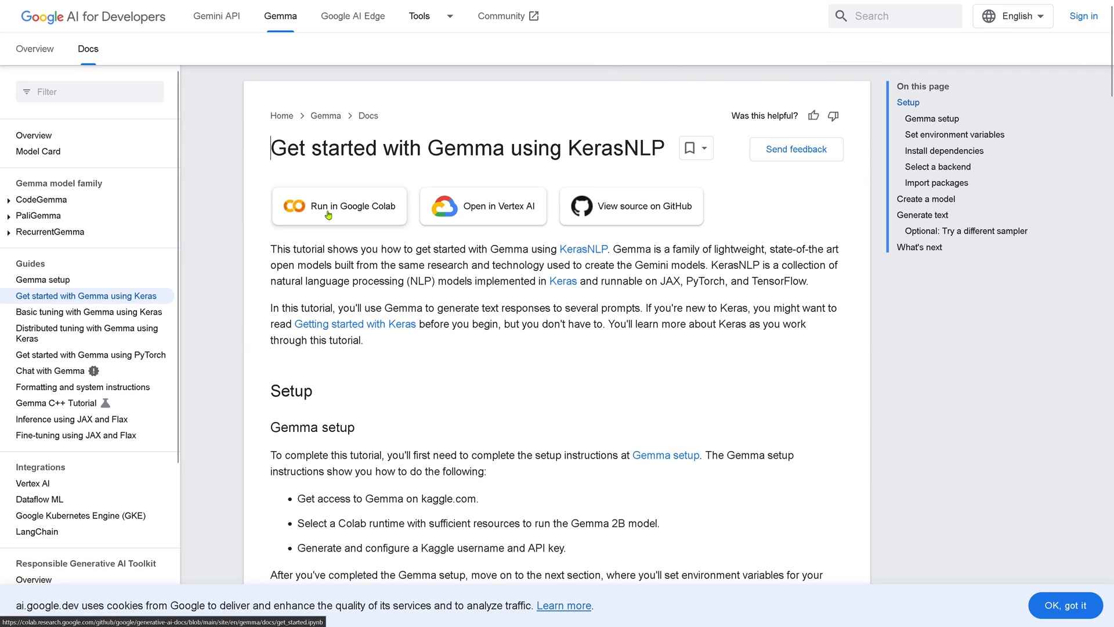
mouse_move(384, 218)
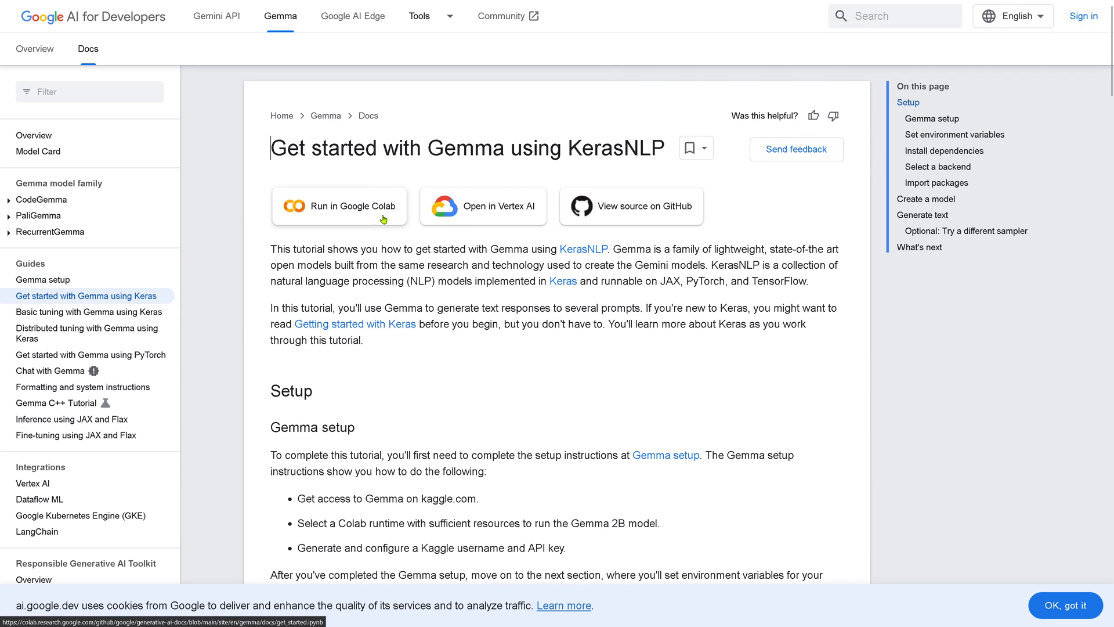
mouse_move(505, 214)
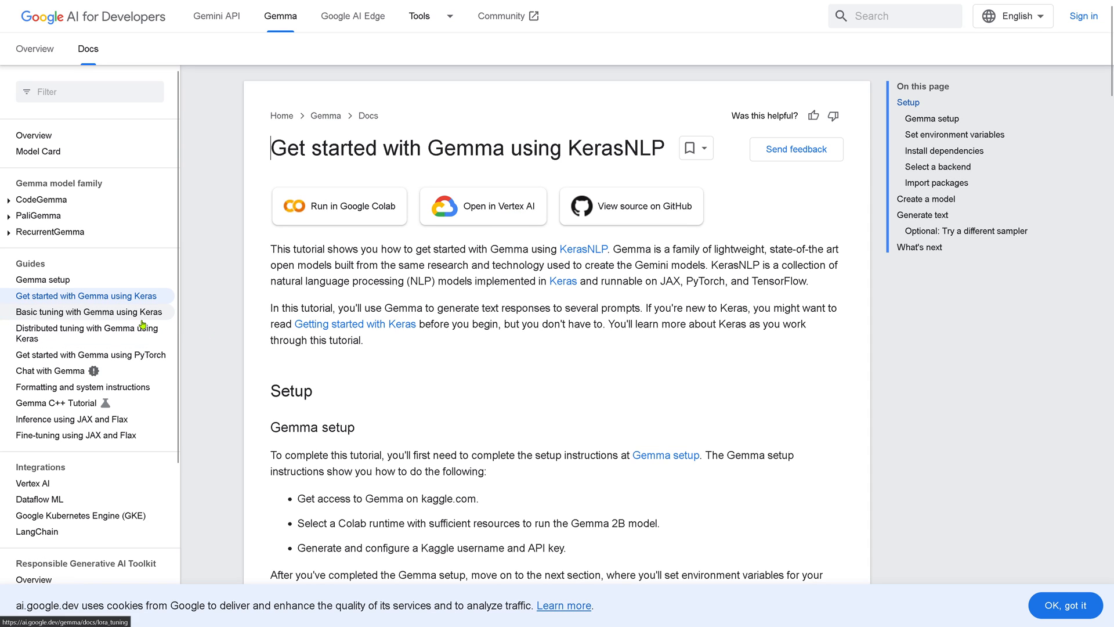
click(89, 311)
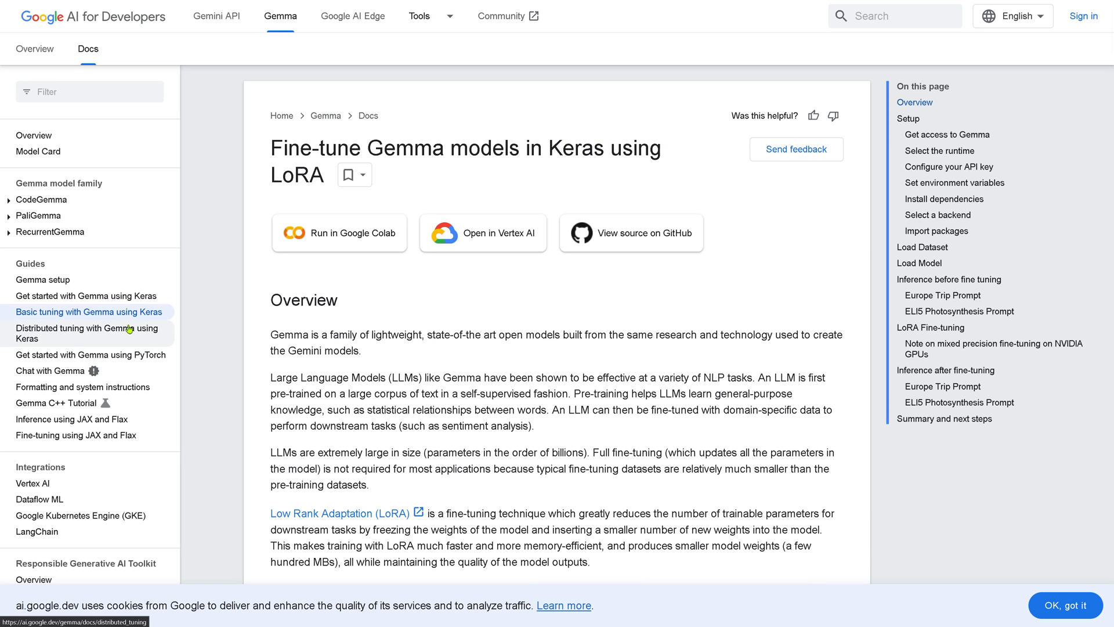
click(88, 333)
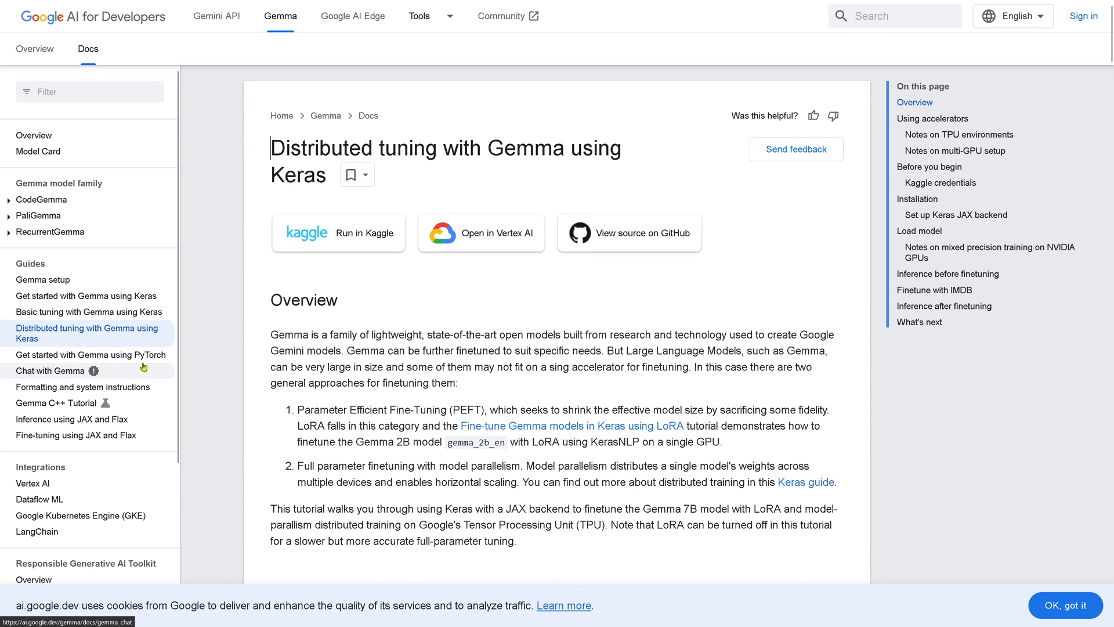
click(88, 355)
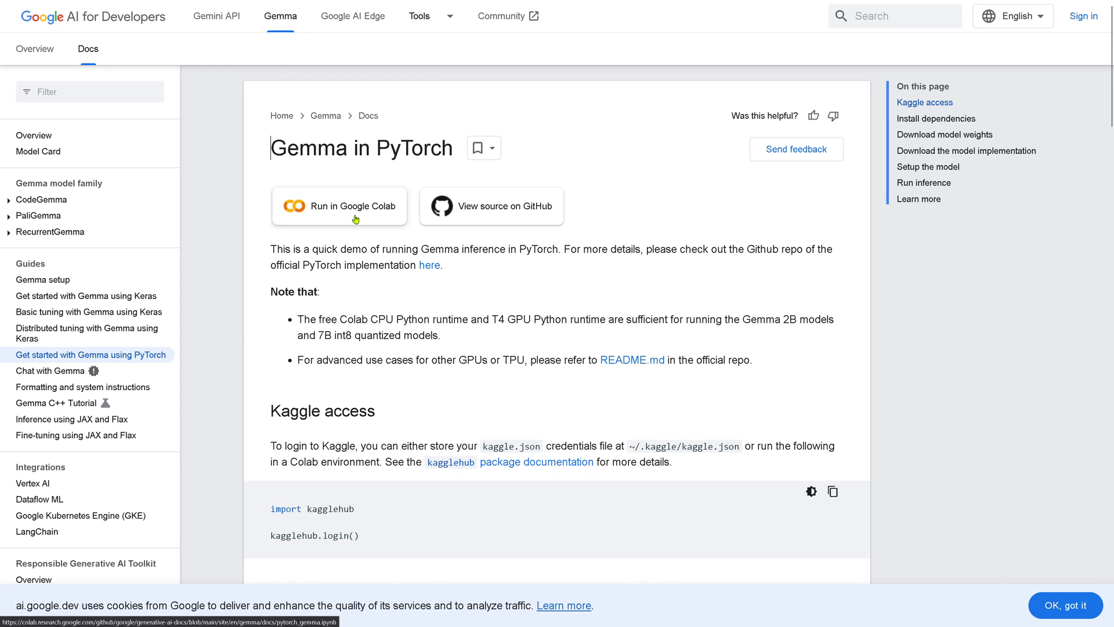
mouse_move(411, 296)
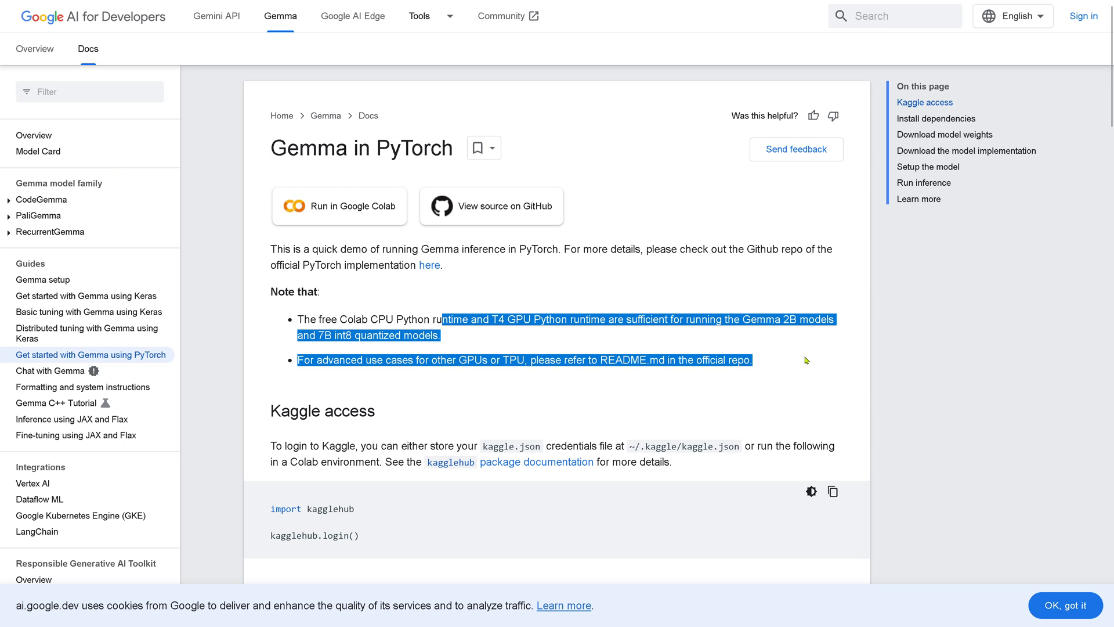
mouse_move(455, 384)
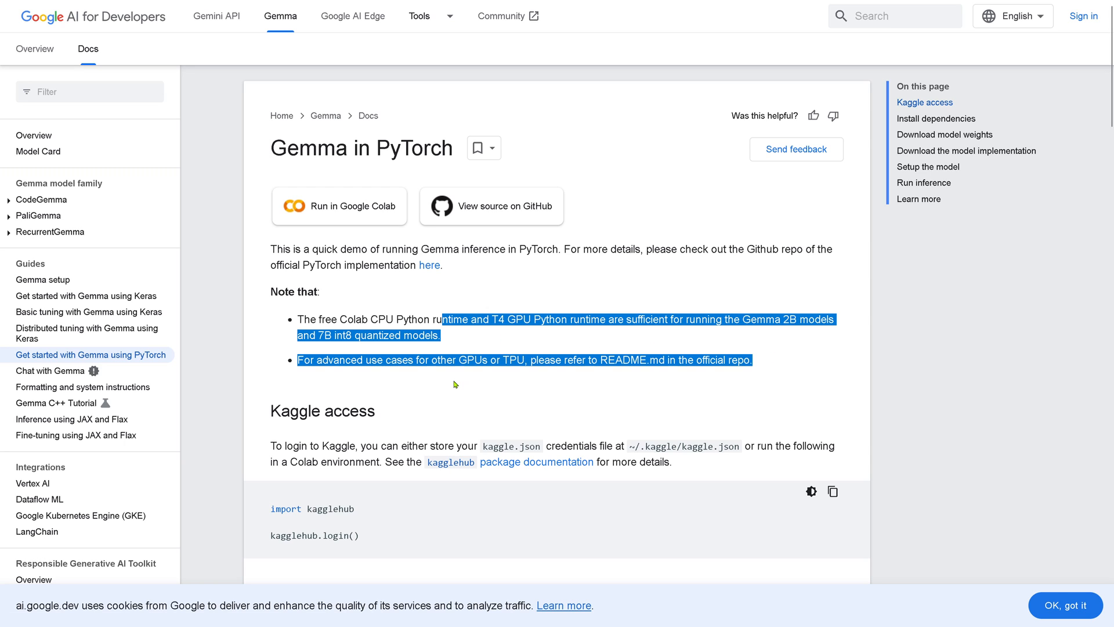
mouse_move(83, 386)
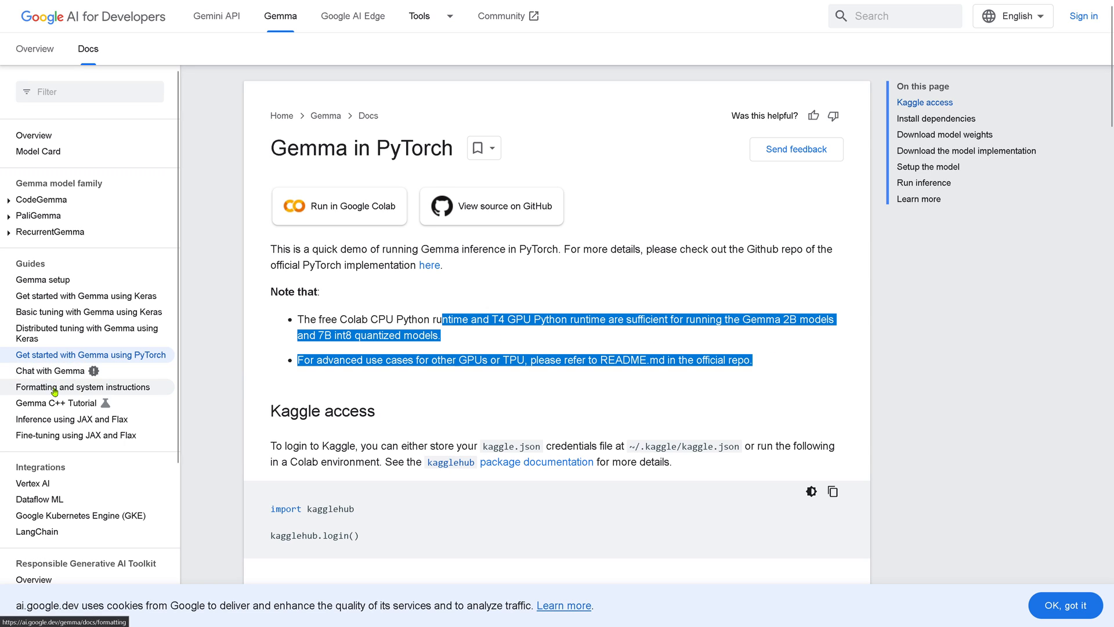
- View the Gemma C++ Tutorial's Quickstart, then move to the Inference using JAX and Flax guide
click(61, 403)
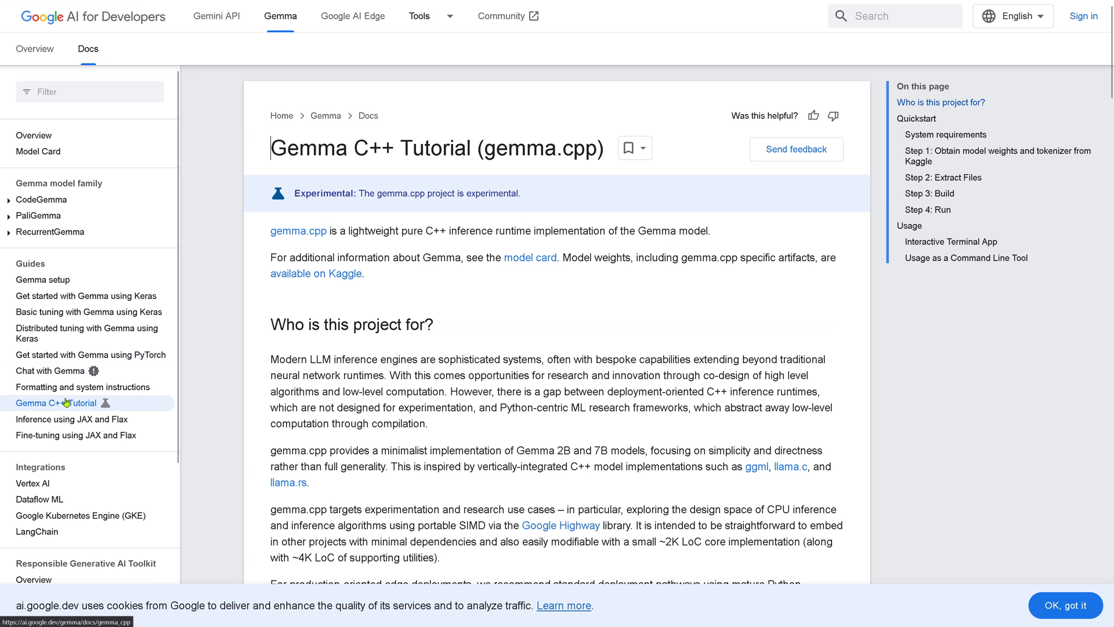
mouse_move(606, 318)
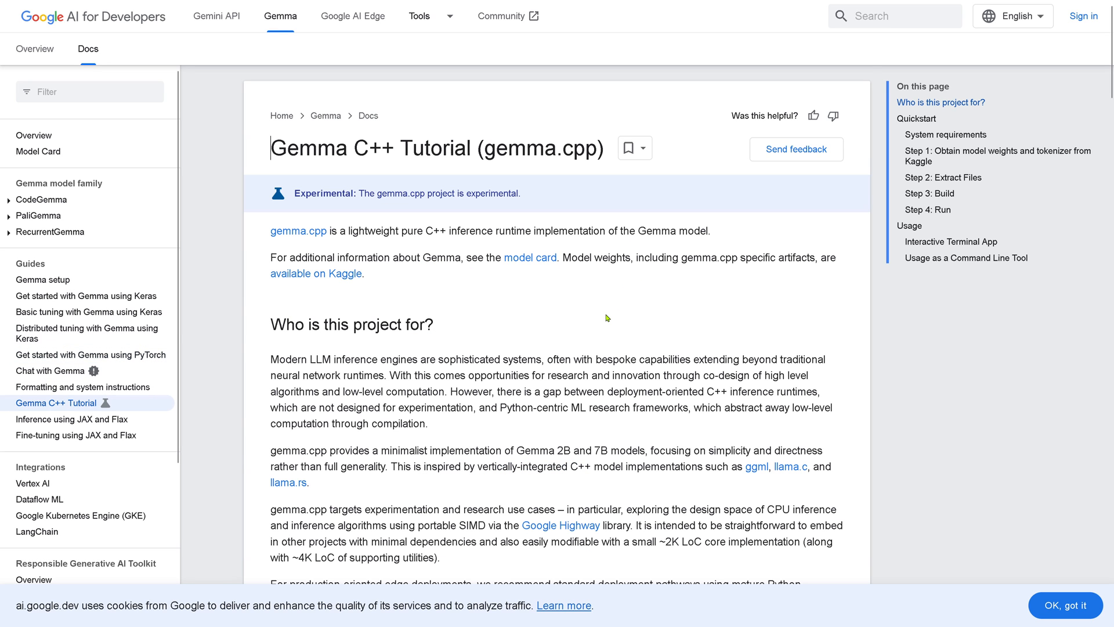
scroll(down, 3)
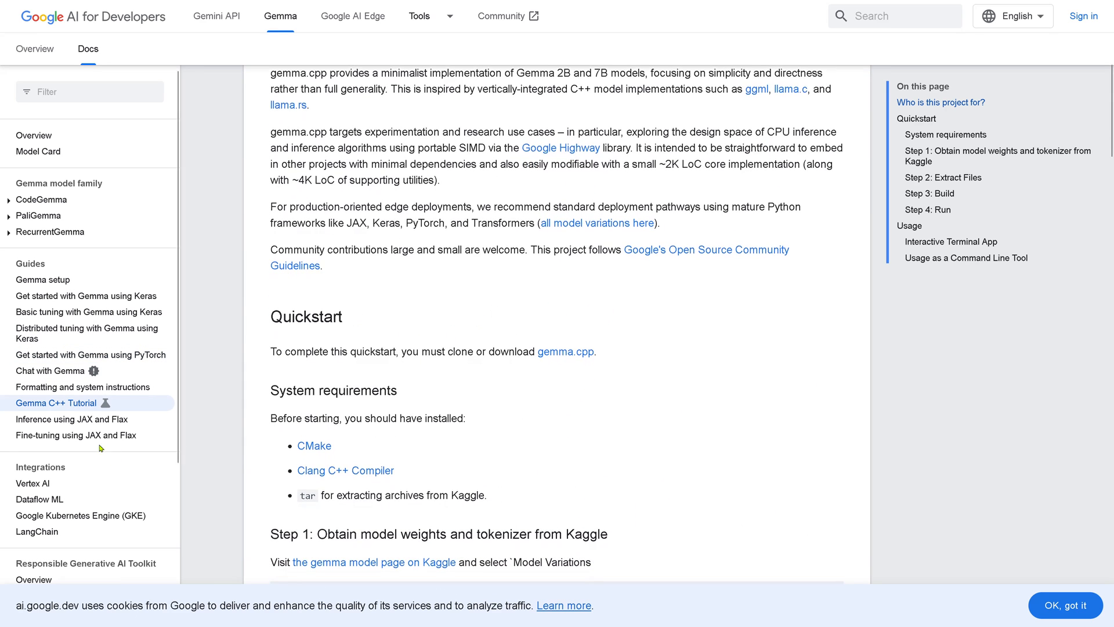
mouse_move(70, 419)
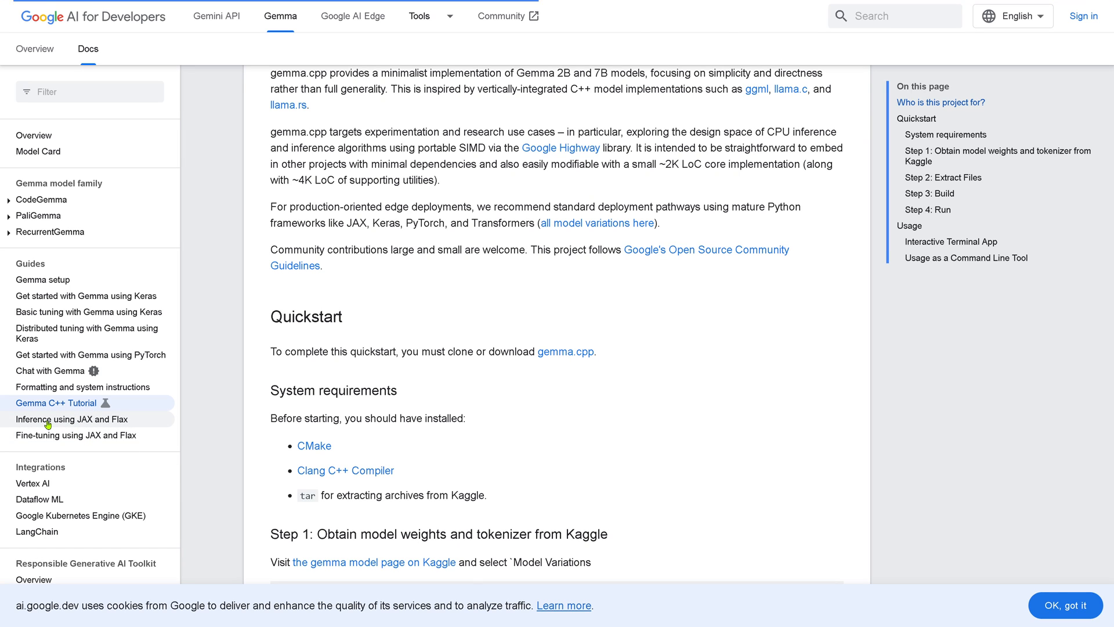
click(72, 419)
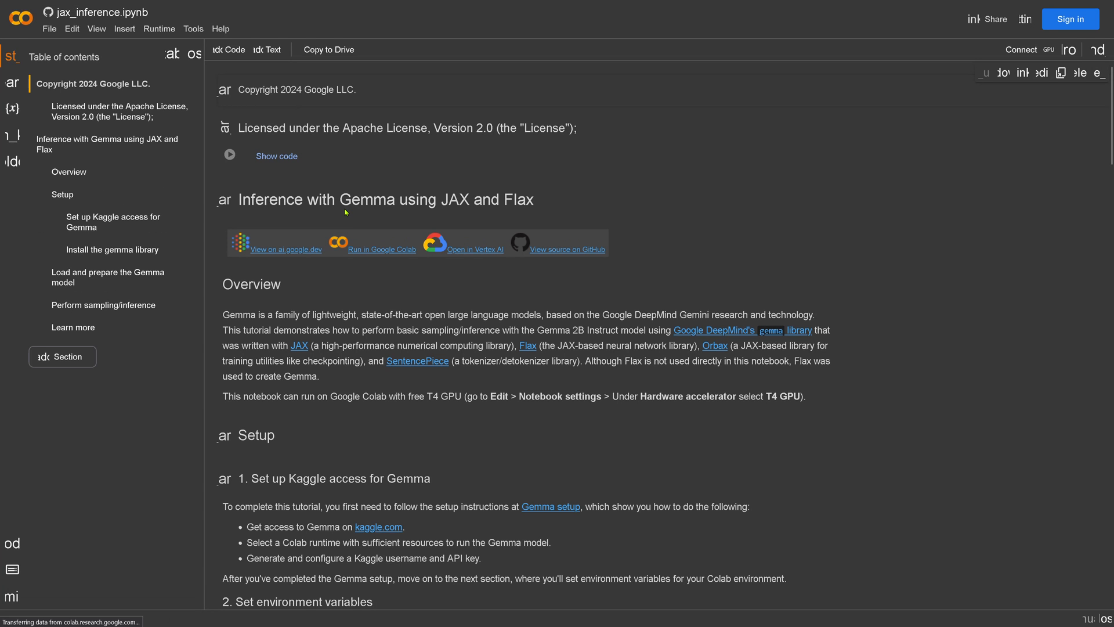
mouse_move(637, 212)
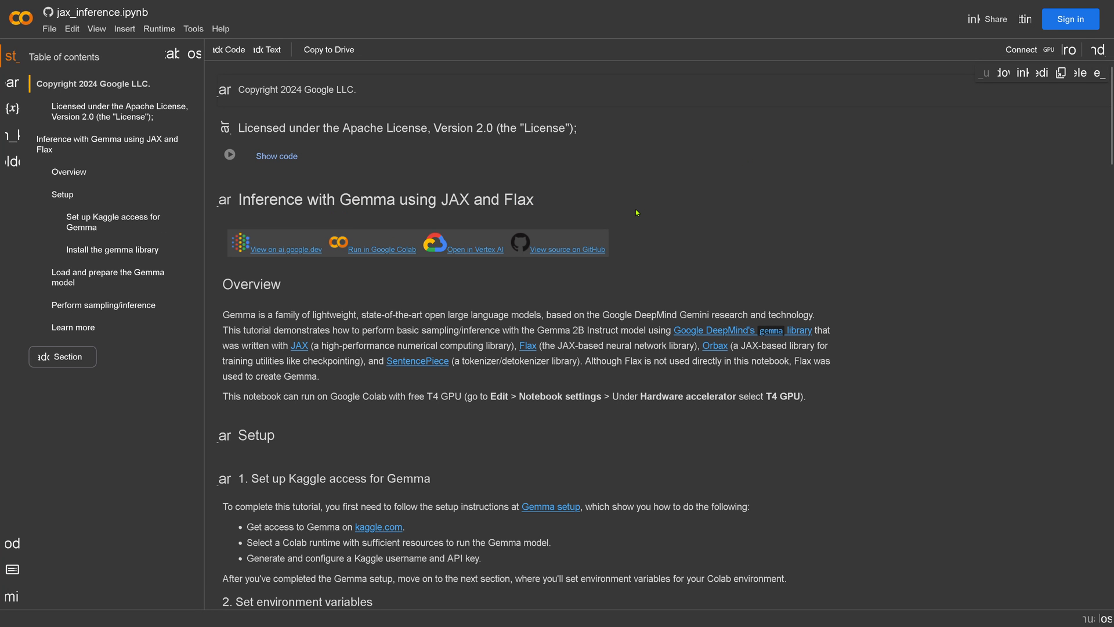
- Read the jax_inference.ipynb notebook through setup, model loading, meaning-of-life sampling output and Learn more
scroll(down, 3)
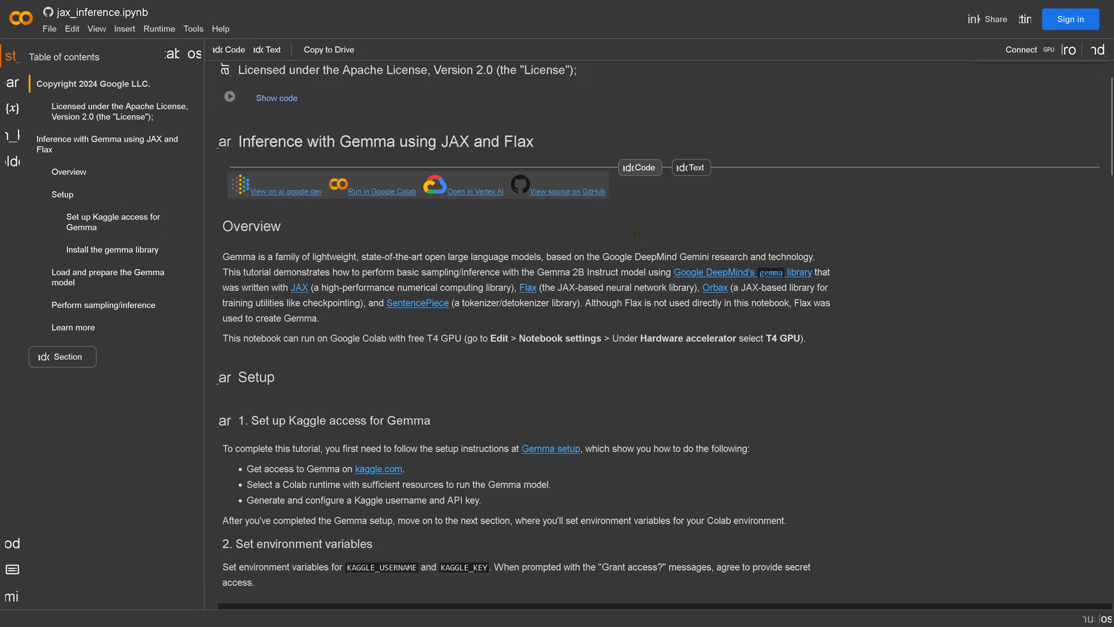
scroll(down, 3)
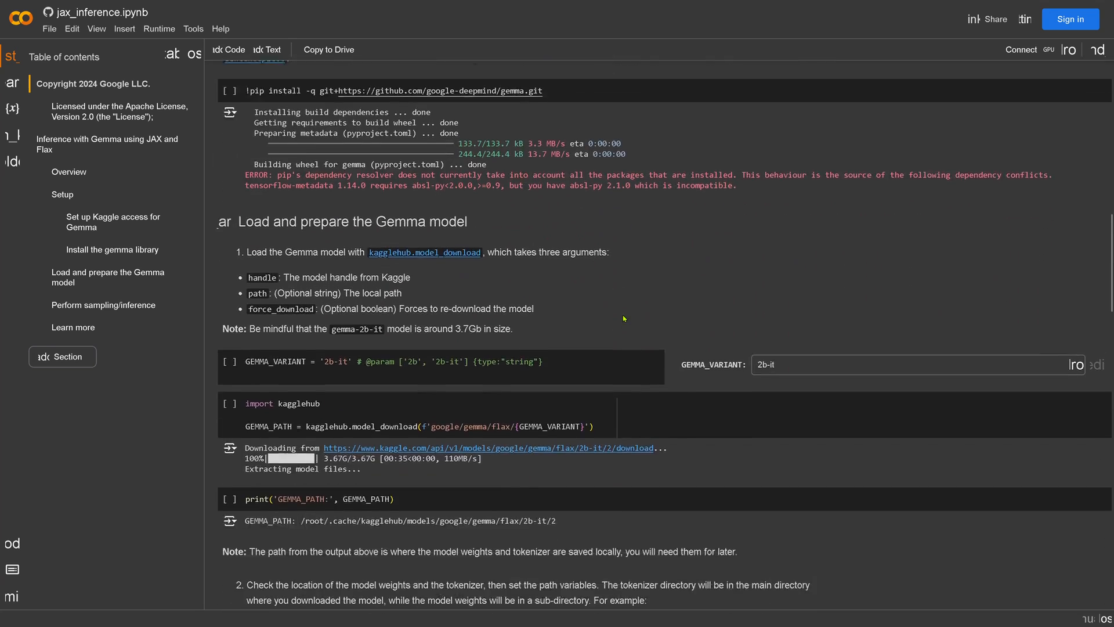
scroll(down, 3)
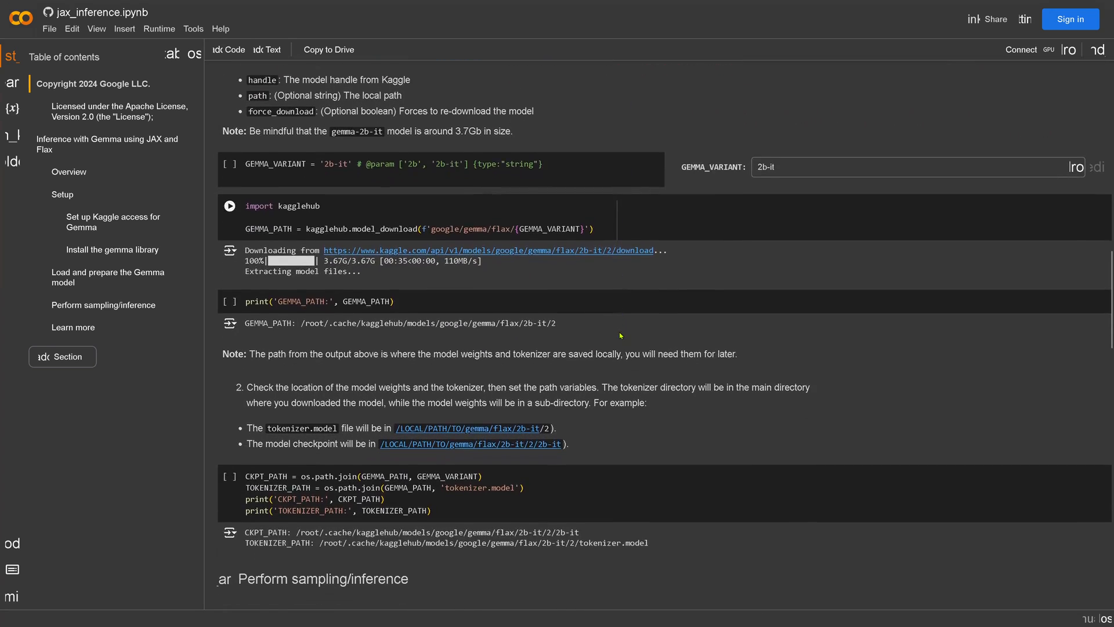
scroll(down, 3)
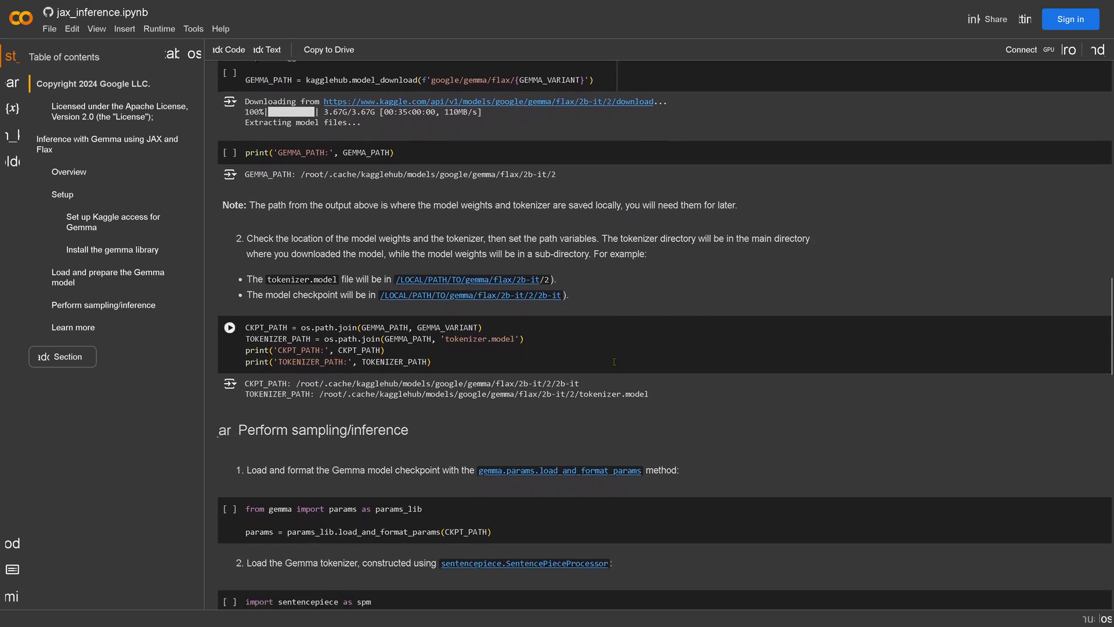
scroll(down, 3)
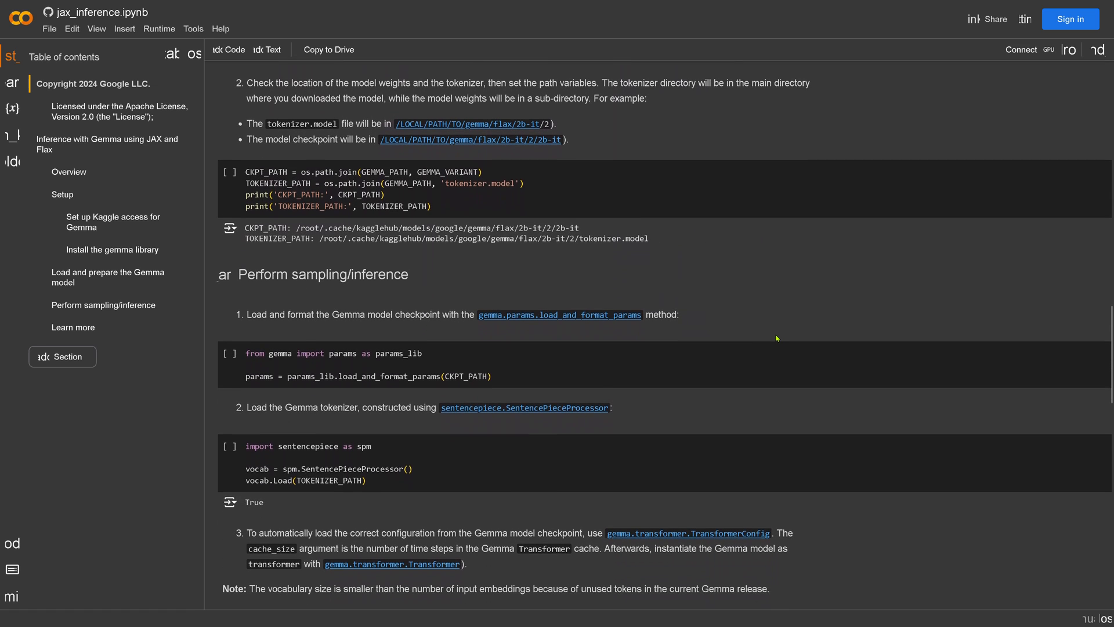
scroll(down, 3)
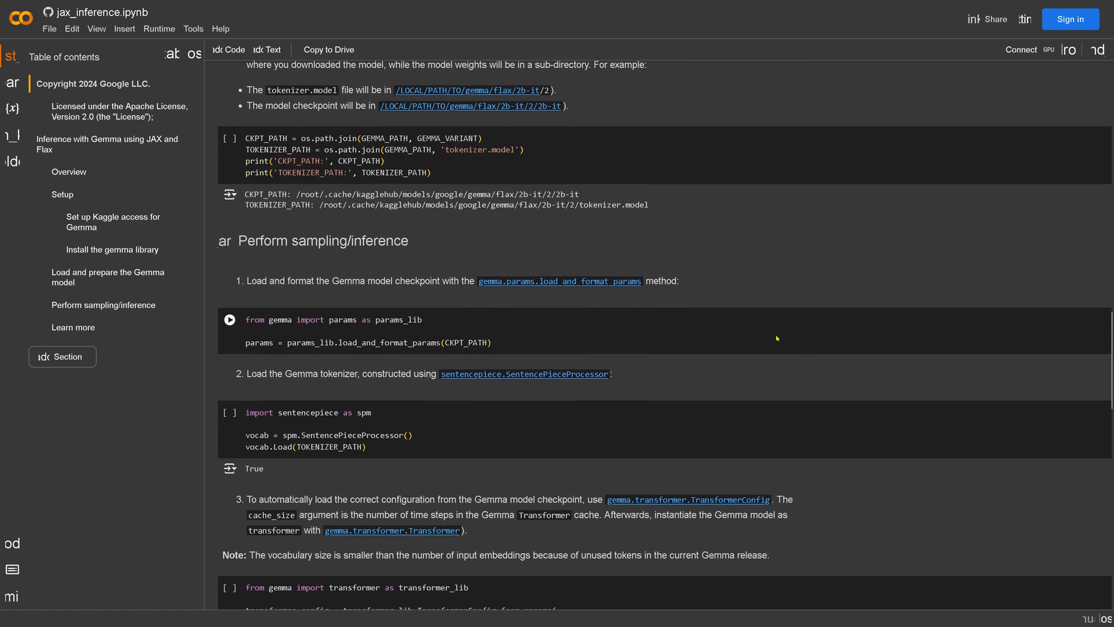
scroll(down, 3)
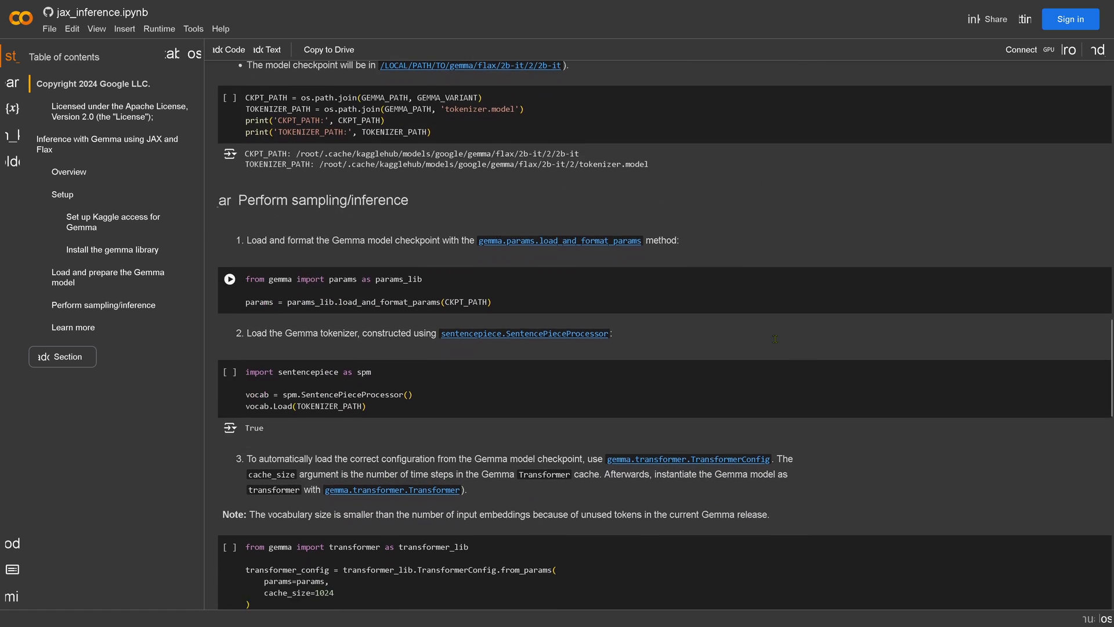
scroll(down, 3)
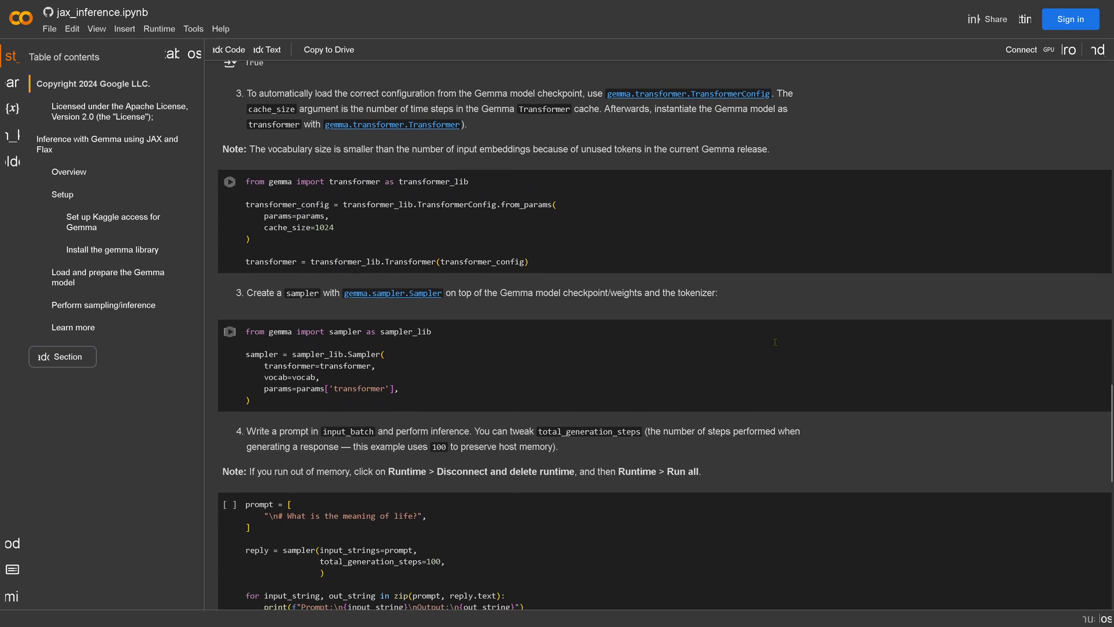
scroll(down, 3)
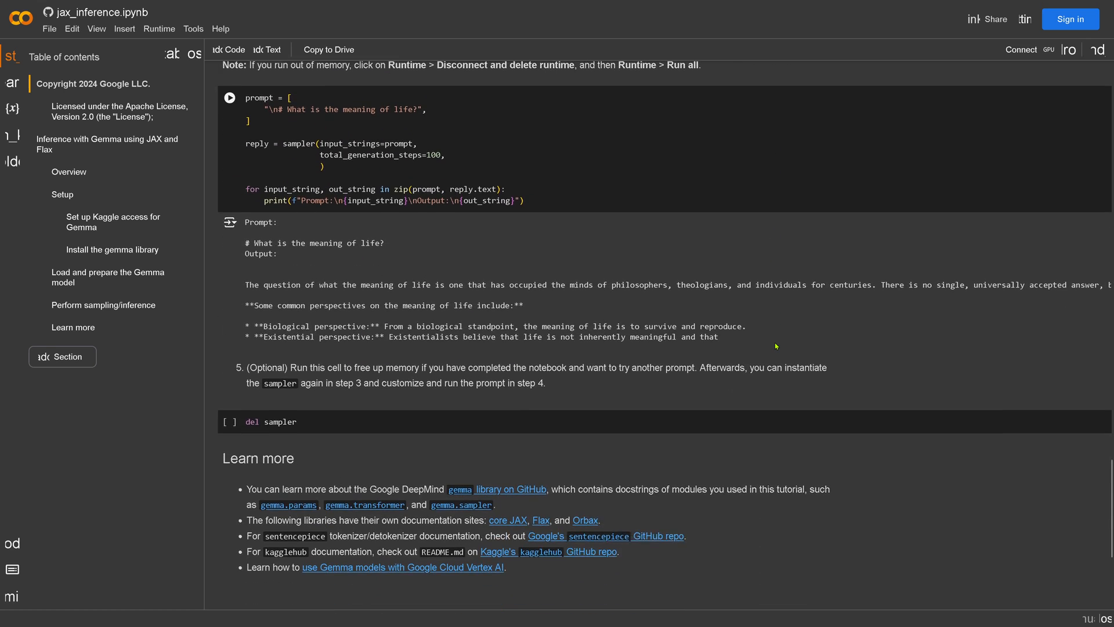
scroll(down, 3)
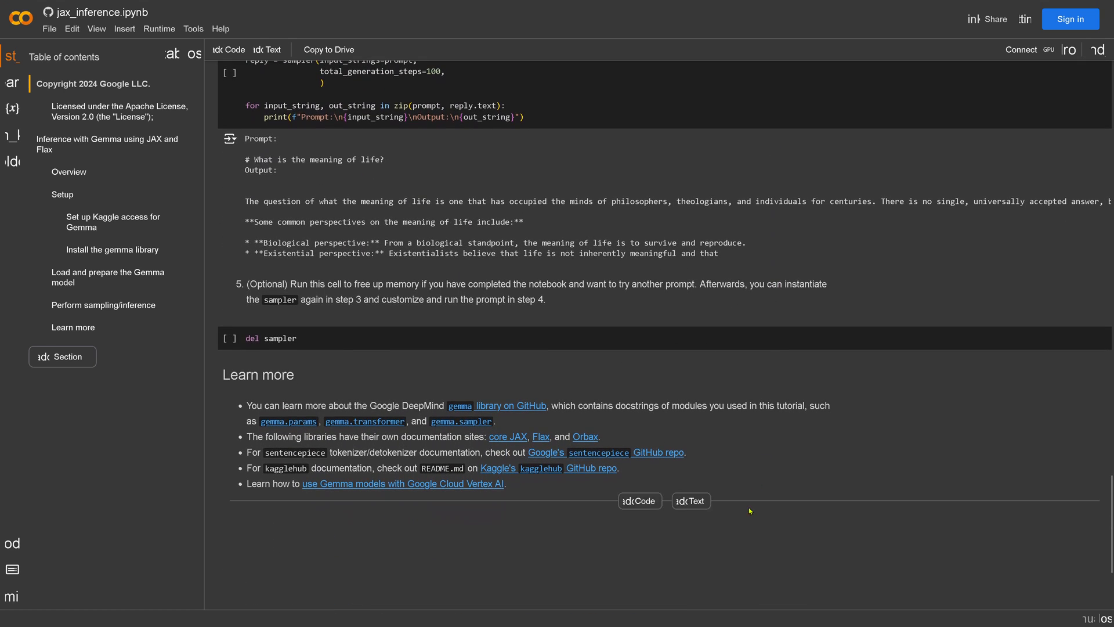
mouse_move(630, 566)
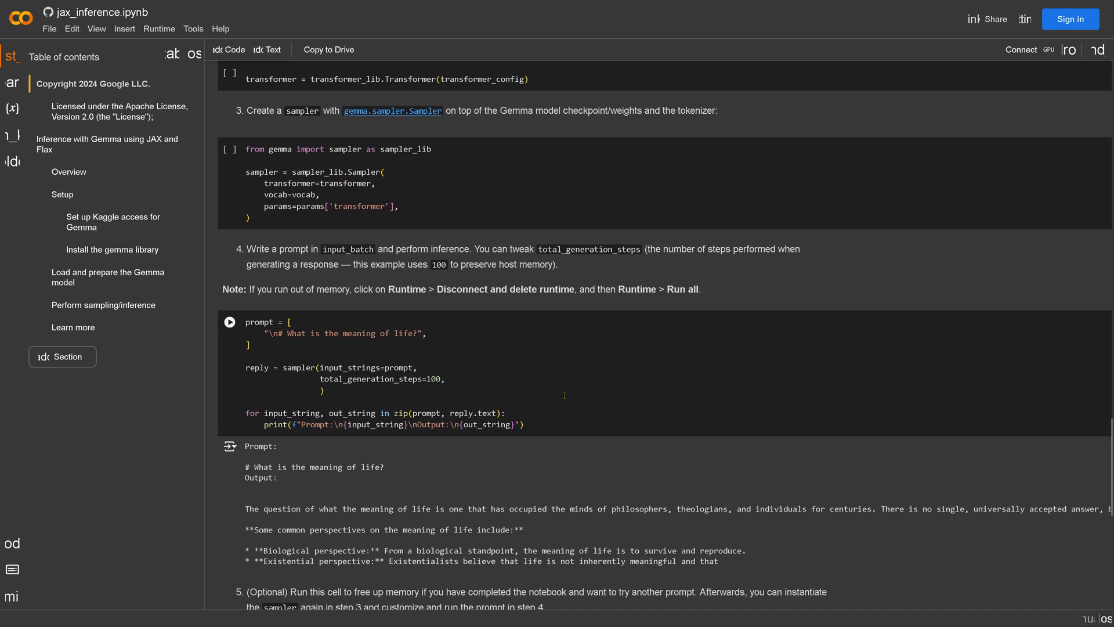
scroll(up, 3)
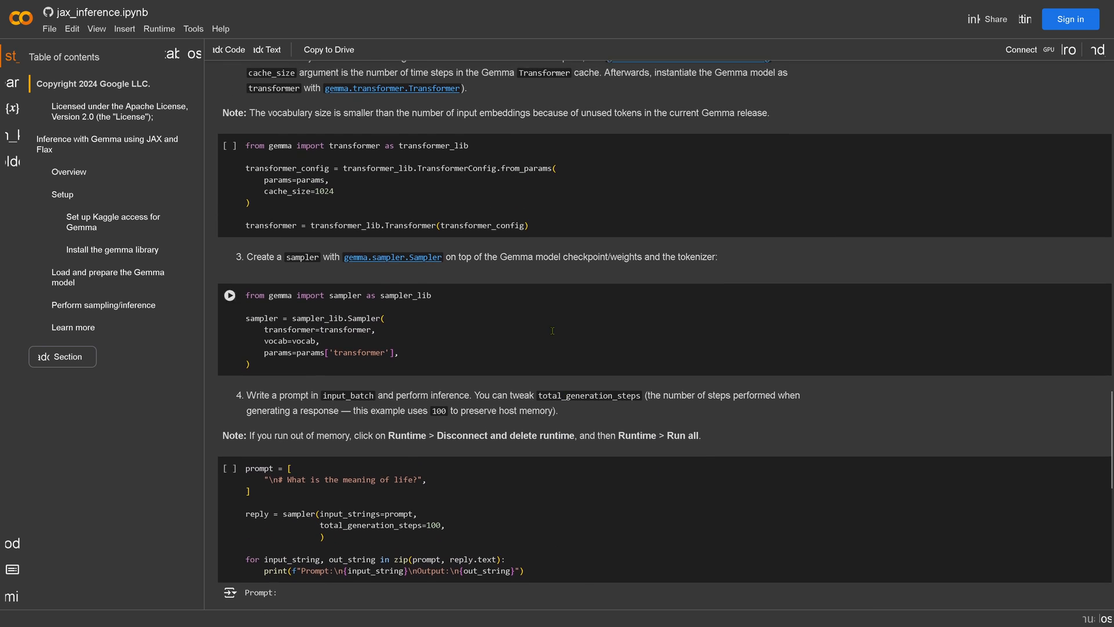